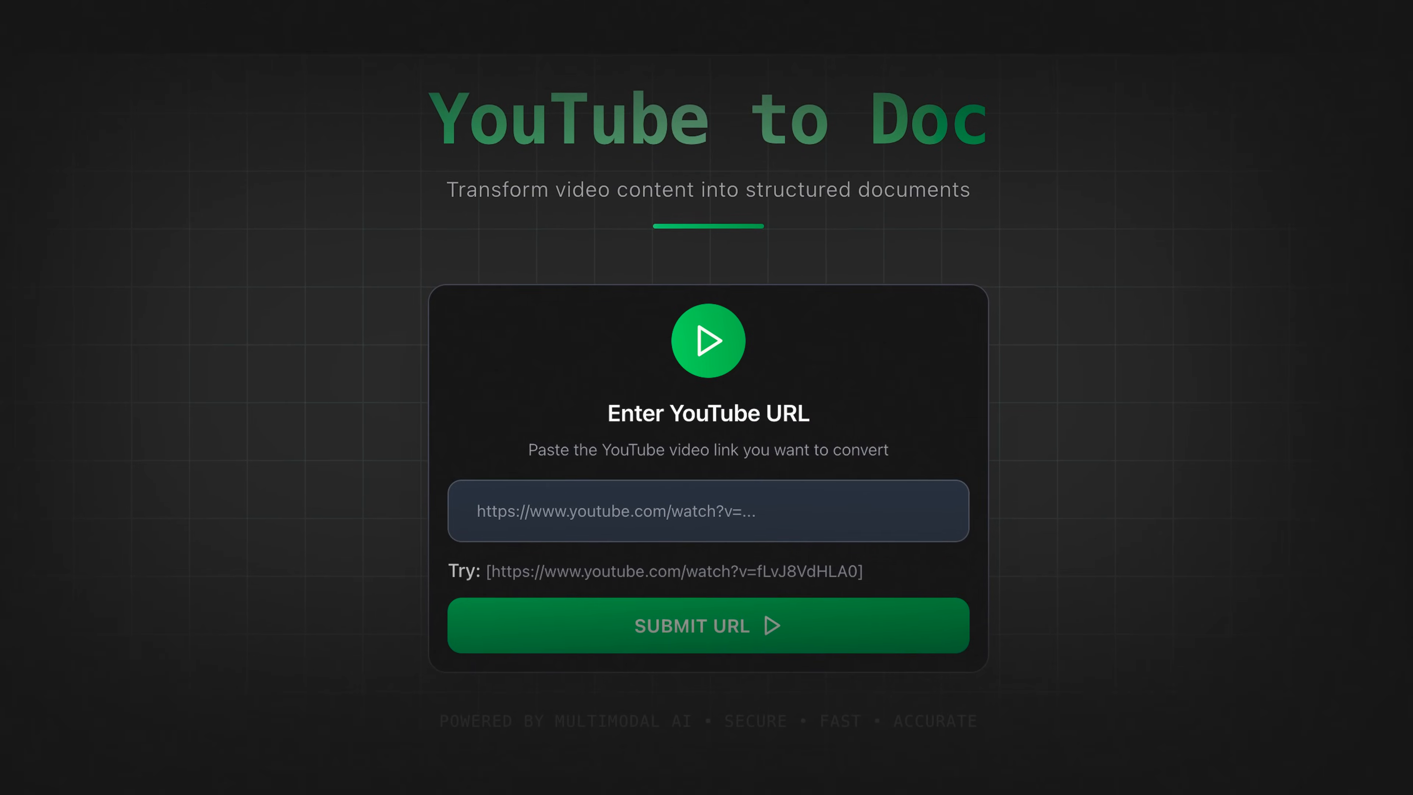
pyautogui.click(708, 625)
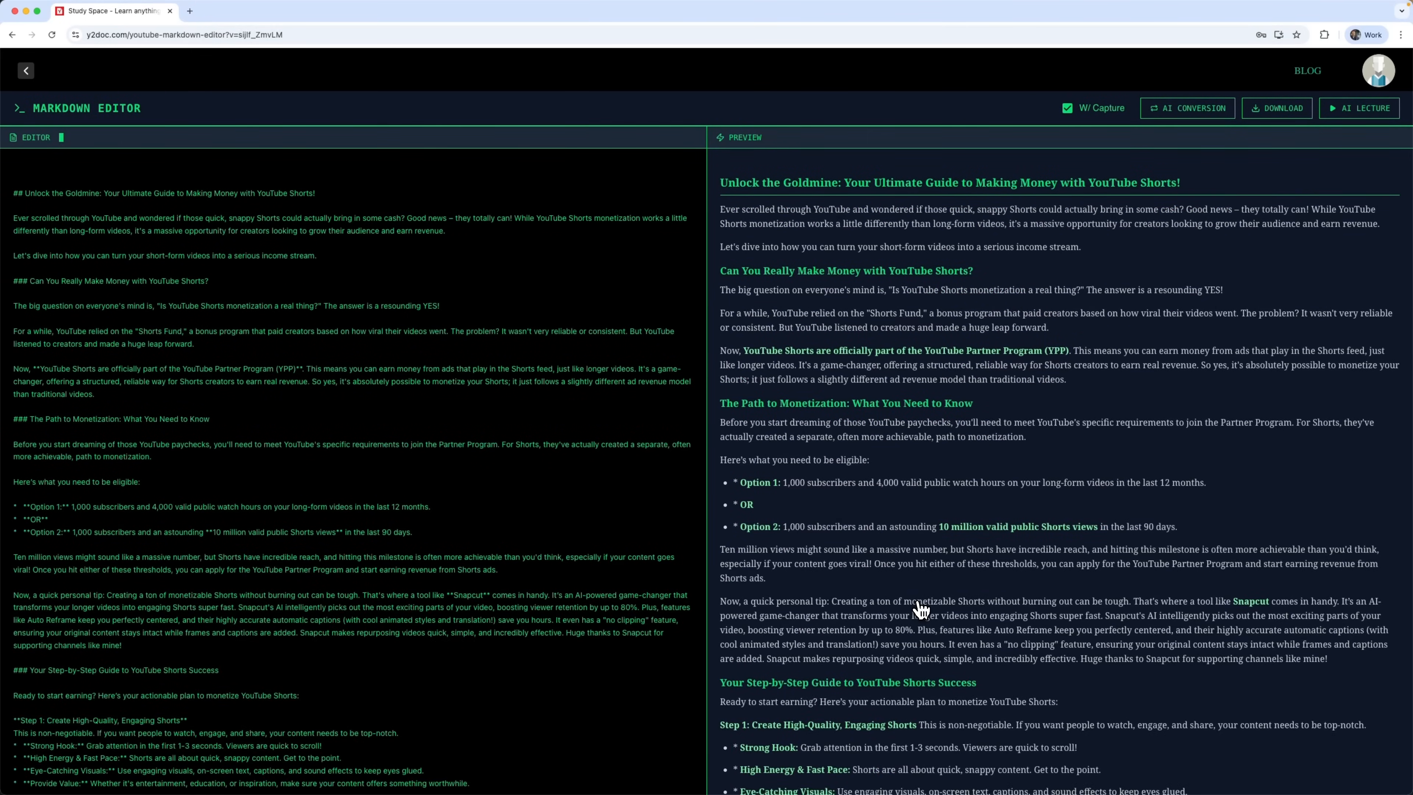
pyautogui.scroll(-3)
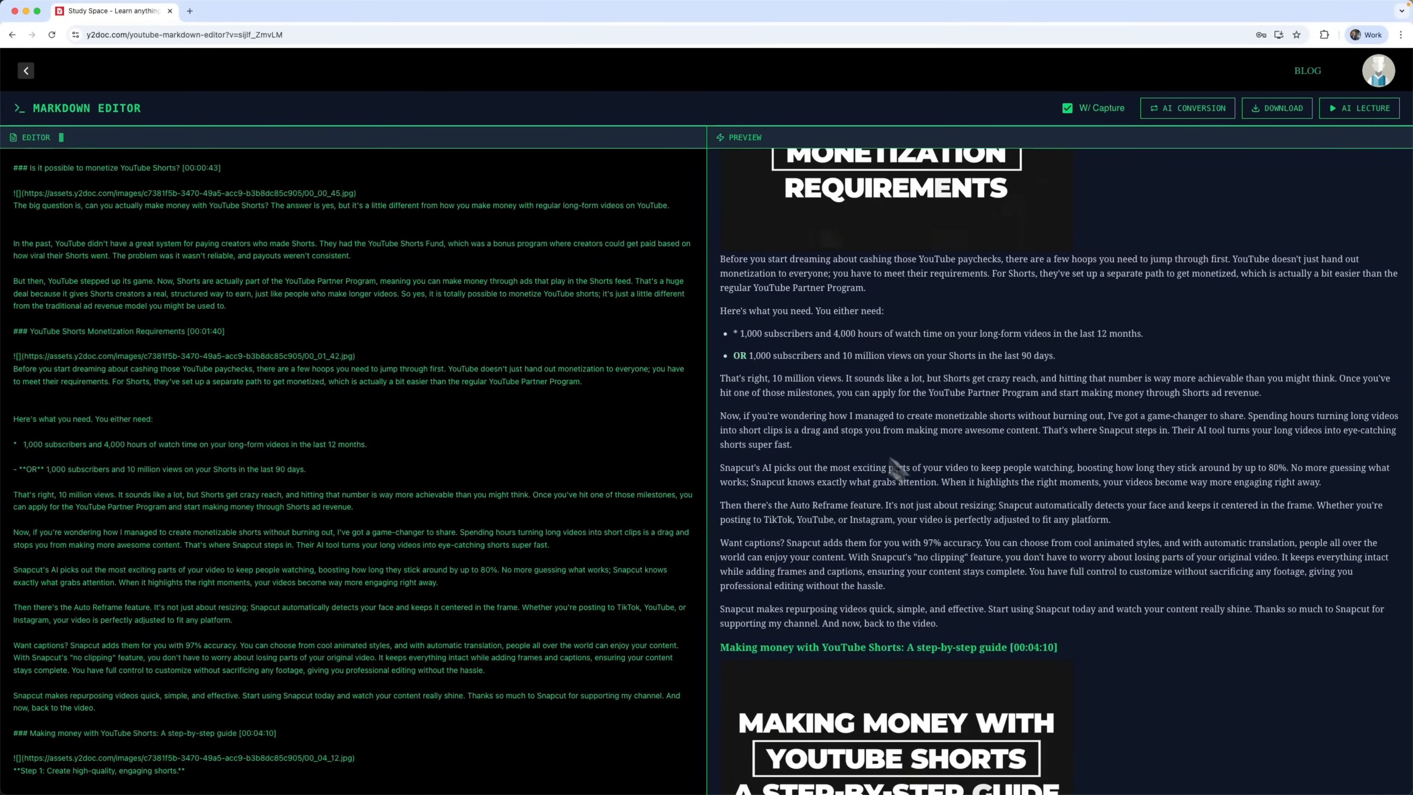
pyautogui.scroll(-3)
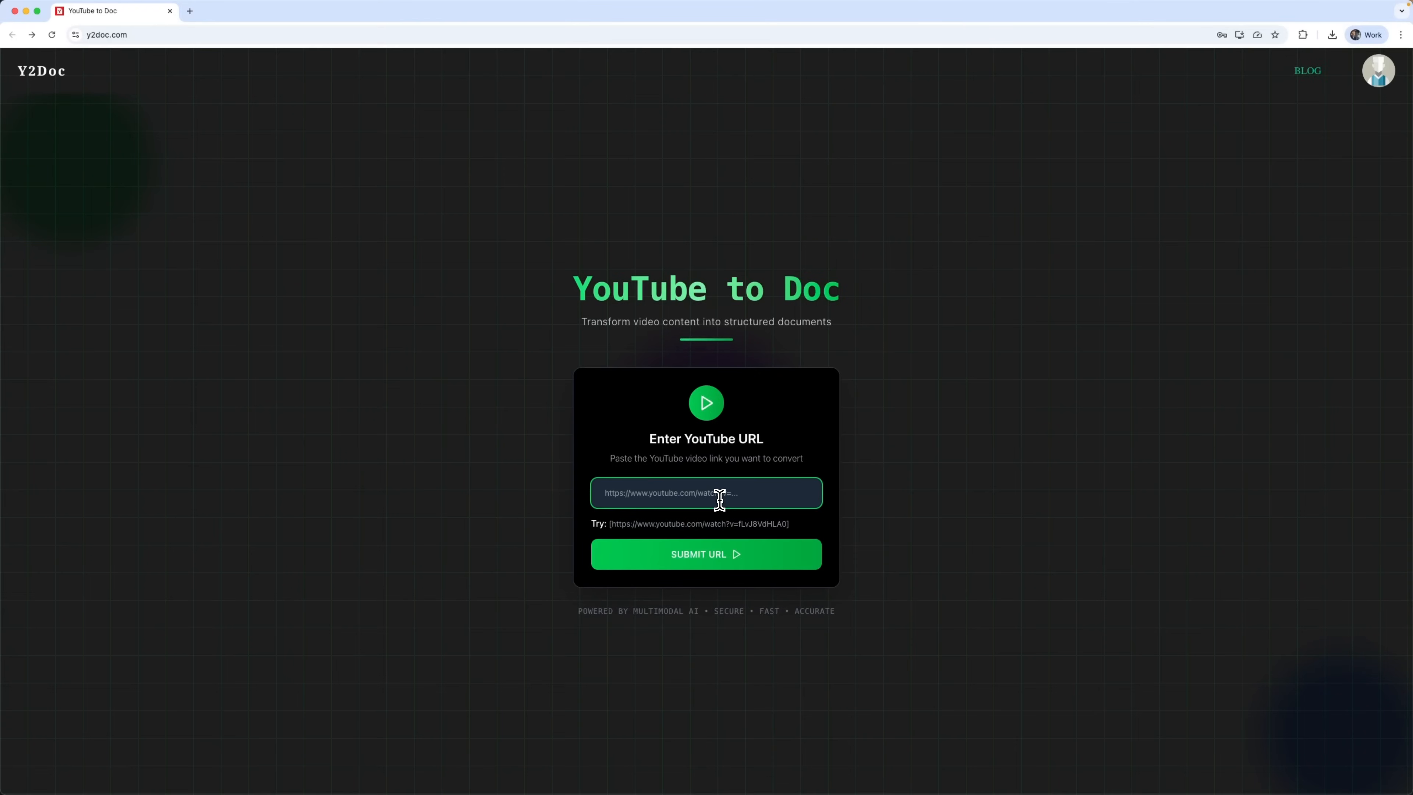
pyautogui.write('https://youtu.be/sijIf_ZmvLM?si=JPAdQcWOGG4UoyDA')
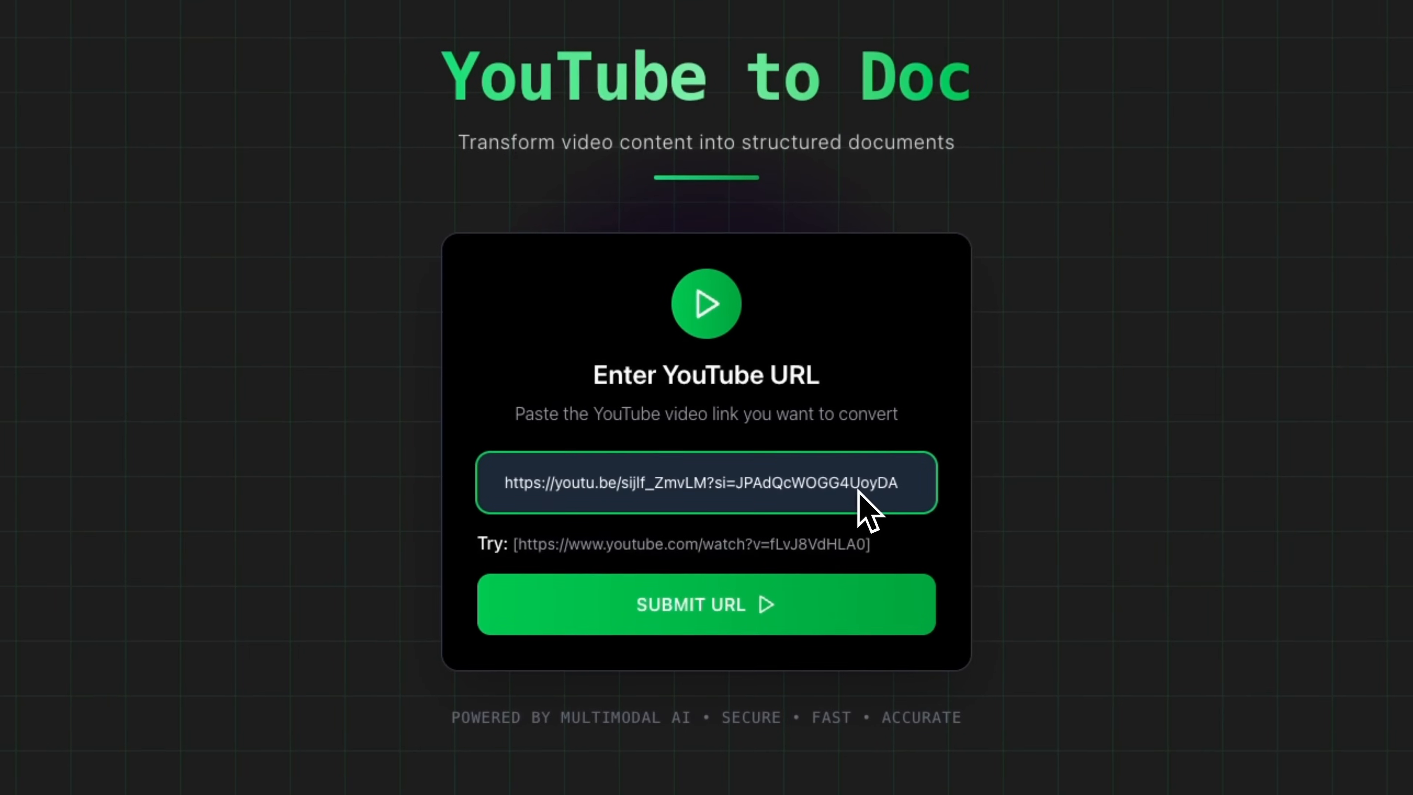
pyautogui.moveTo(807, 527)
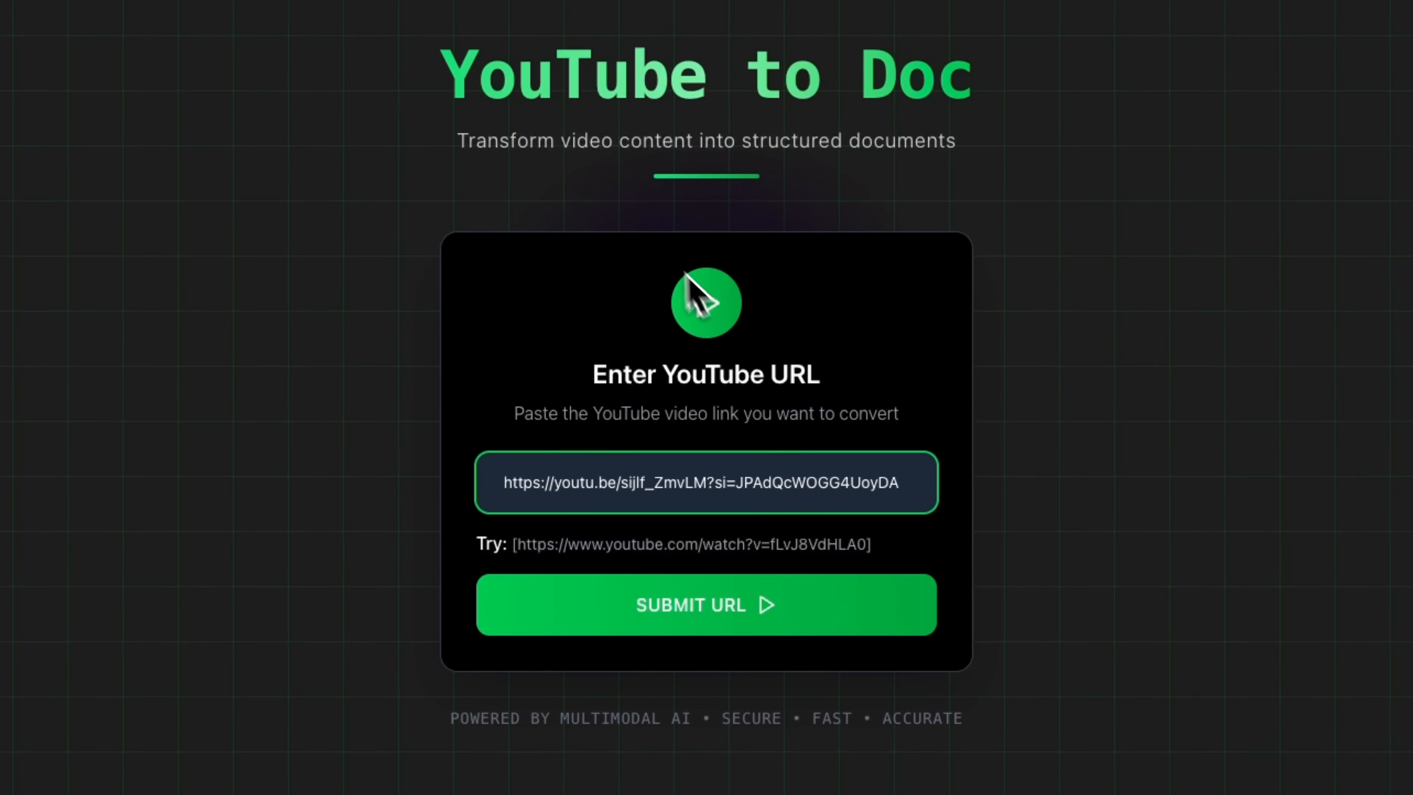
pyautogui.moveTo(834, 326)
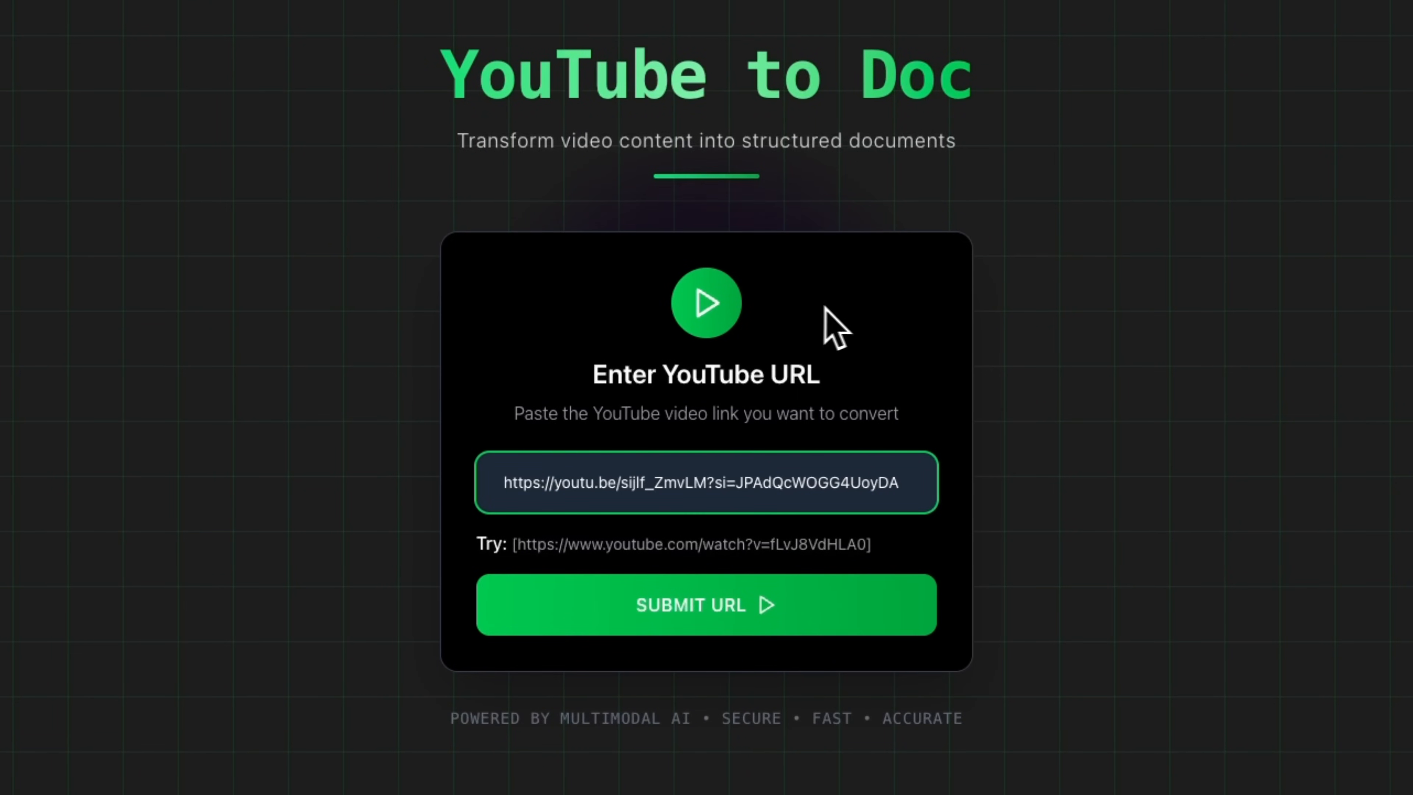
pyautogui.moveTo(716, 513)
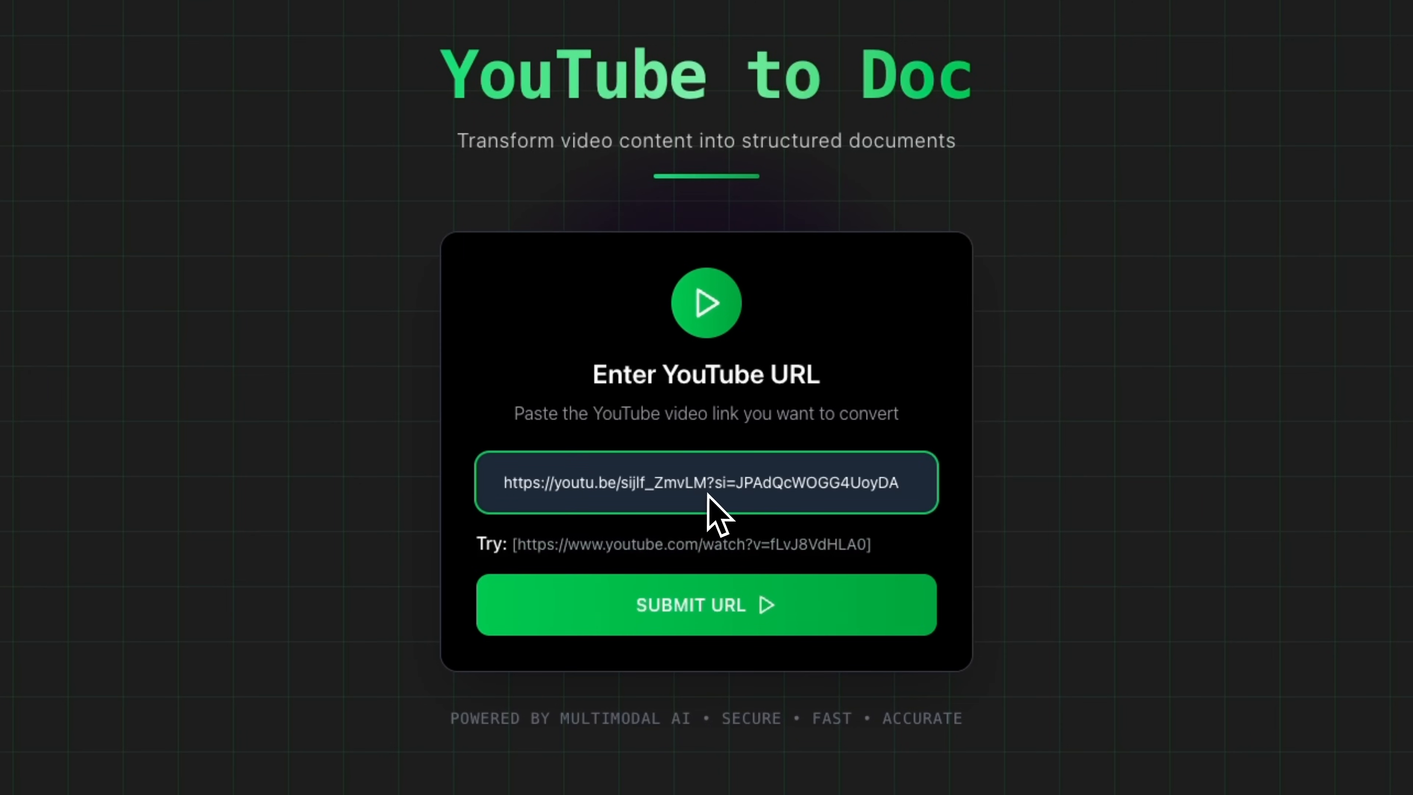
pyautogui.moveTo(774, 503)
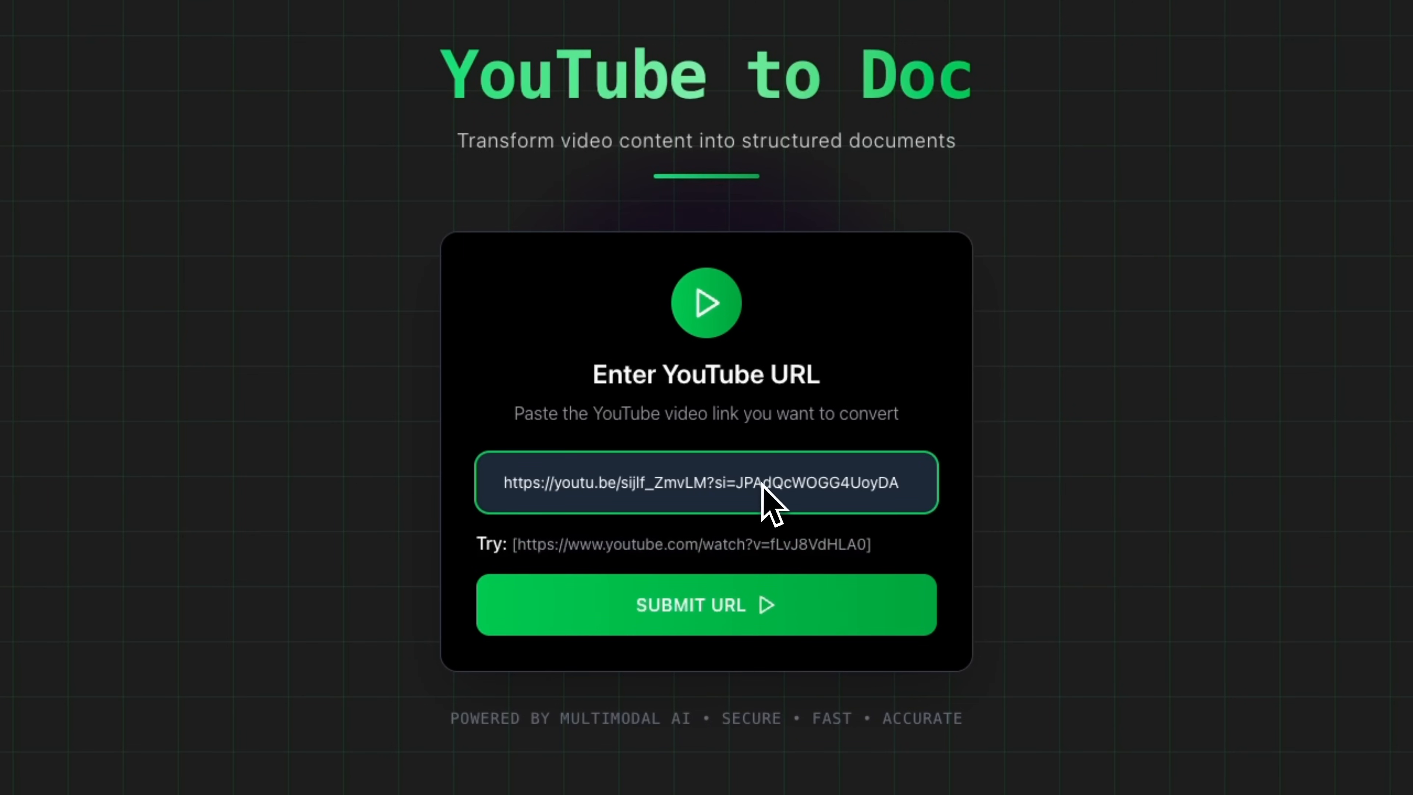
pyautogui.moveTo(774, 527)
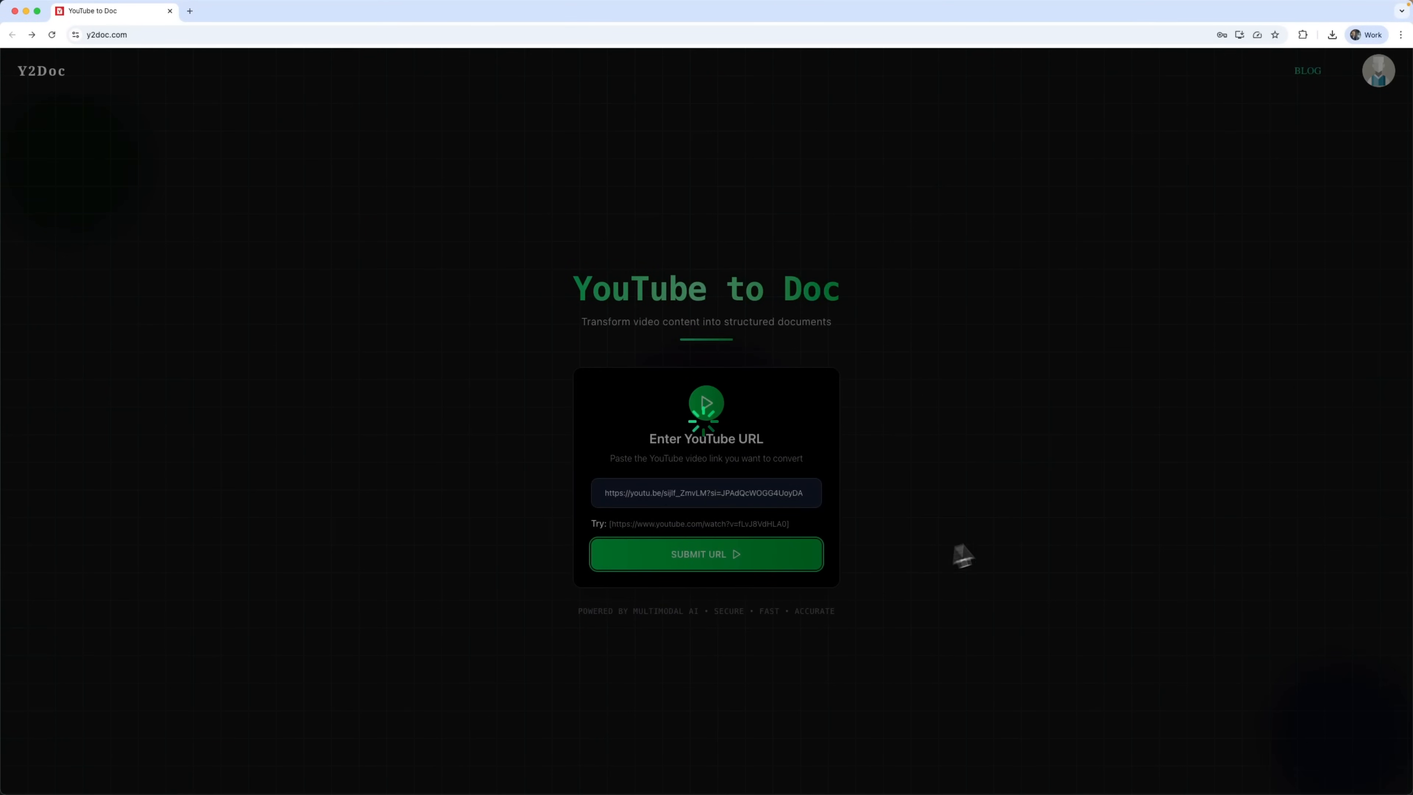
# Submit the link to bring up the Confirm Video Details card (9:30, 10 credits)
pyautogui.click(706, 554)
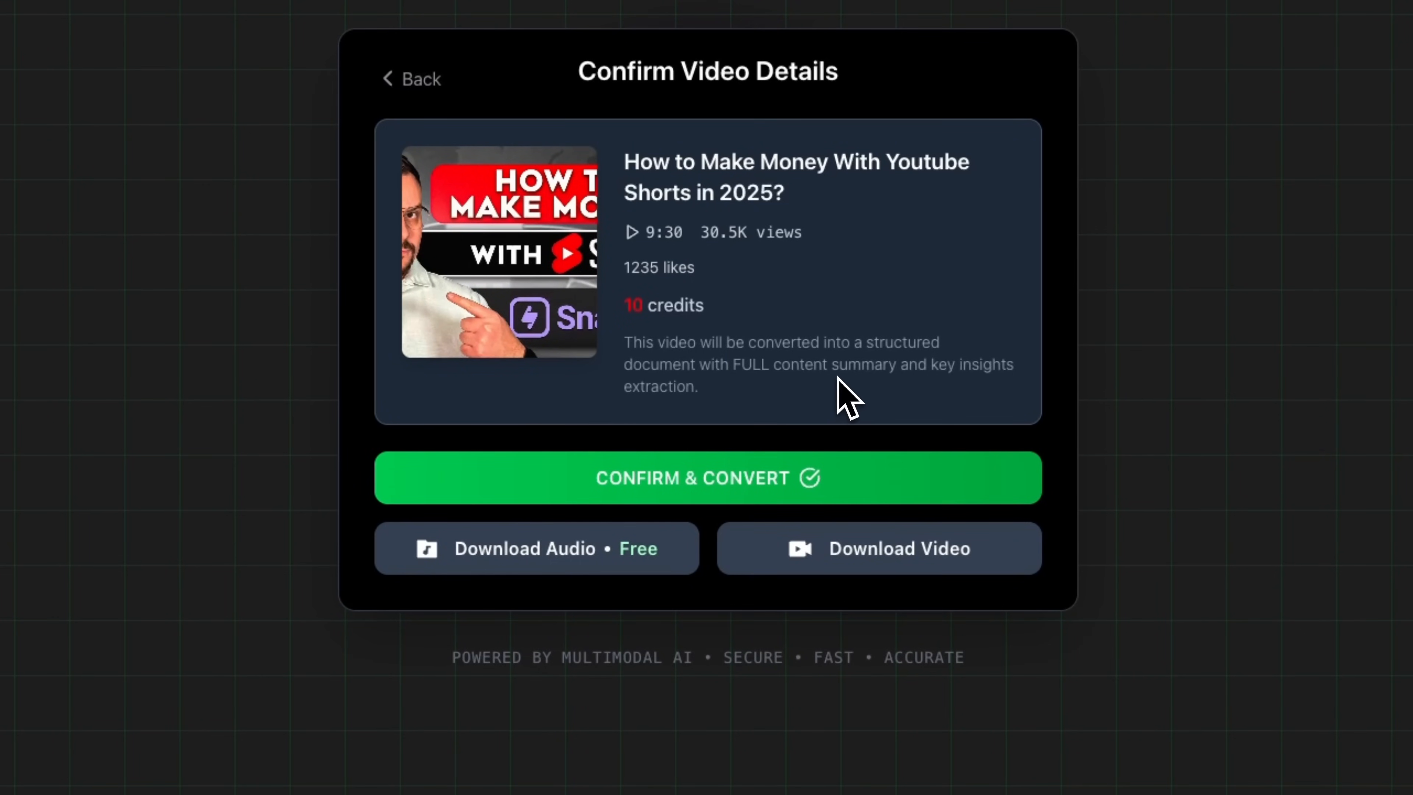
pyautogui.moveTo(667, 410)
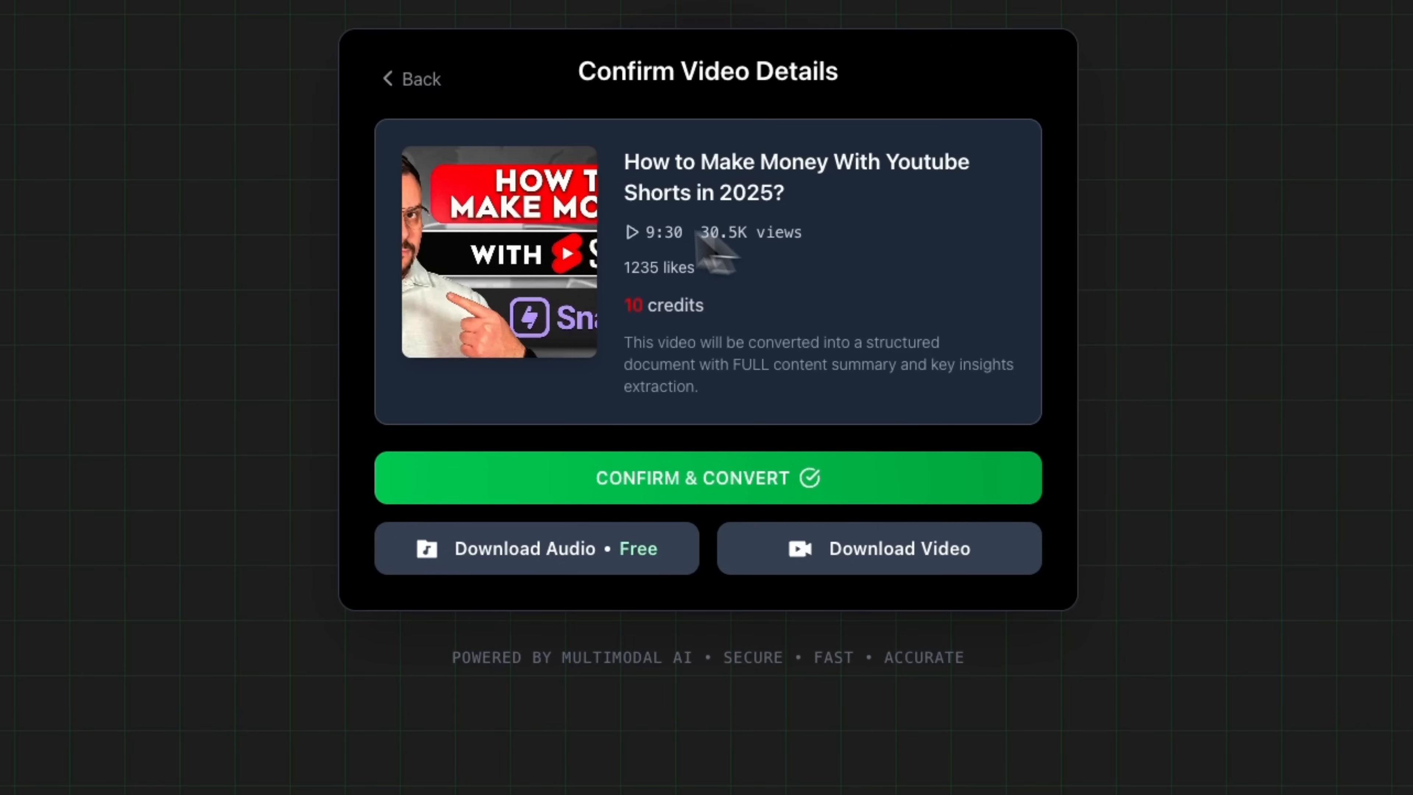
pyautogui.moveTo(818, 381)
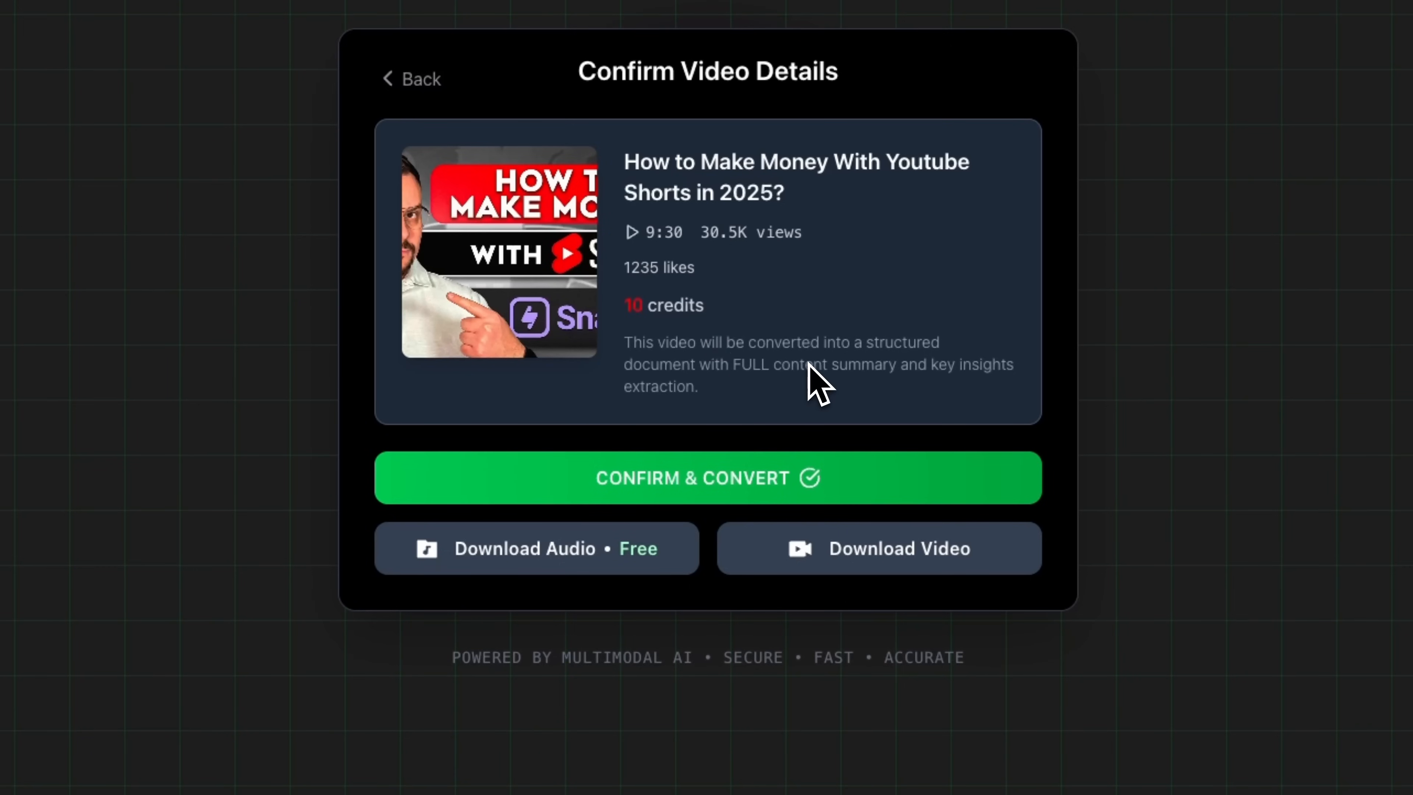
pyautogui.moveTo(758, 289)
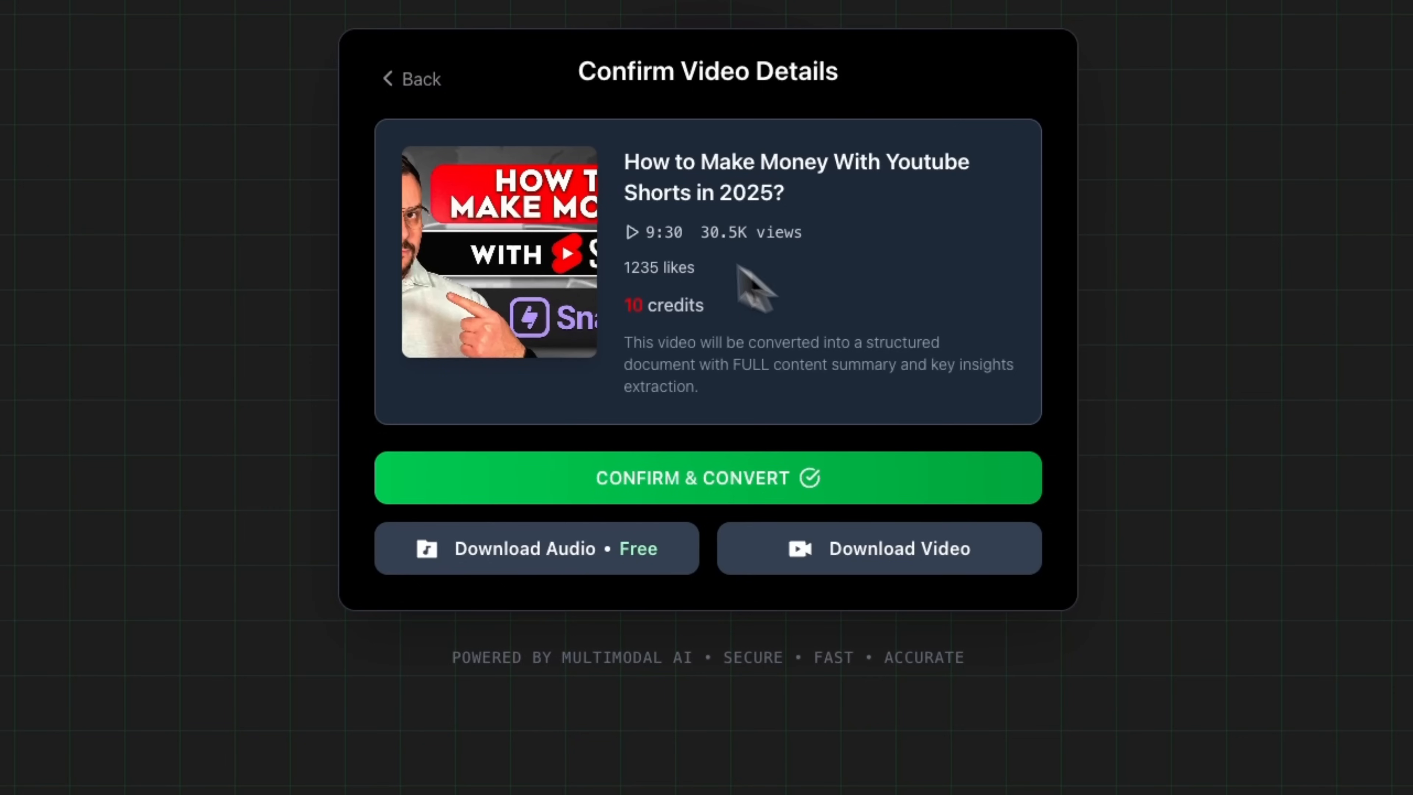
pyautogui.moveTo(513, 297)
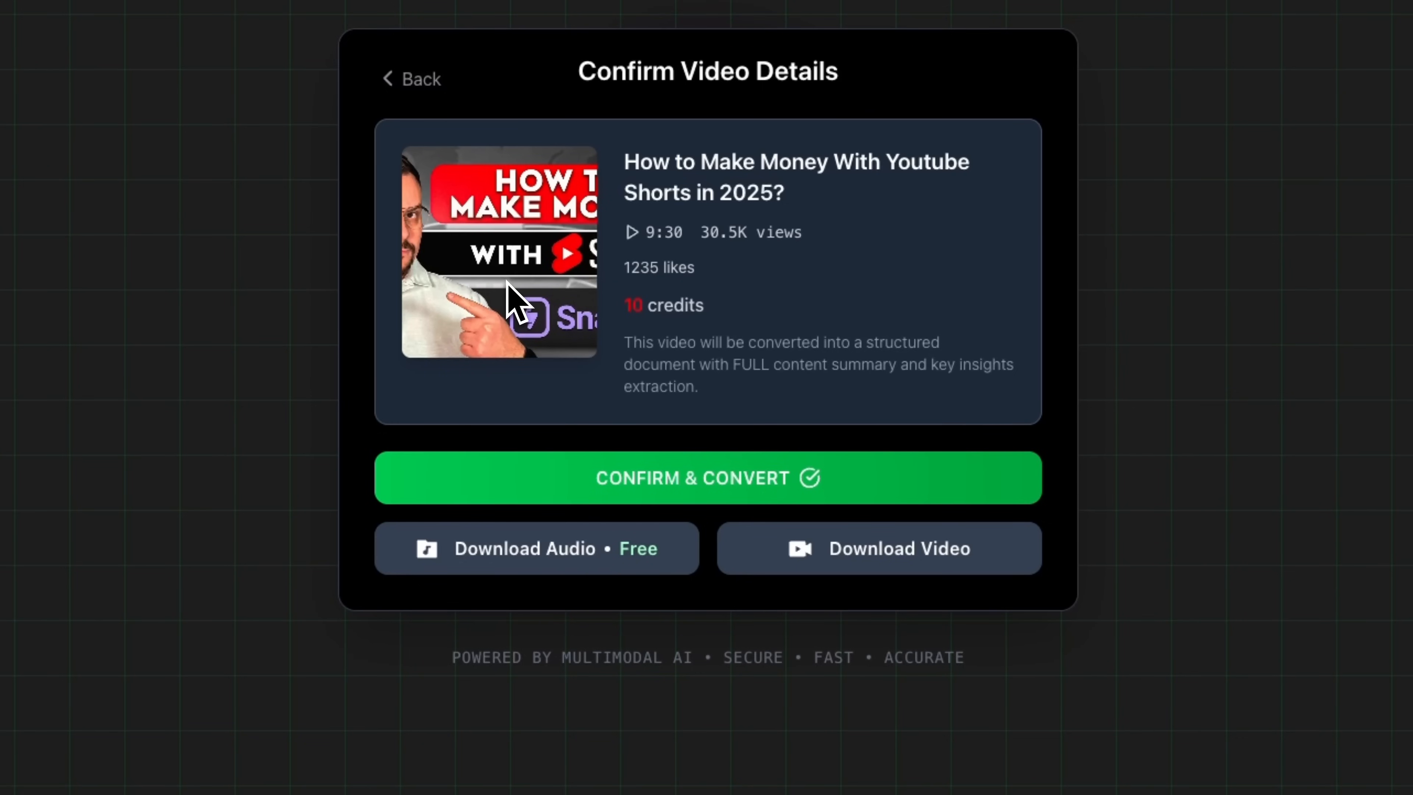
pyautogui.moveTo(748, 405)
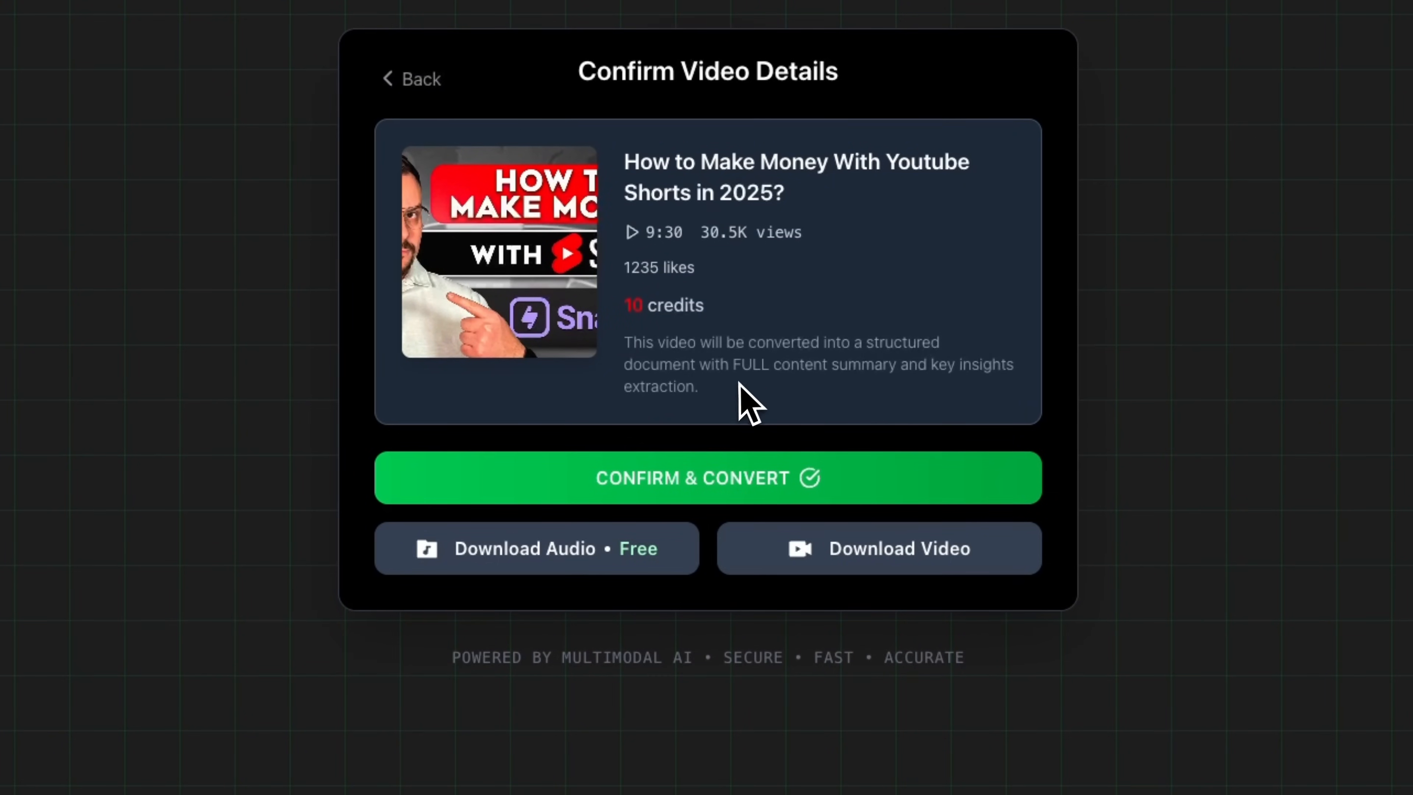
pyautogui.moveTo(764, 410)
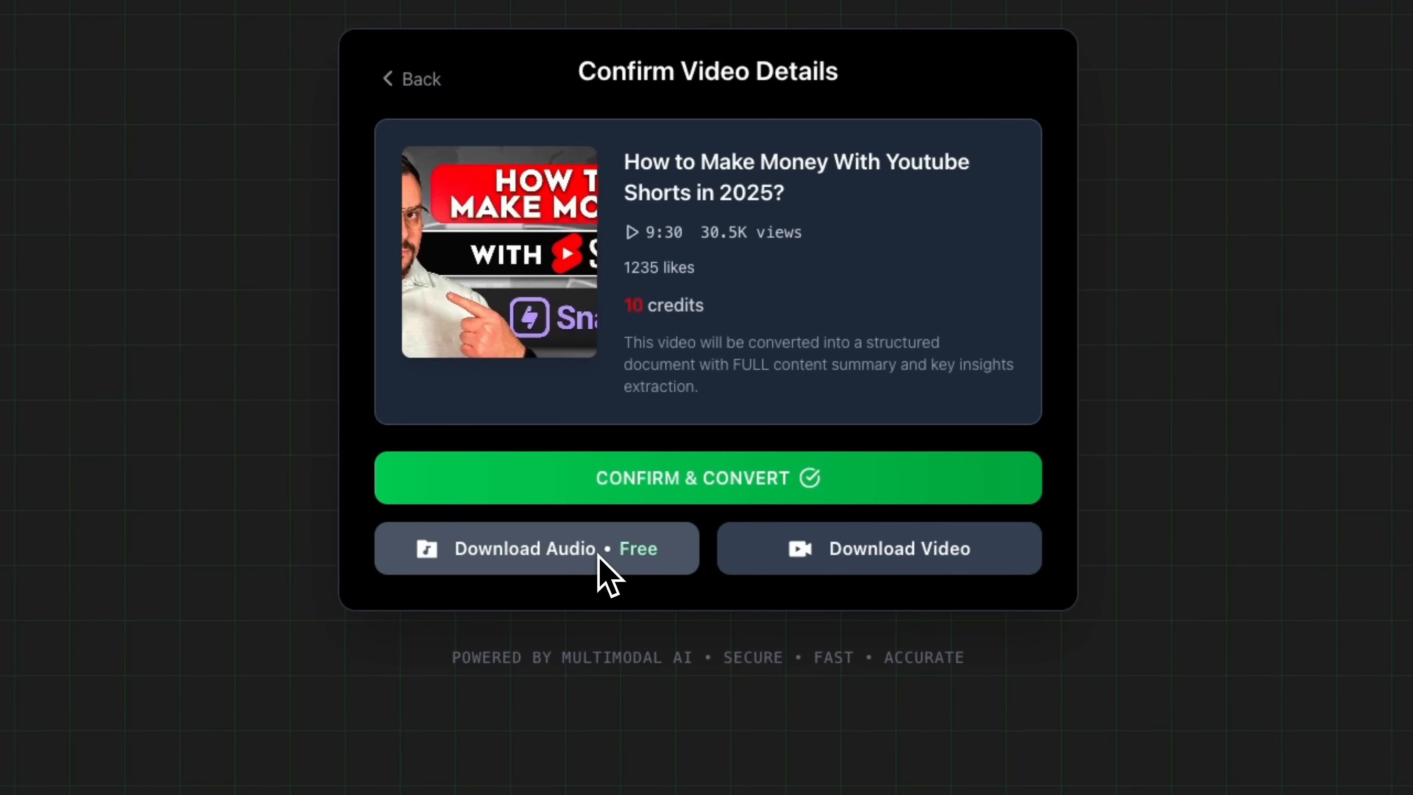
pyautogui.moveTo(590, 581)
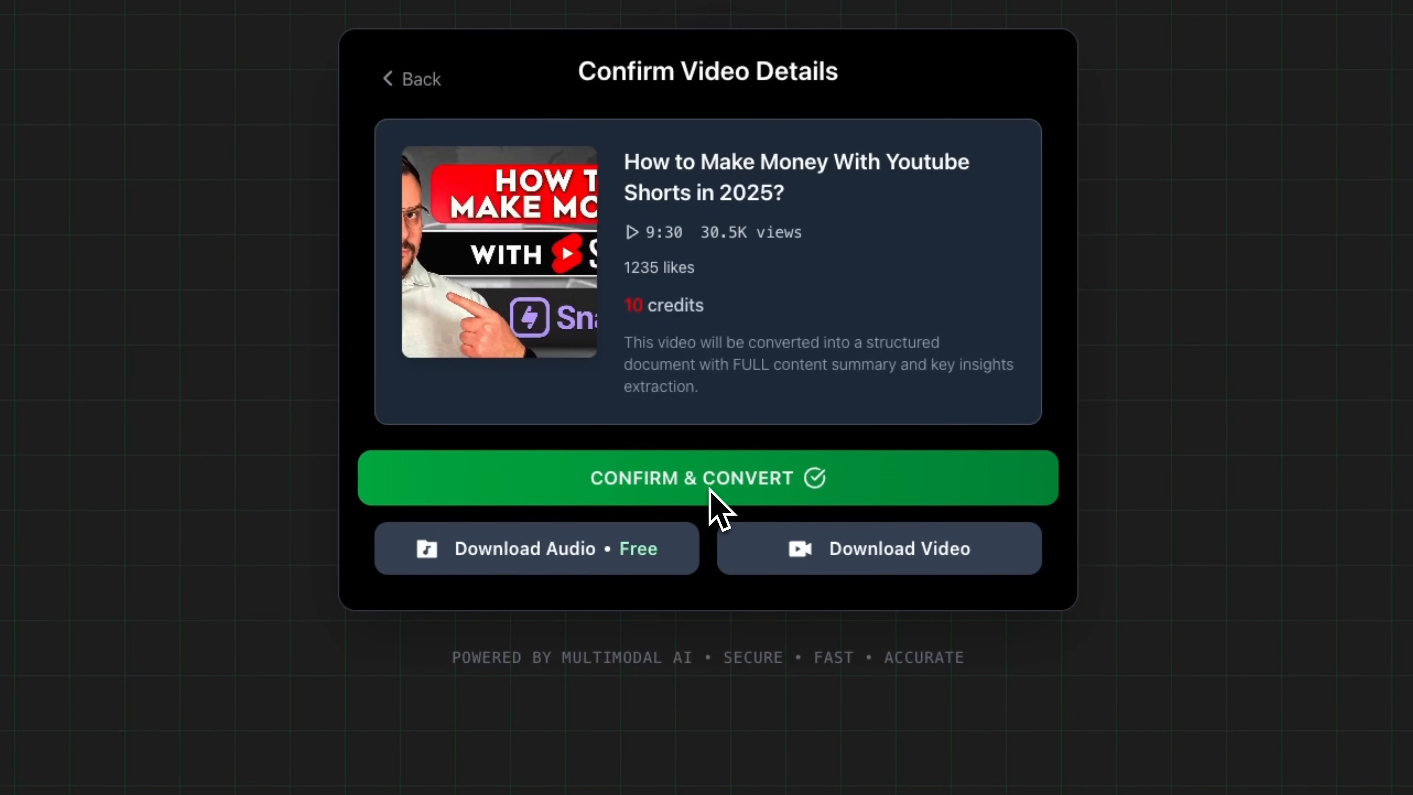
pyautogui.moveTo(666, 342)
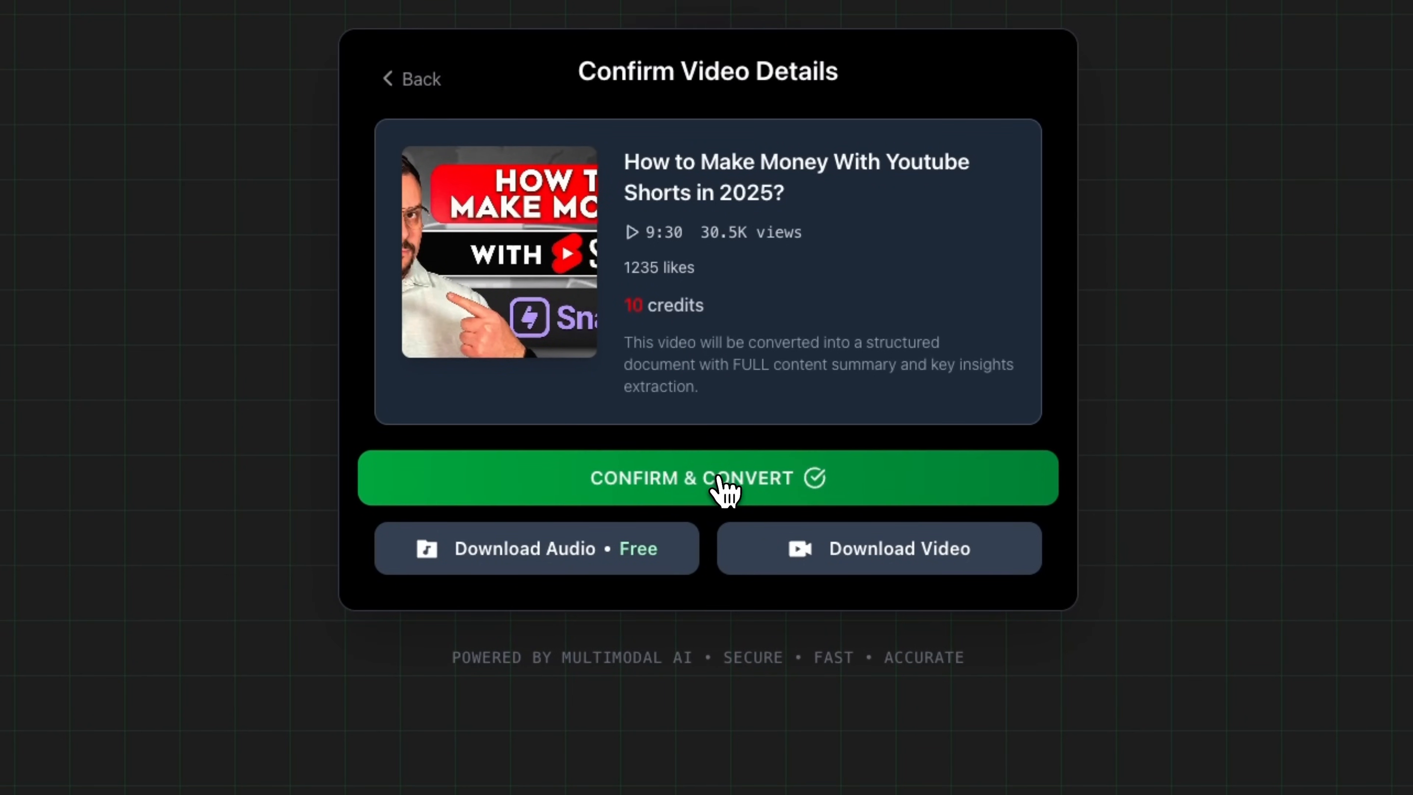
# Confirm the conversion and review the generated markdown with timestamped sections and images
pyautogui.click(706, 478)
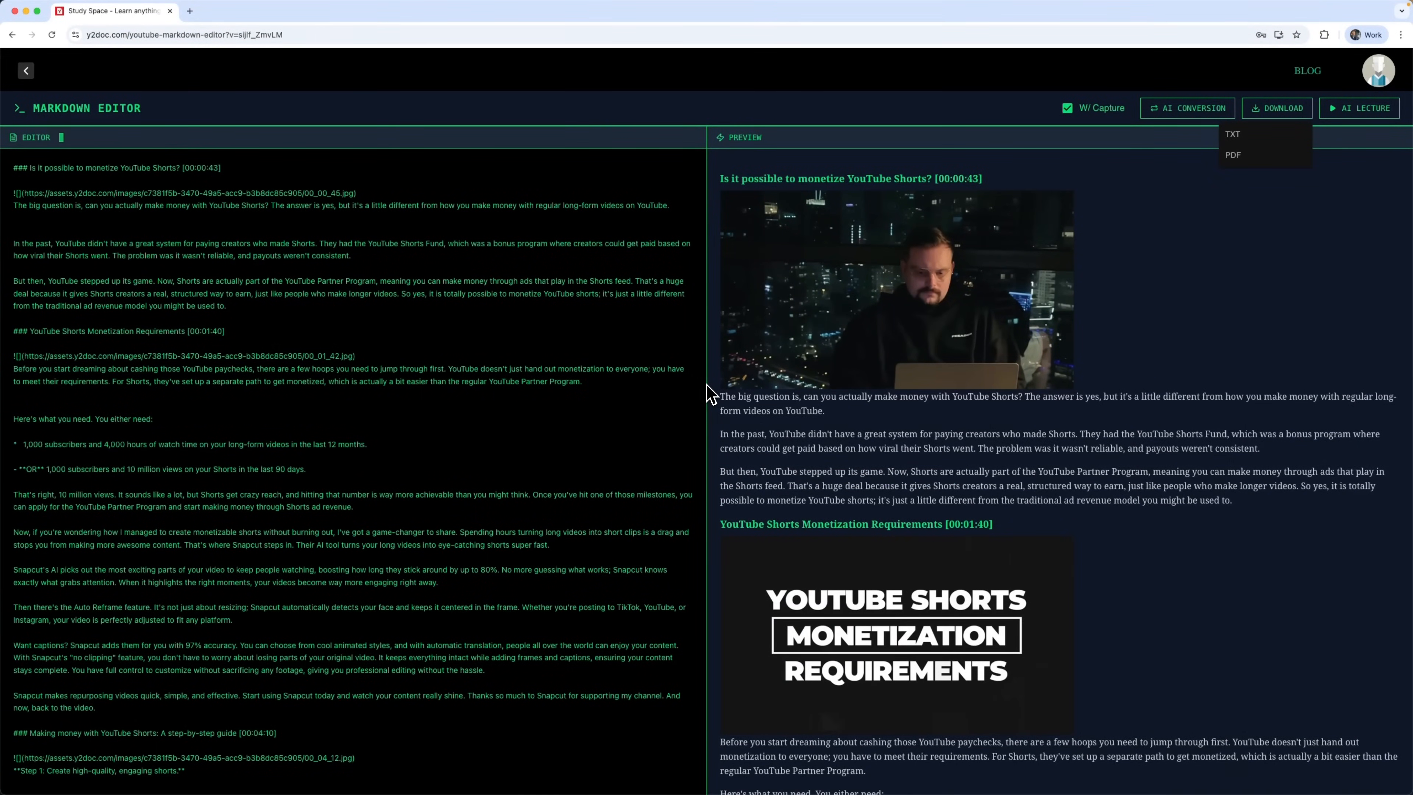
pyautogui.moveTo(223, 397)
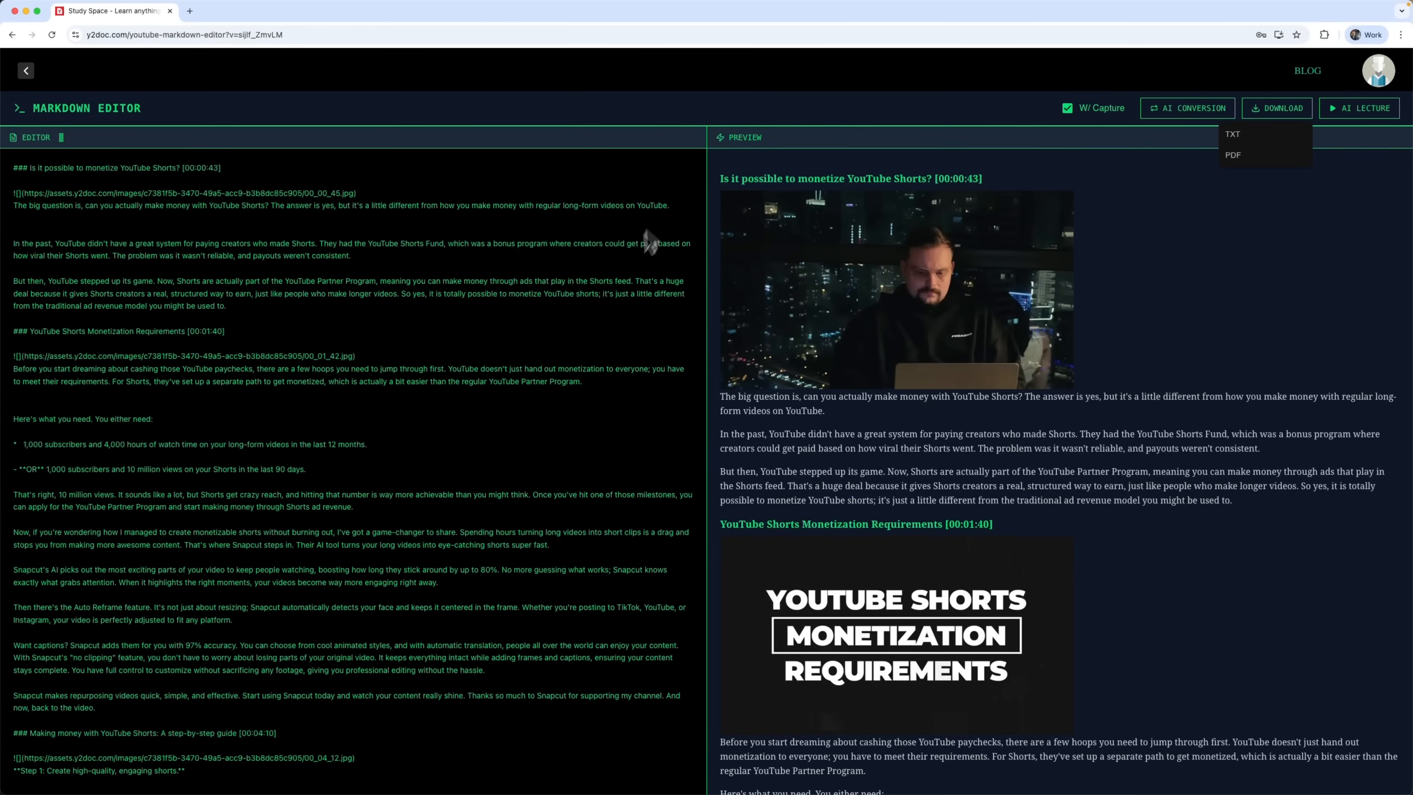
pyautogui.moveTo(935, 362)
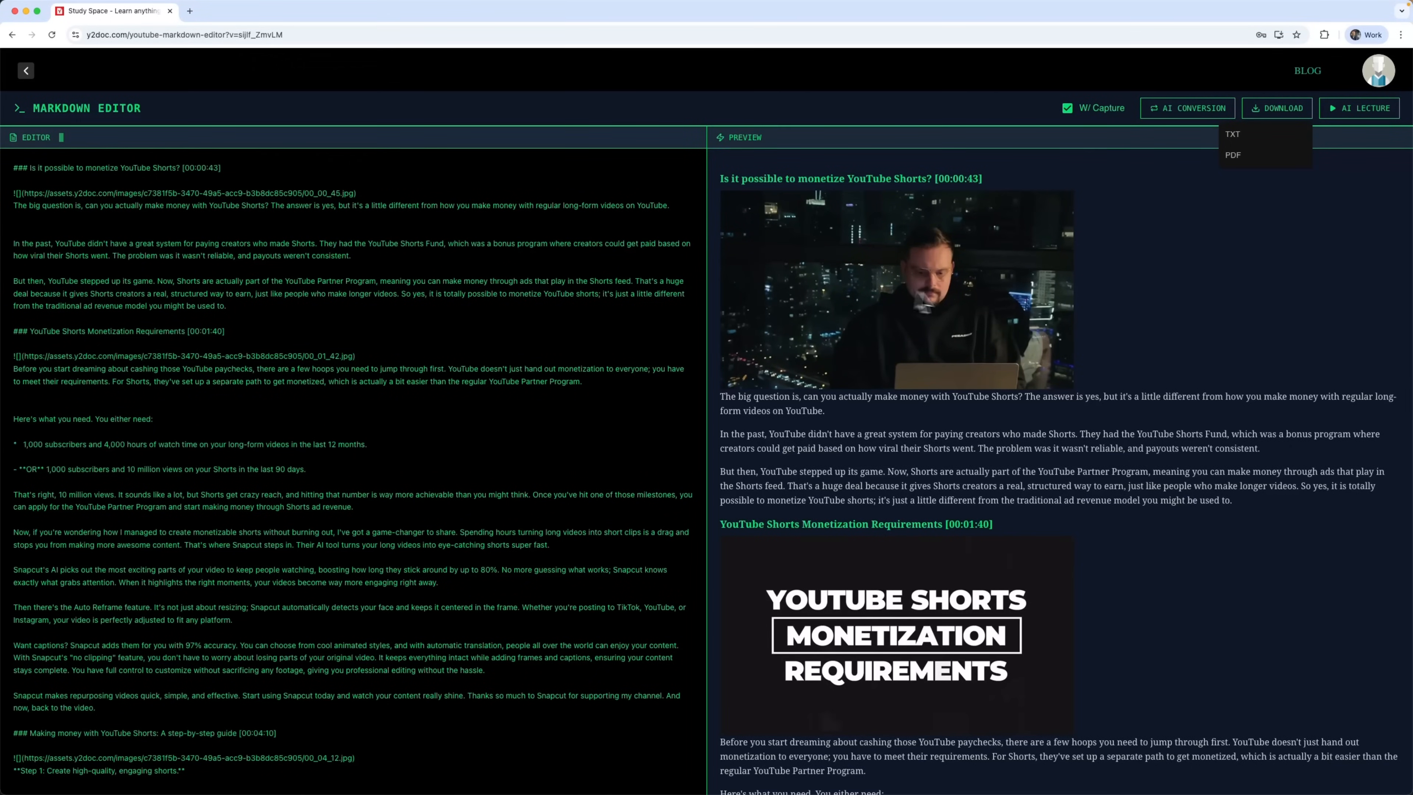
pyautogui.moveTo(923, 305)
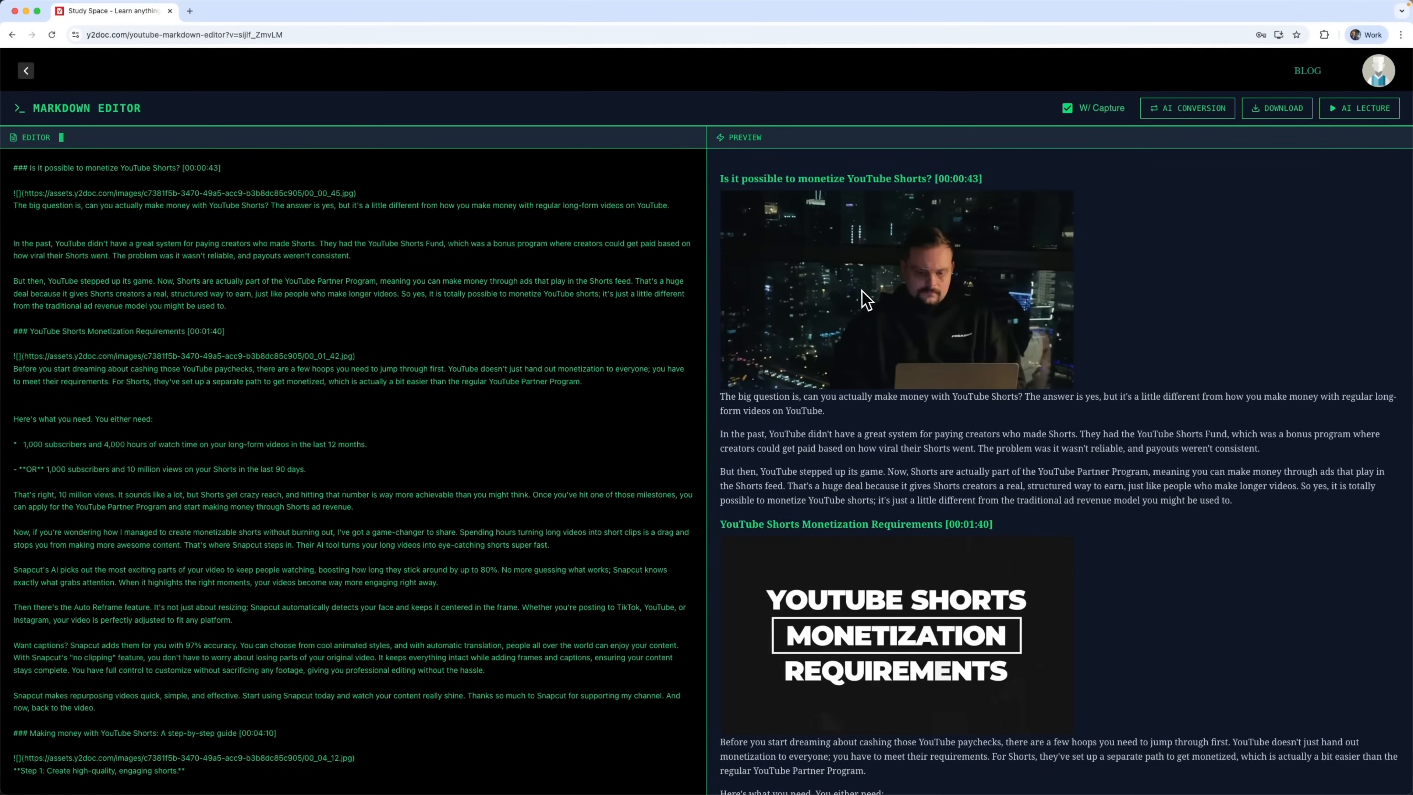
pyautogui.moveTo(492, 187)
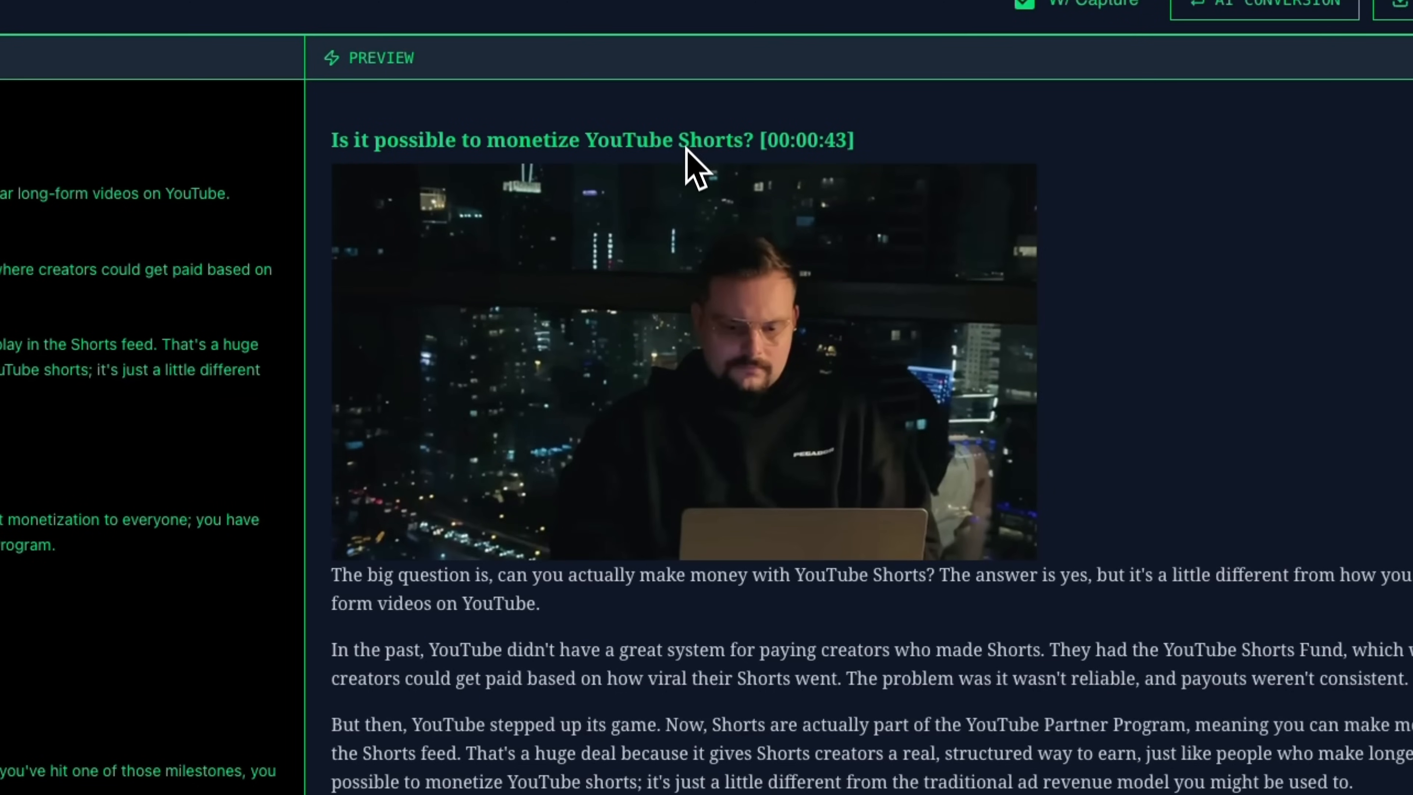
pyautogui.moveTo(822, 170)
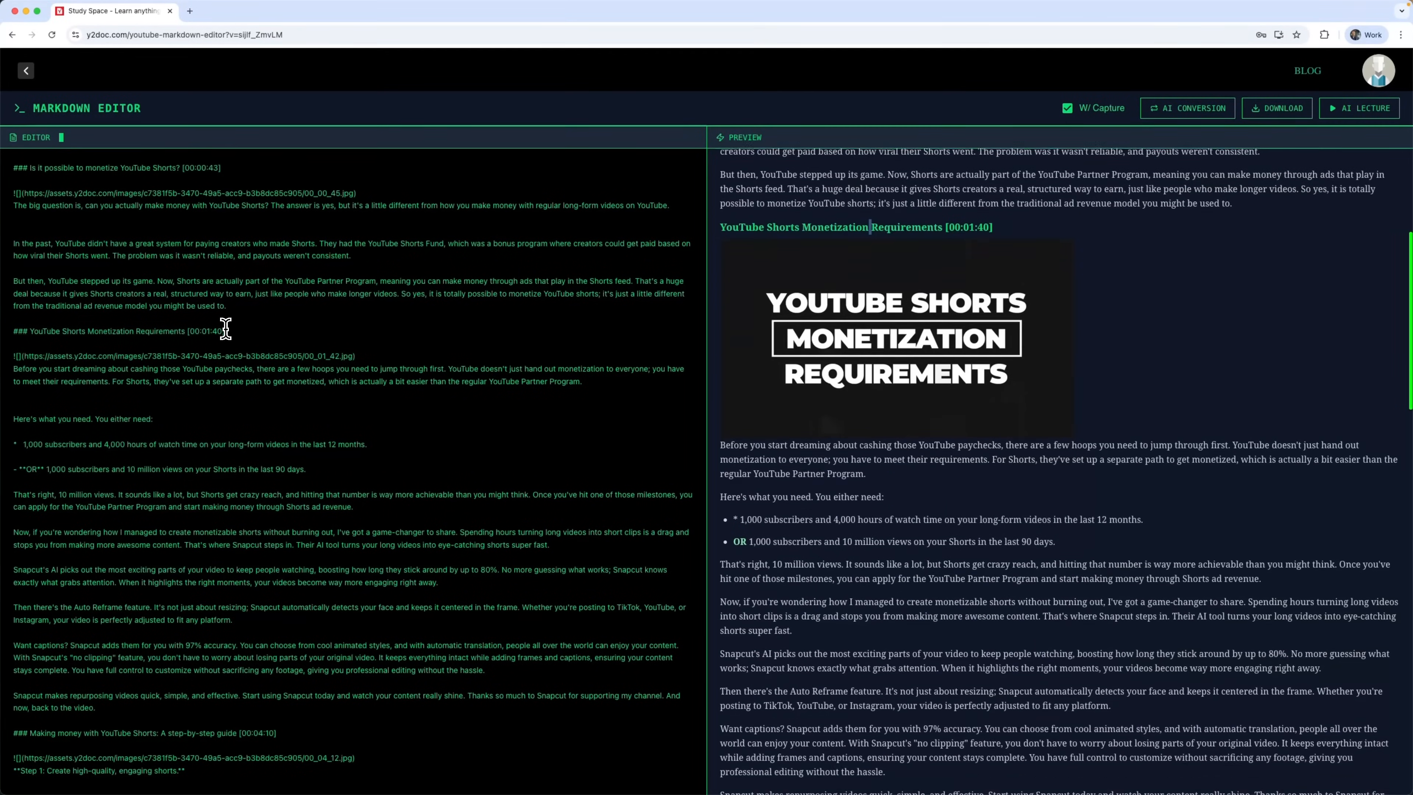
pyautogui.scroll(-3)
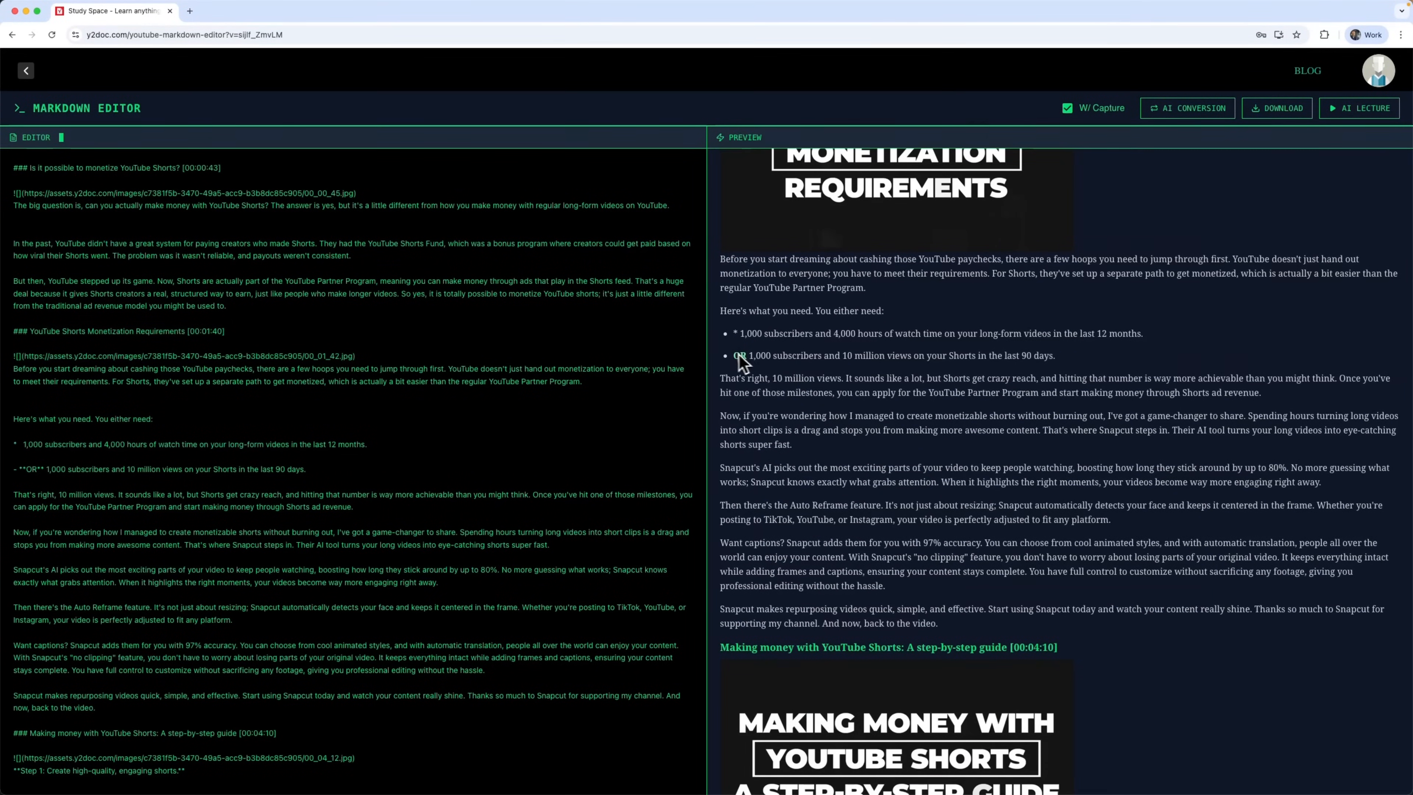
pyautogui.scroll(-3)
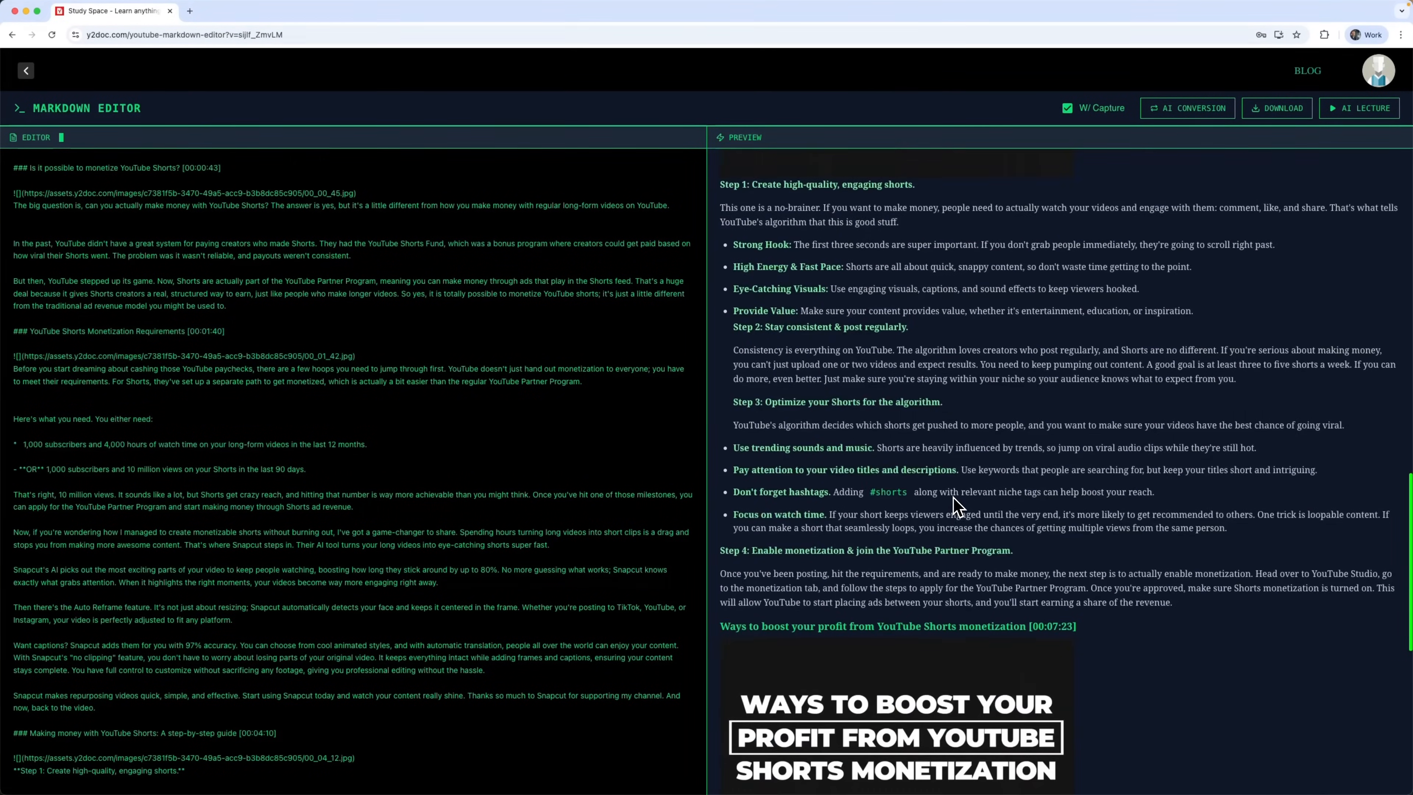
pyautogui.scroll(-3)
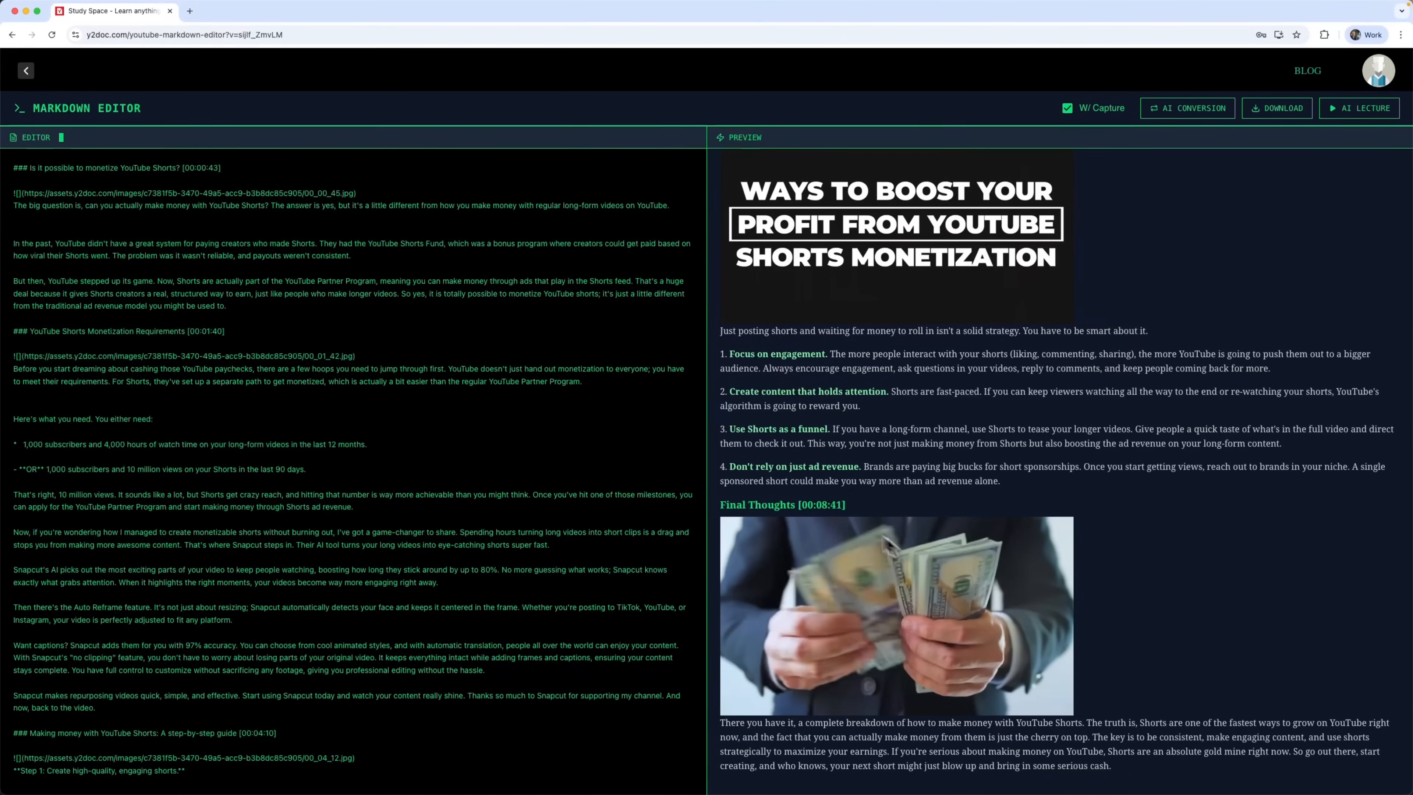
pyautogui.moveTo(972, 636)
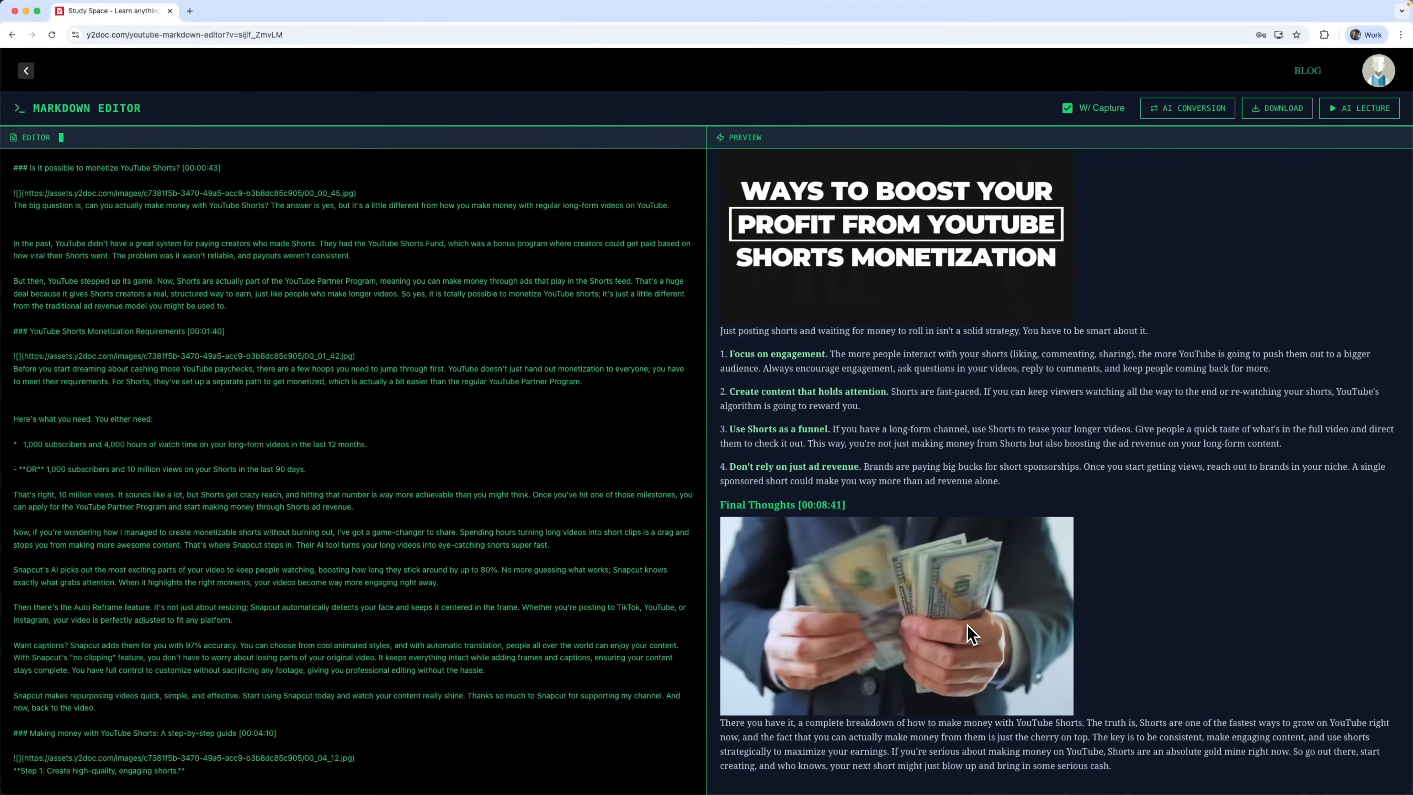
pyautogui.scroll(-3)
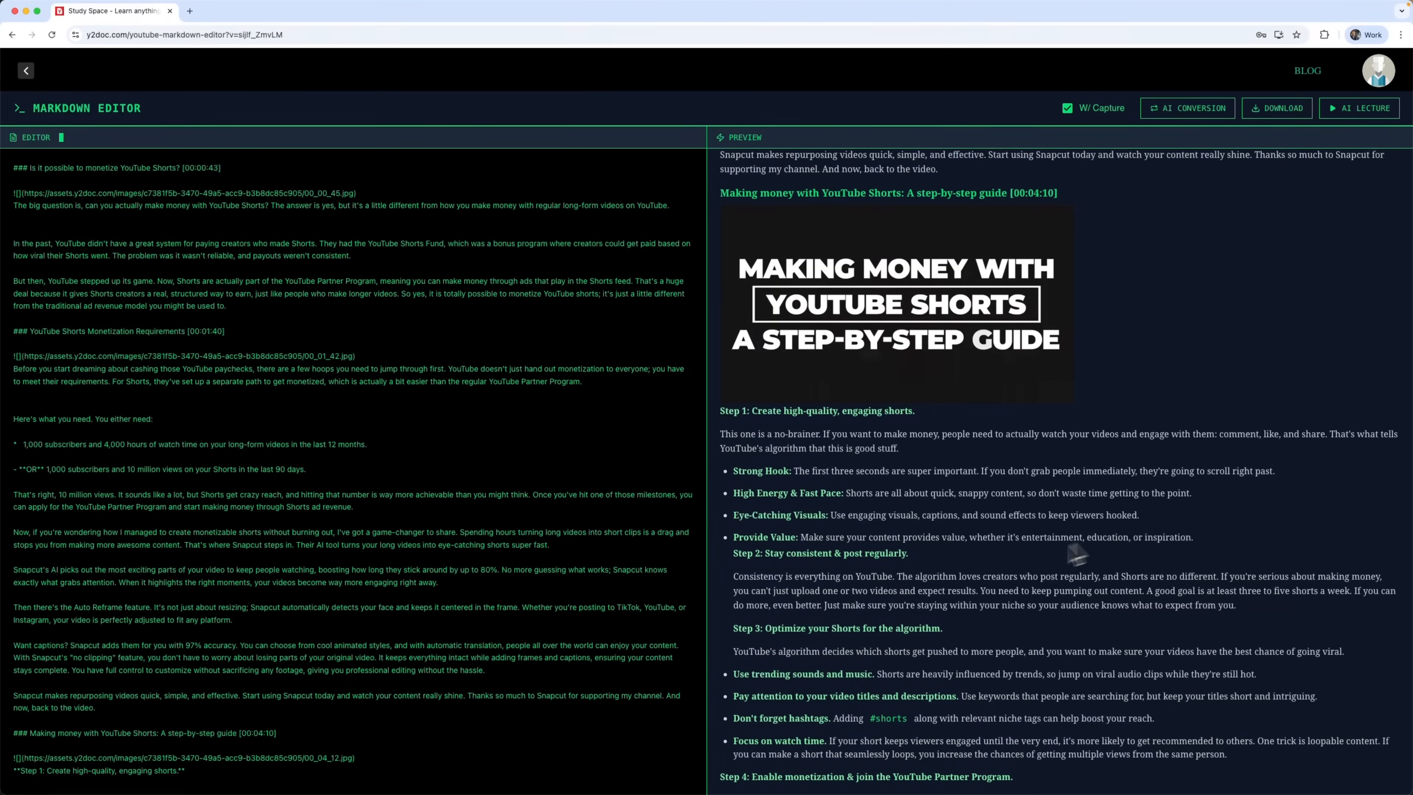
pyautogui.moveTo(1018, 559)
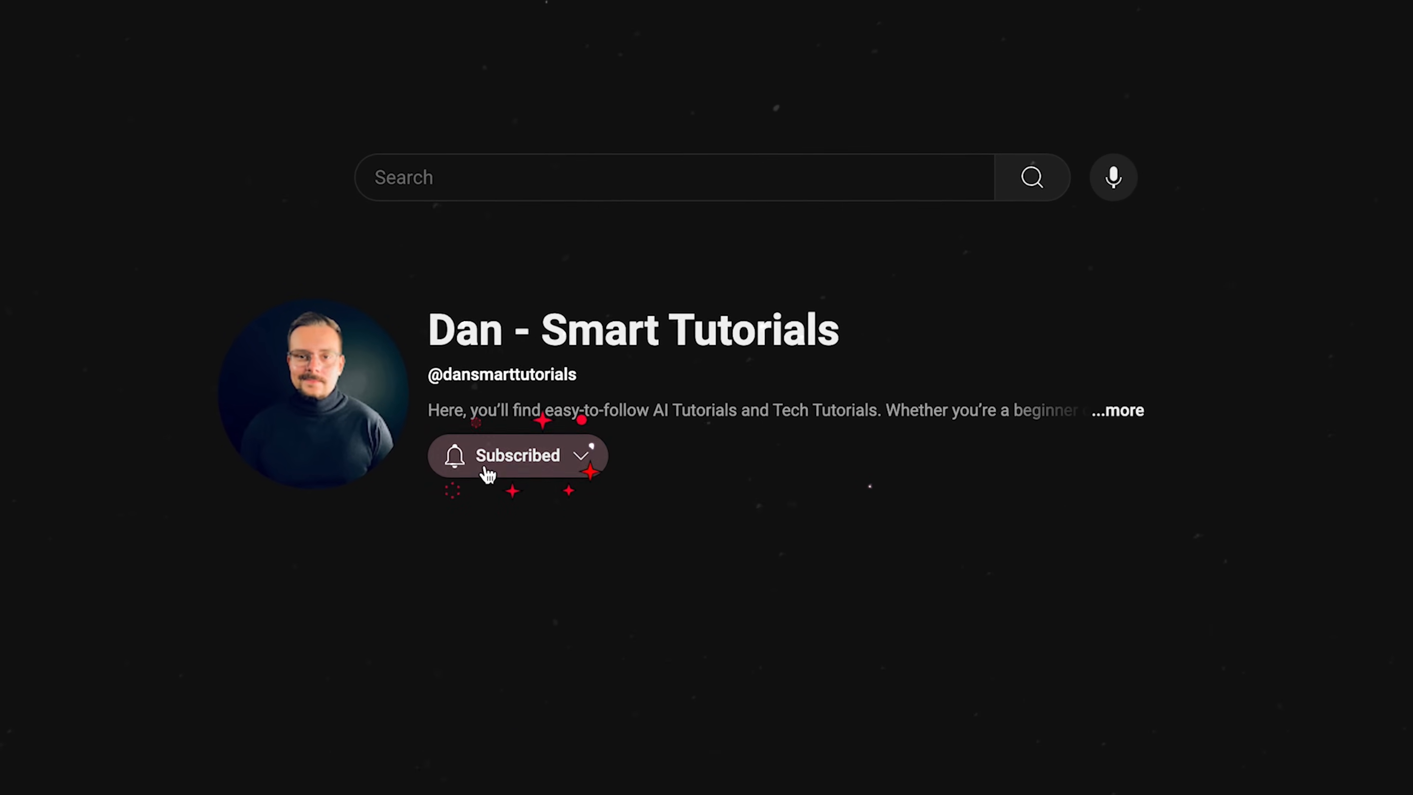
# Subscribe to the AI tutorials channel and show its notification options
pyautogui.click(513, 456)
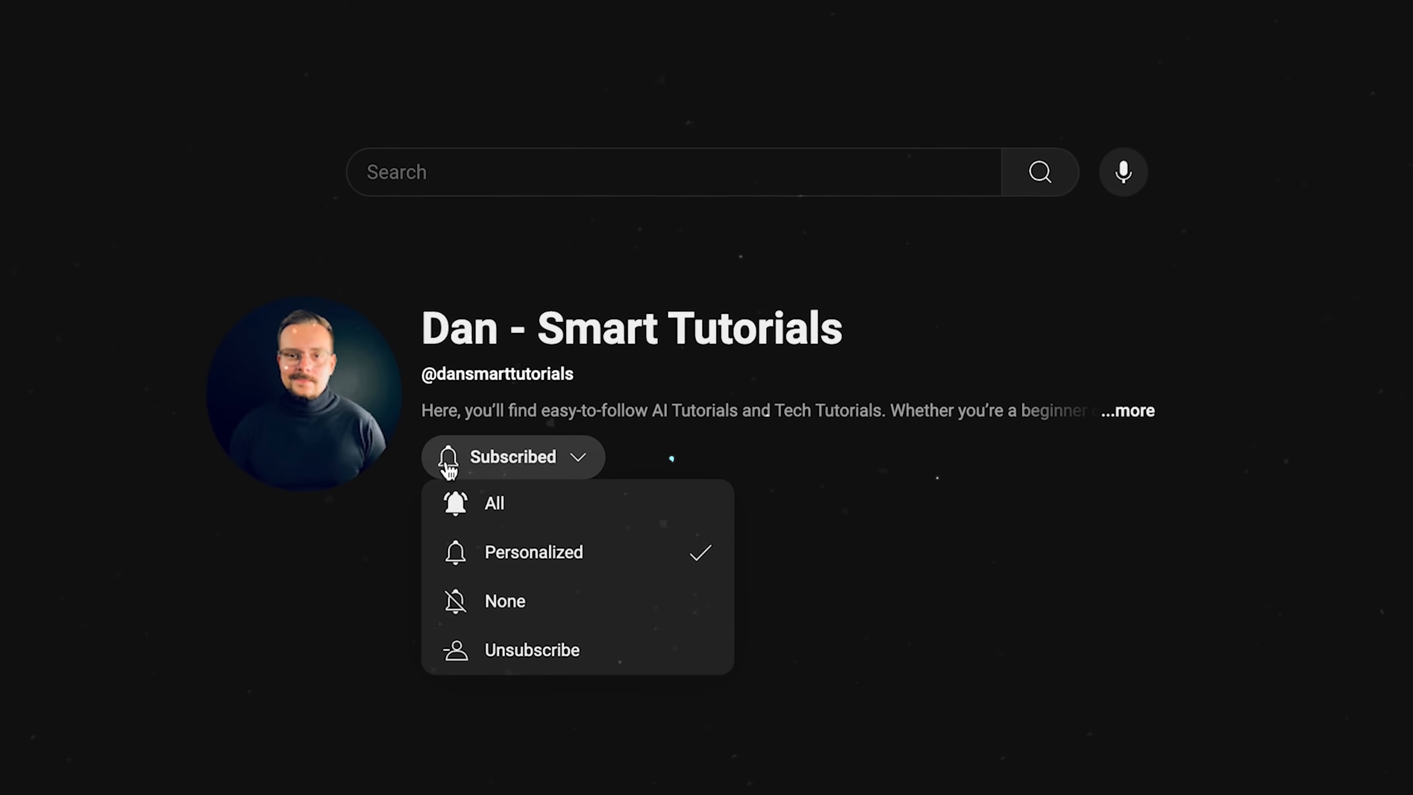
pyautogui.click(494, 503)
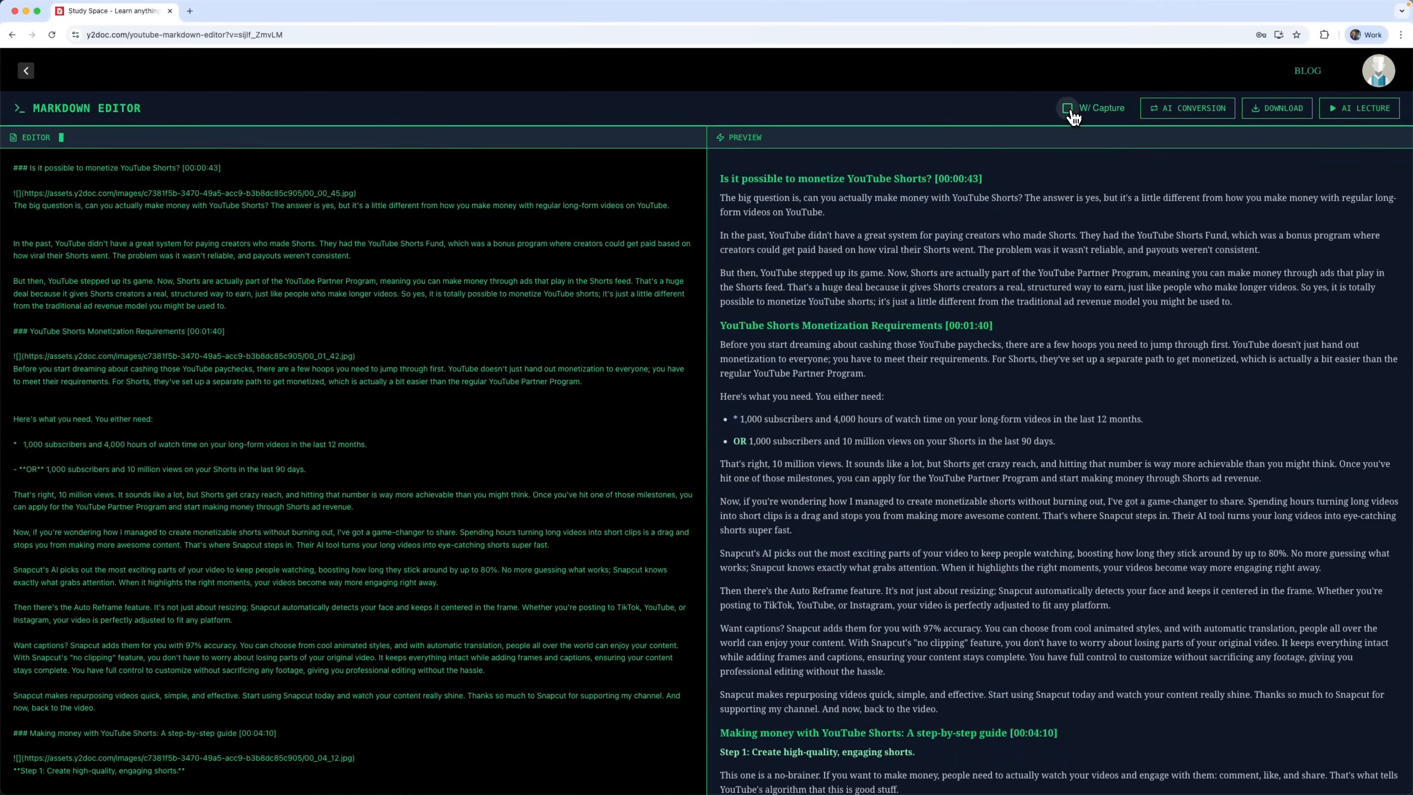
# Enable W/ Capture to restore screenshots, then bring up the AI Conversion dialog
pyautogui.click(1067, 108)
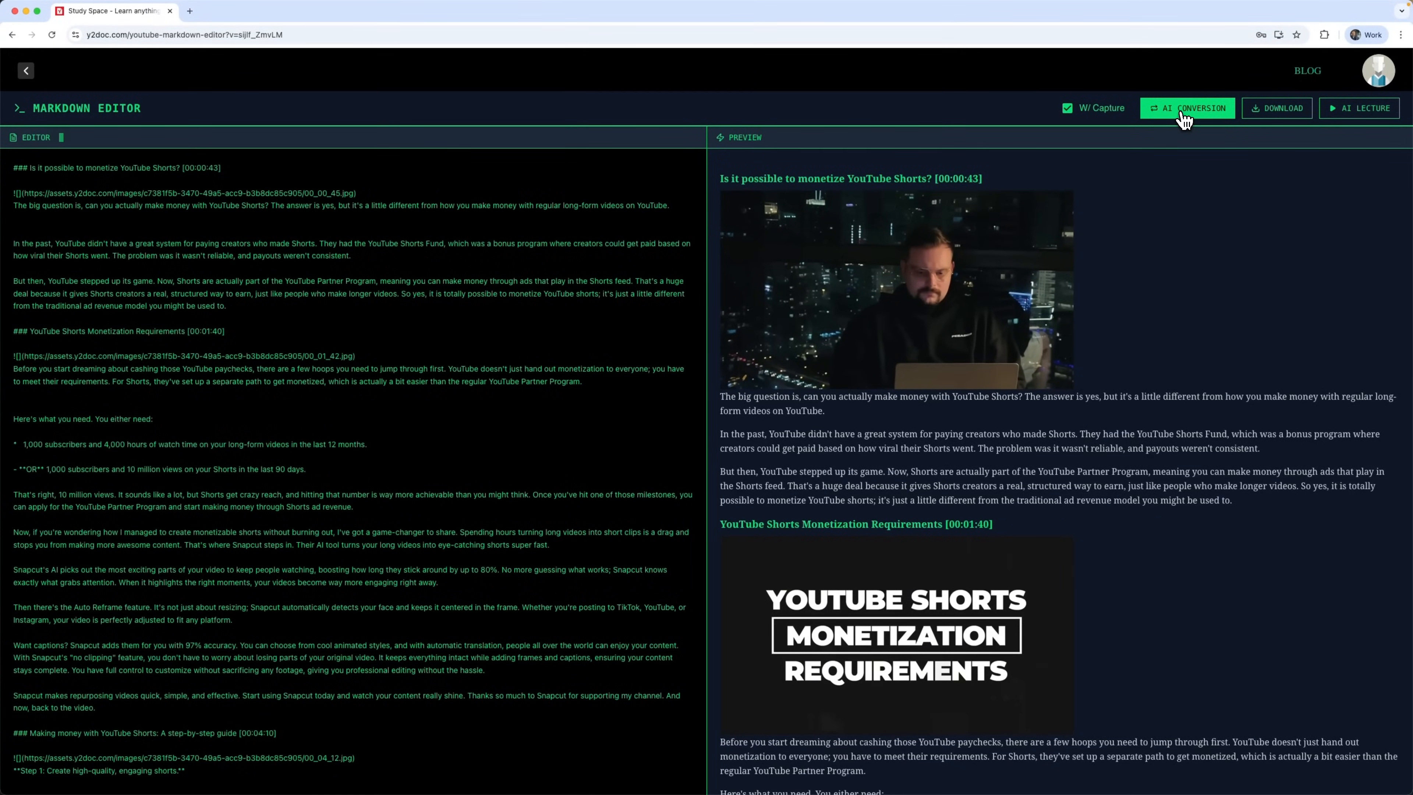
pyautogui.moveTo(1186, 121)
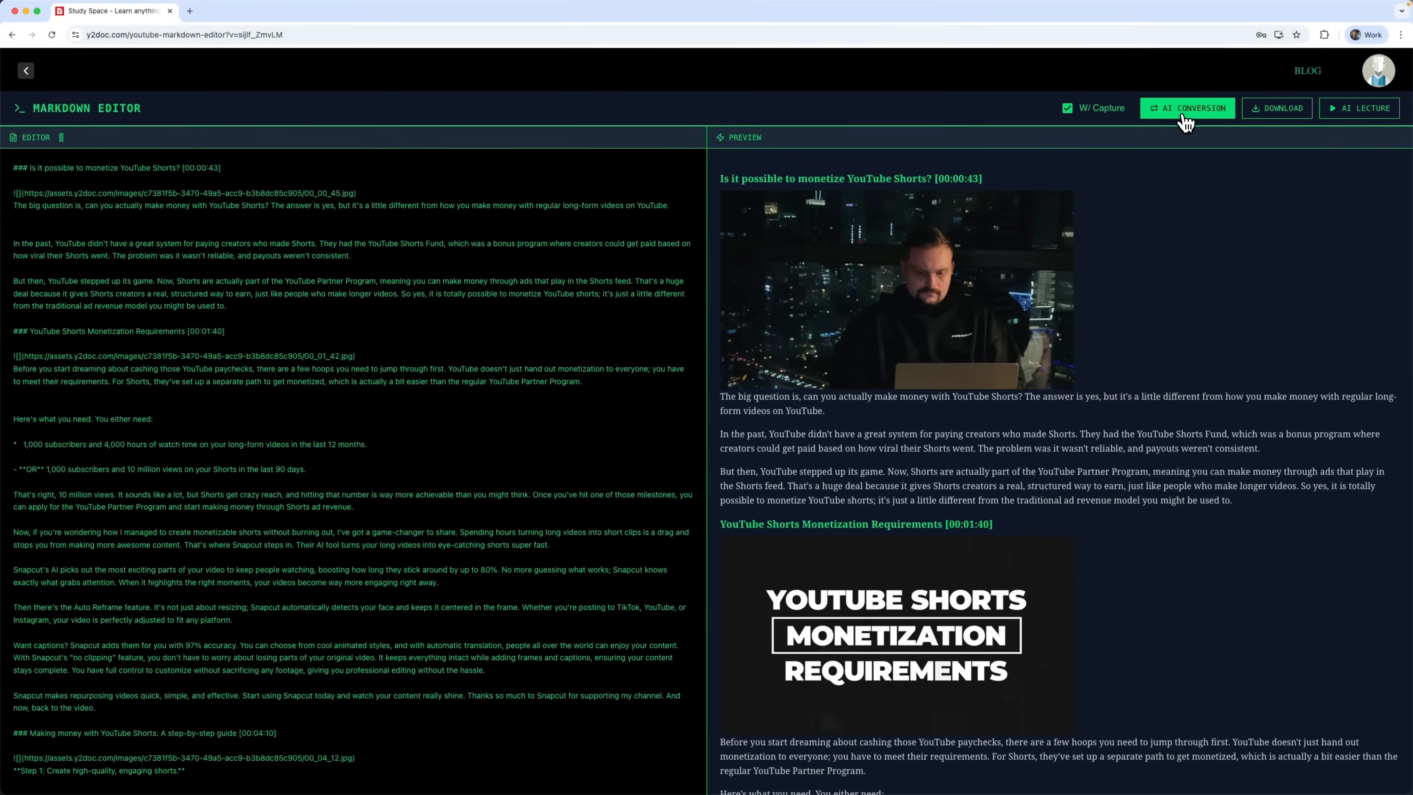
pyautogui.click(1188, 108)
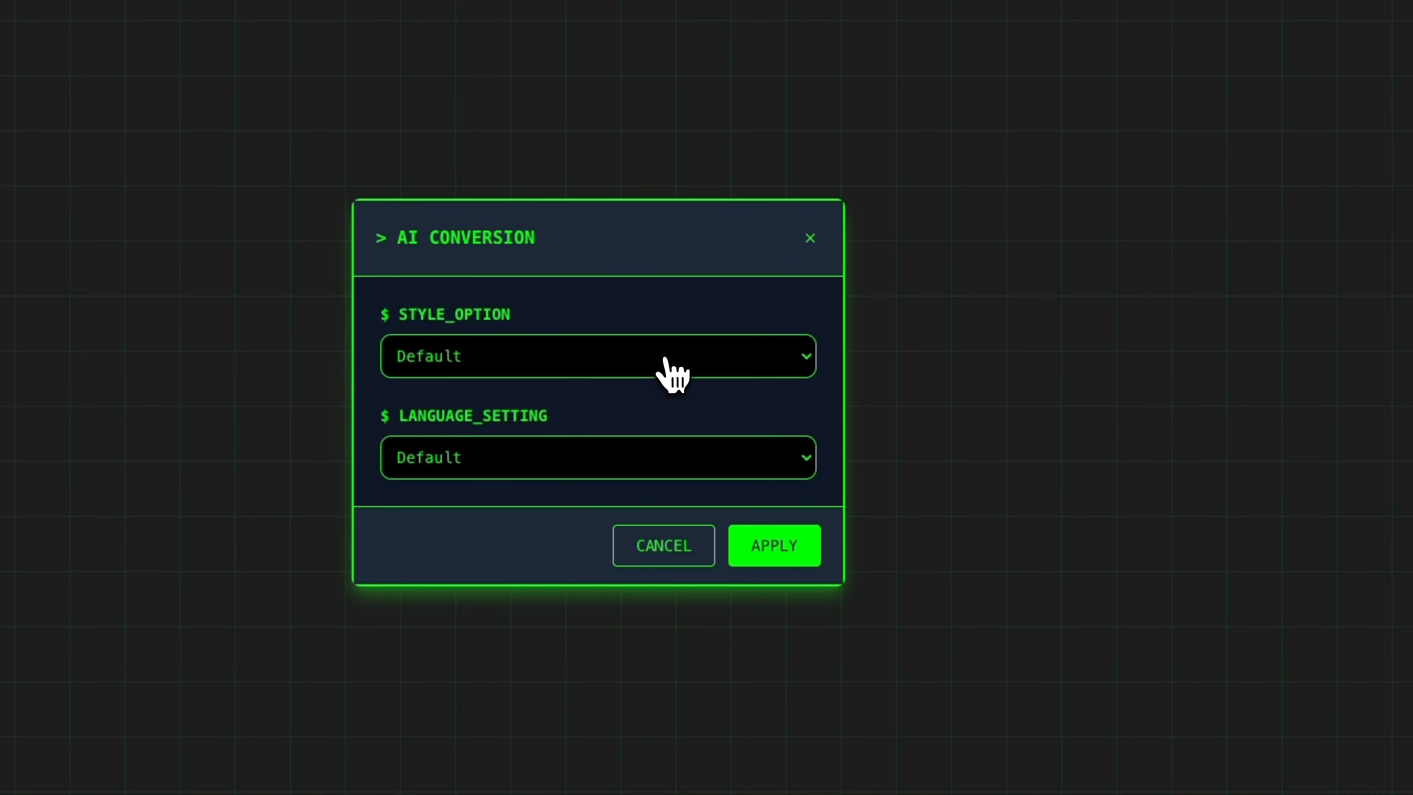
# Expand the STYLE_OPTION list showing Default, Blog, Product Review, Conversation, Summary and Email
pyautogui.click(597, 354)
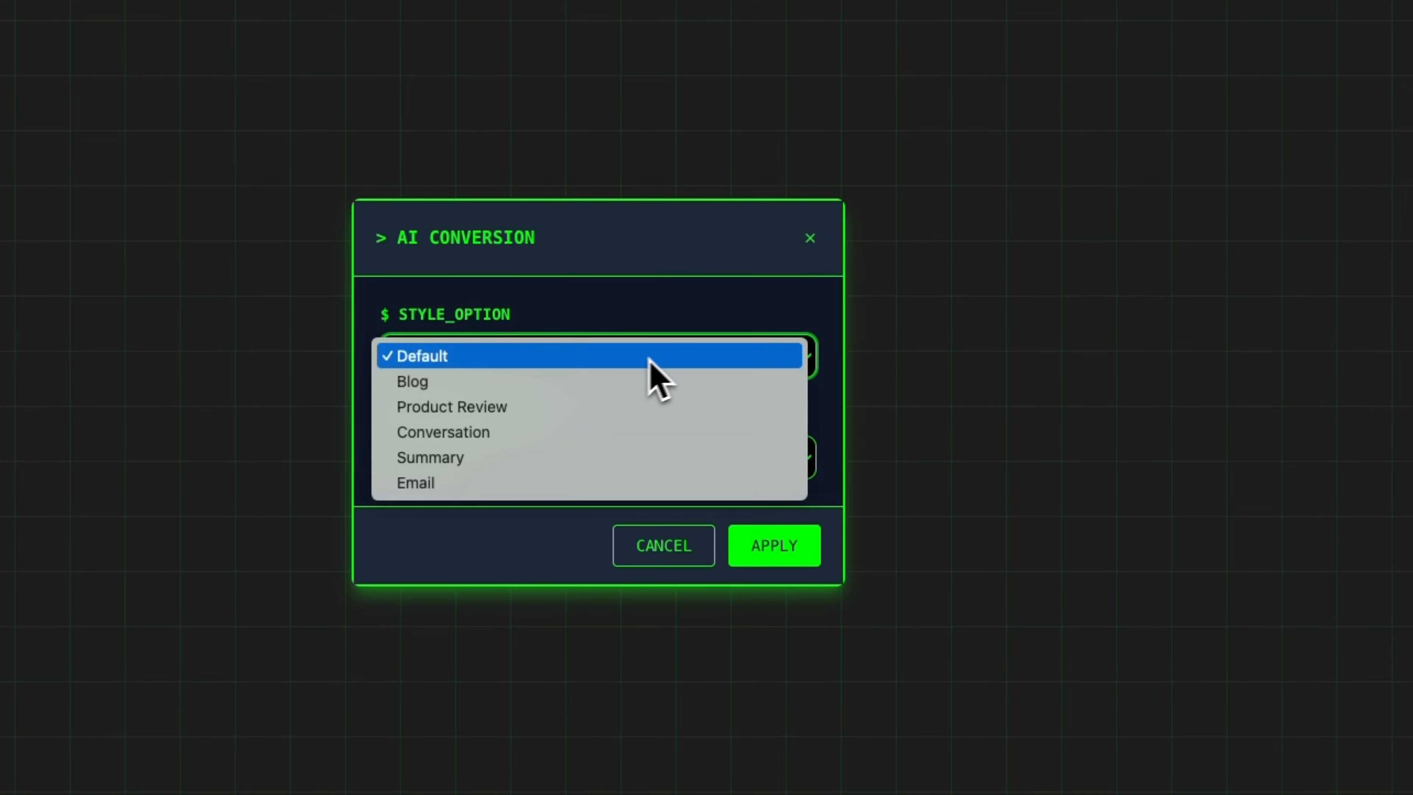
pyautogui.moveTo(413, 381)
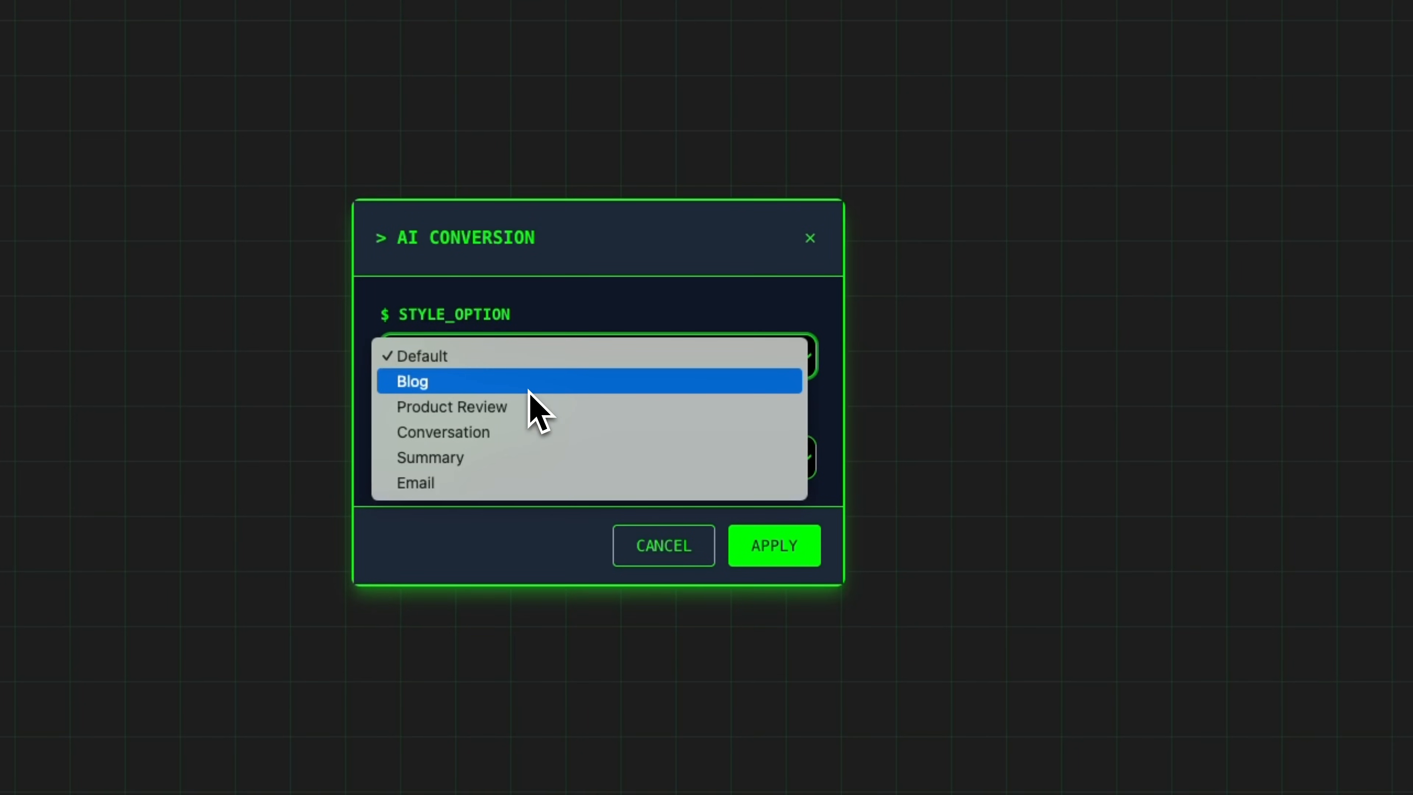
pyautogui.moveTo(560, 414)
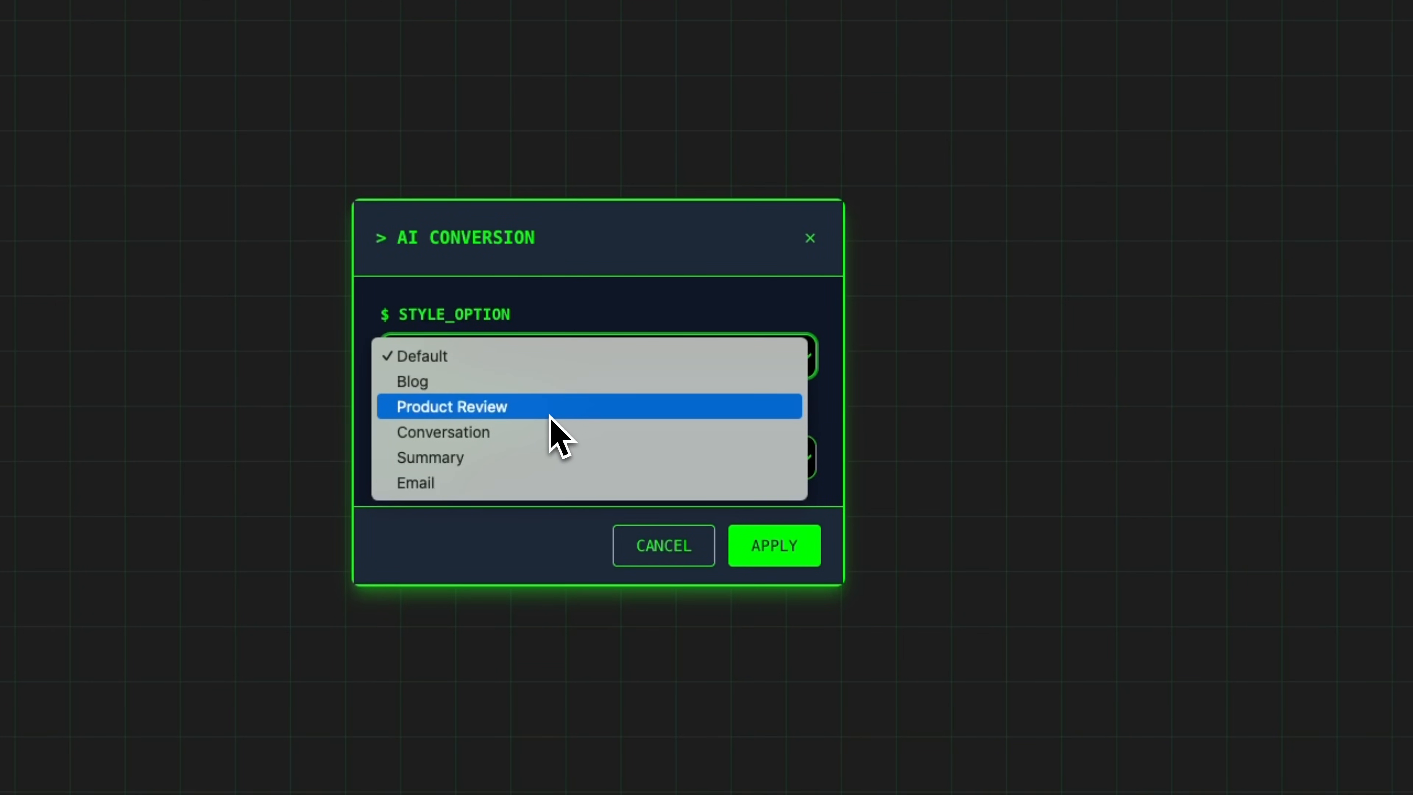
pyautogui.moveTo(559, 432)
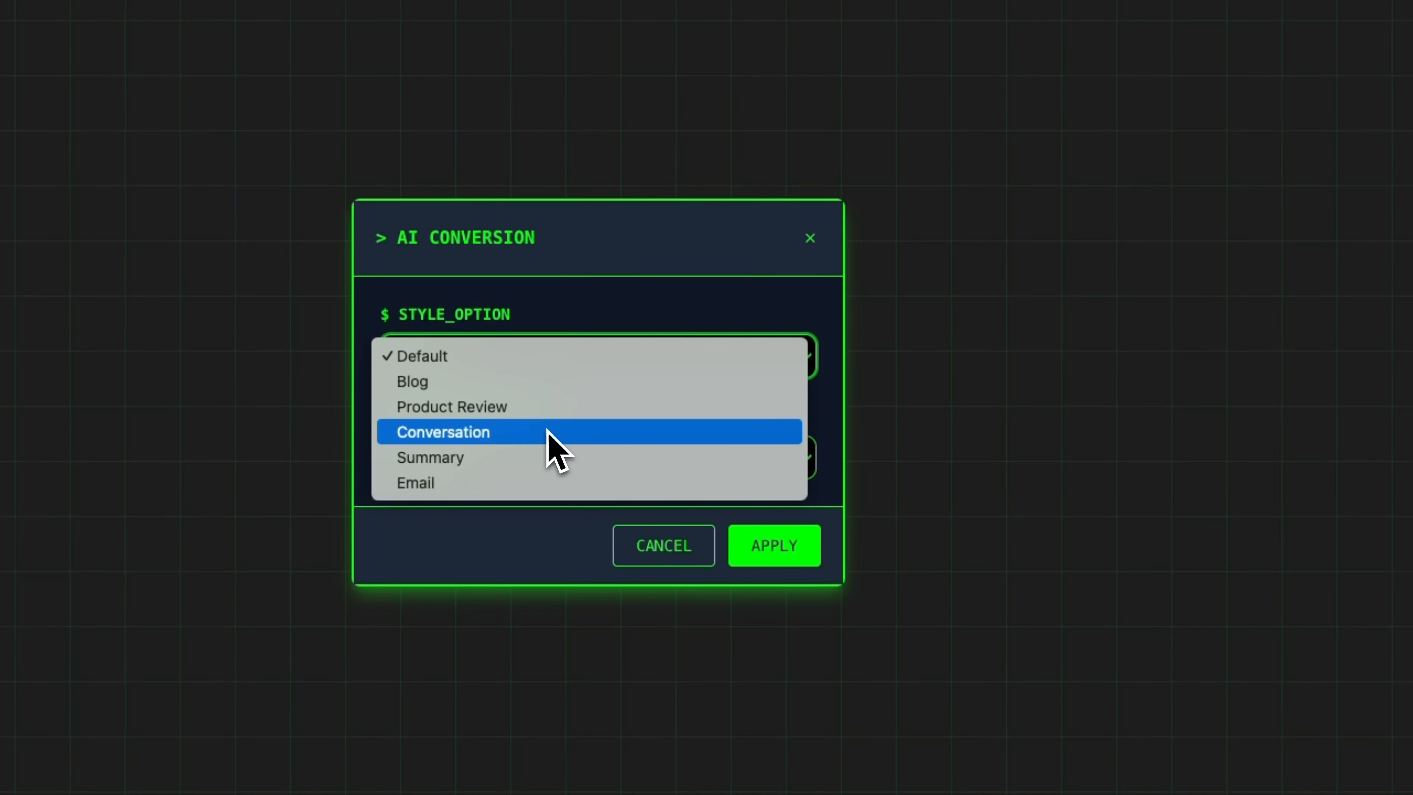
pyautogui.moveTo(550, 469)
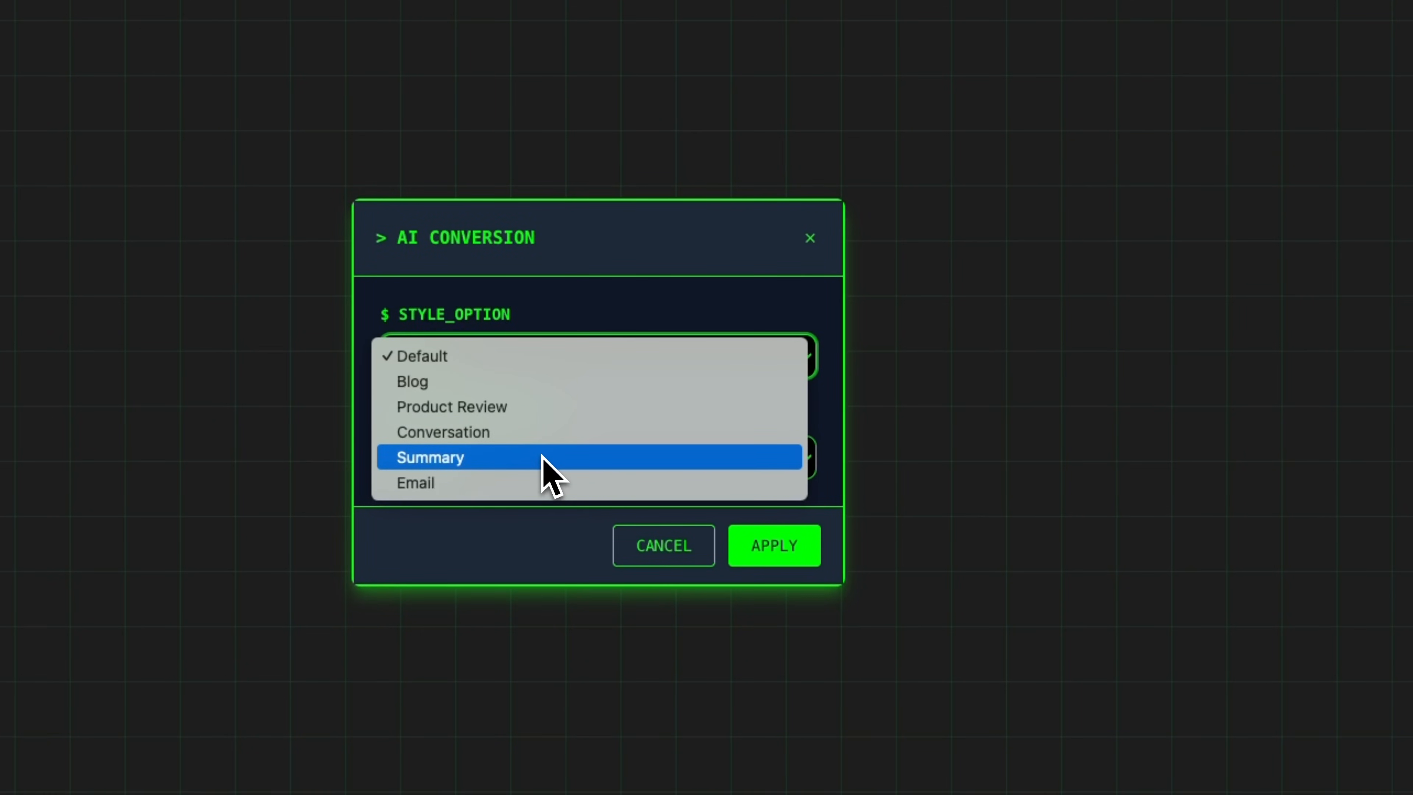
pyautogui.moveTo(550, 482)
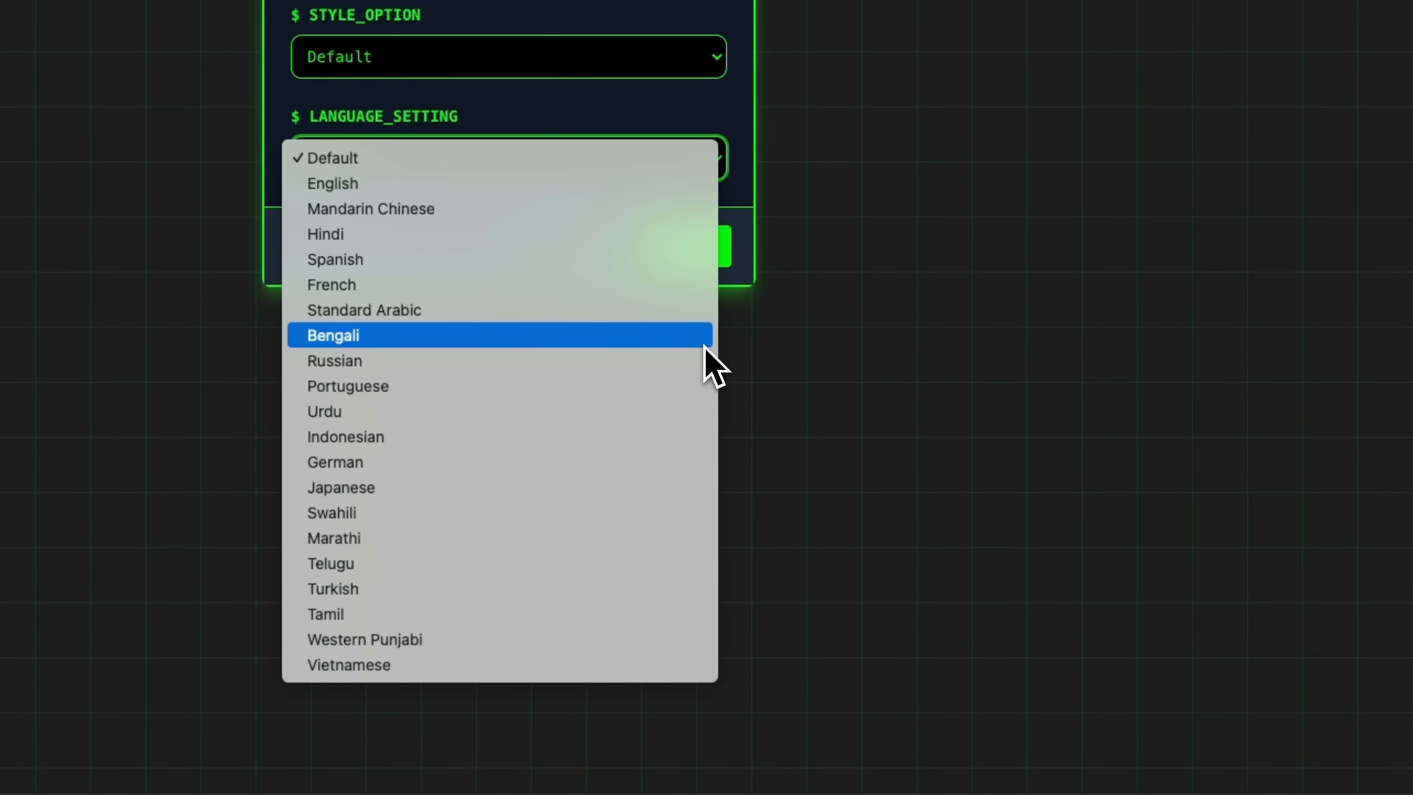
pyautogui.moveTo(960, 268)
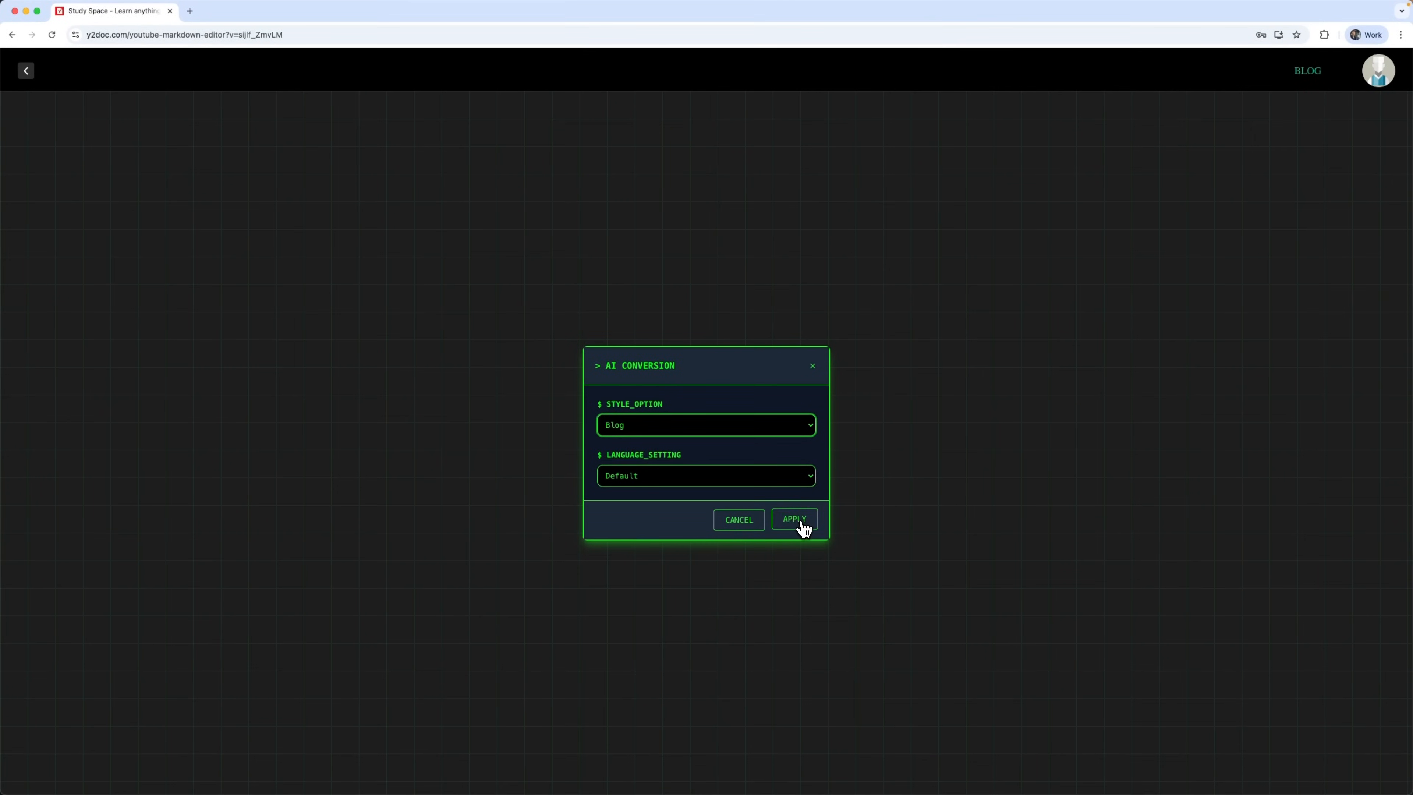
# Apply the Blog style and review the rewritten 'Unlock the Goldmine' article in the preview
pyautogui.click(792, 519)
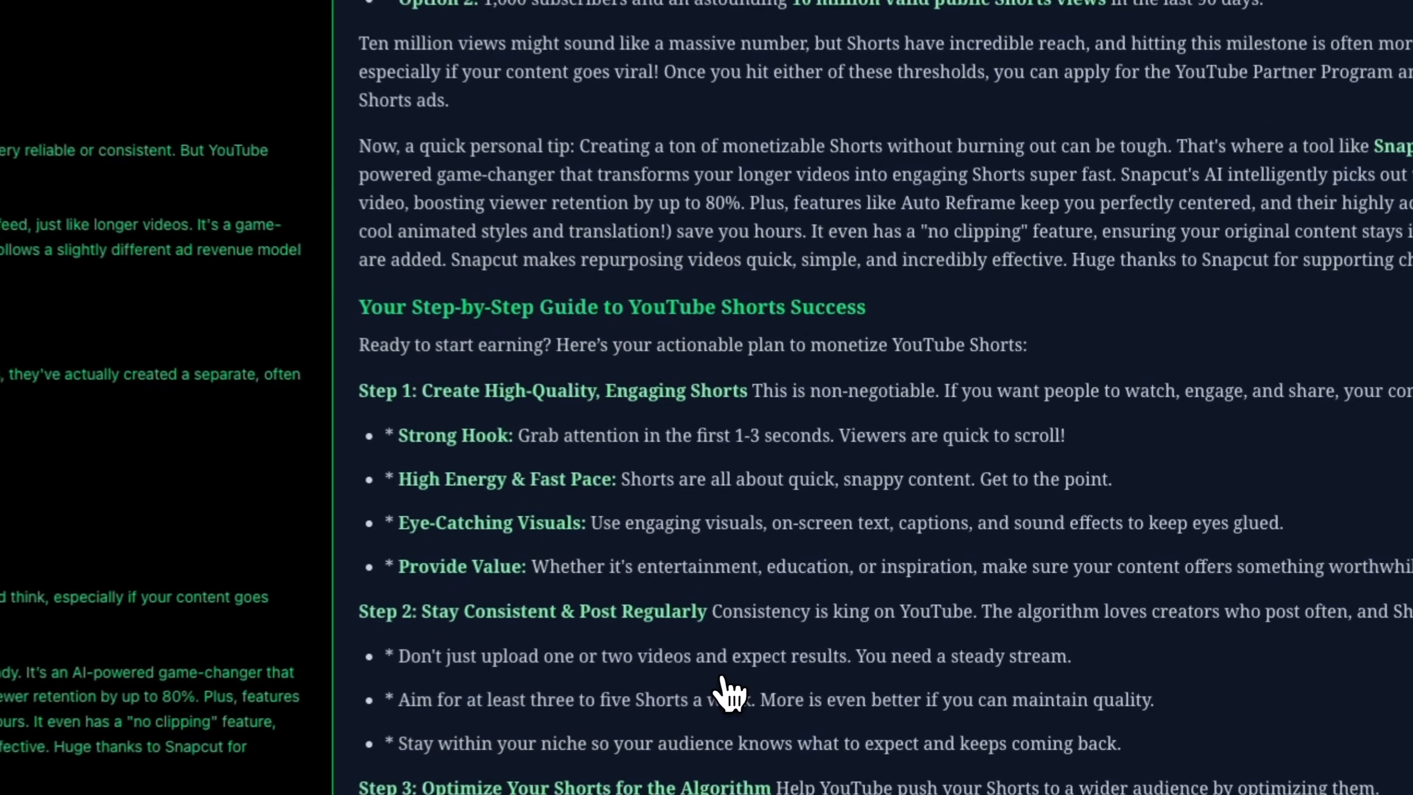
pyautogui.scroll(3)
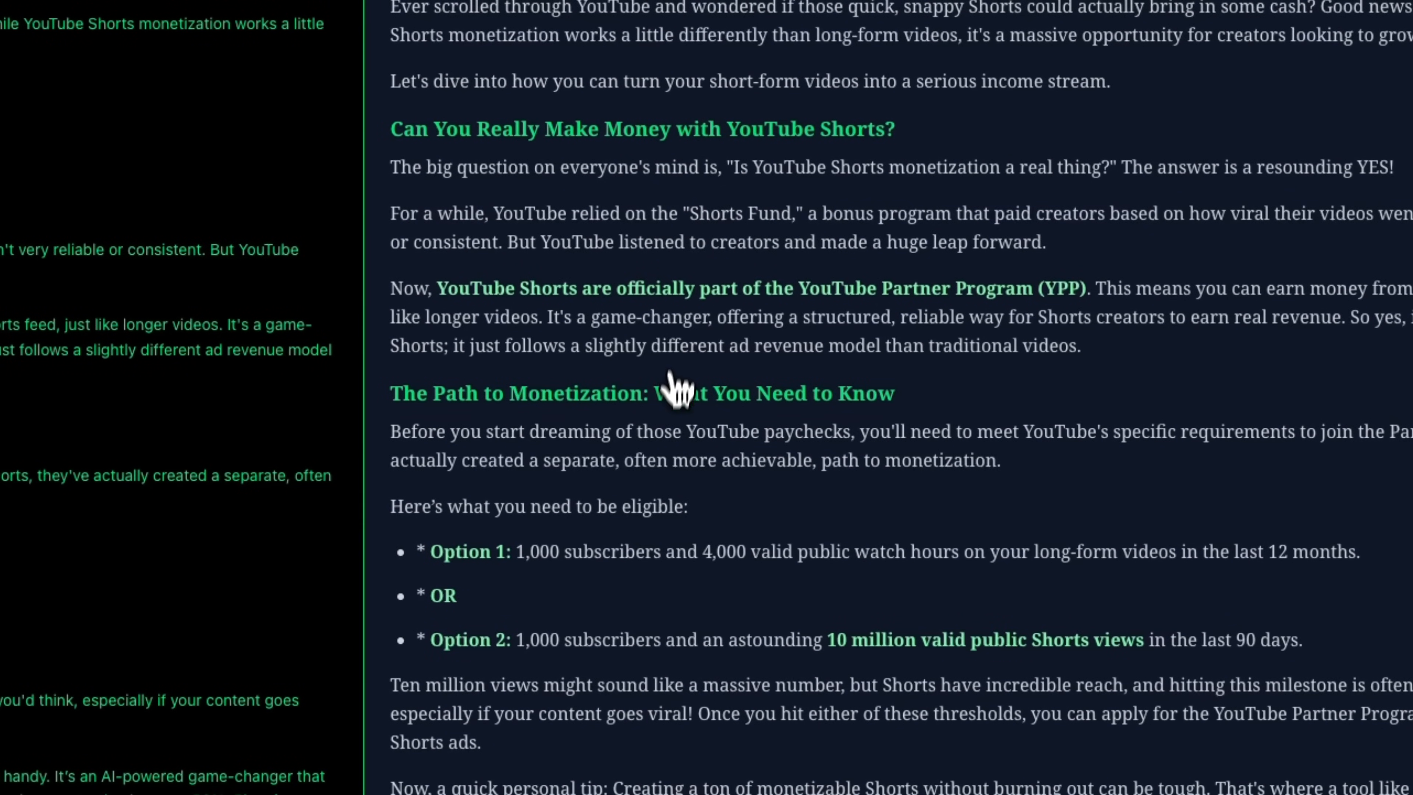
pyautogui.scroll(-3)
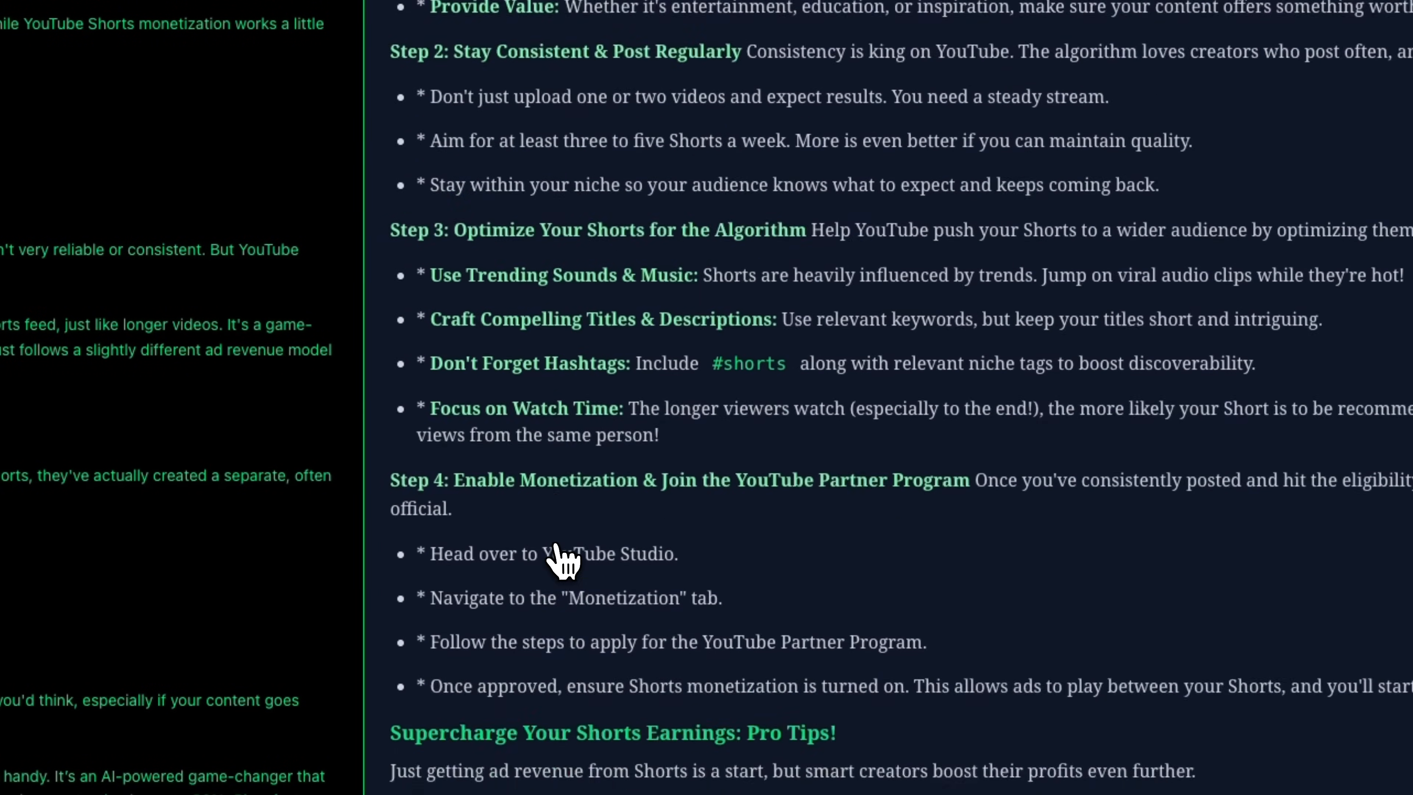
pyautogui.scroll(-3)
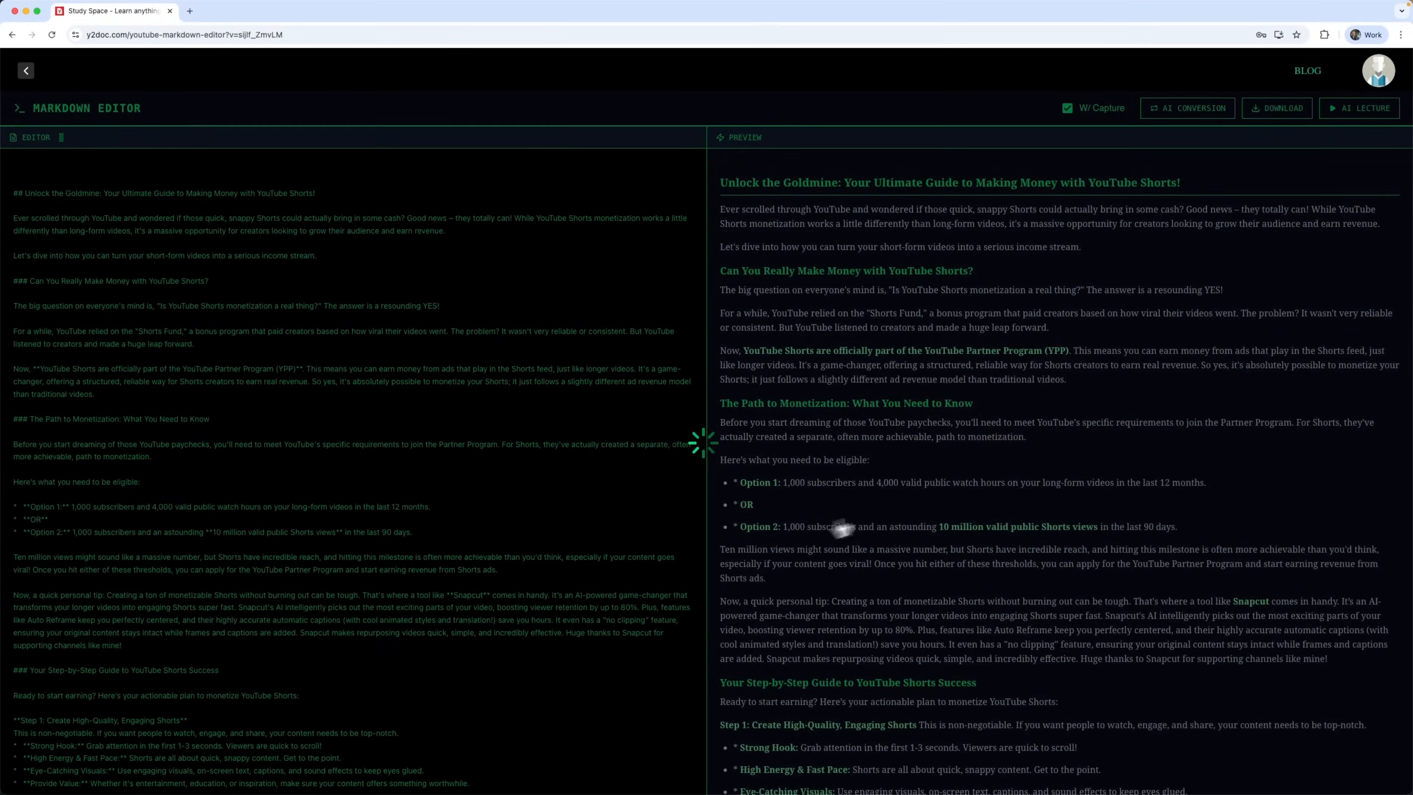
pyautogui.moveTo(967, 352)
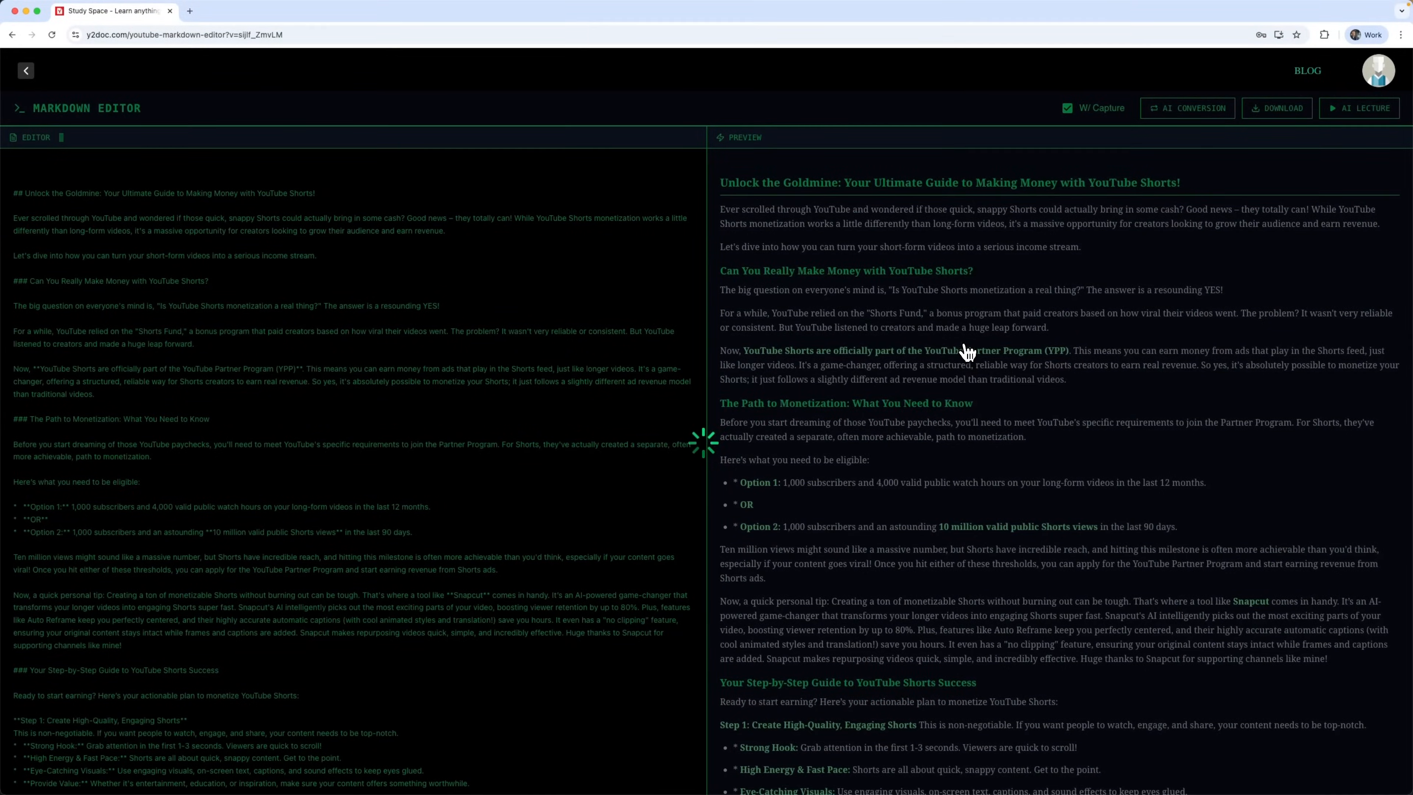
pyautogui.click(1185, 108)
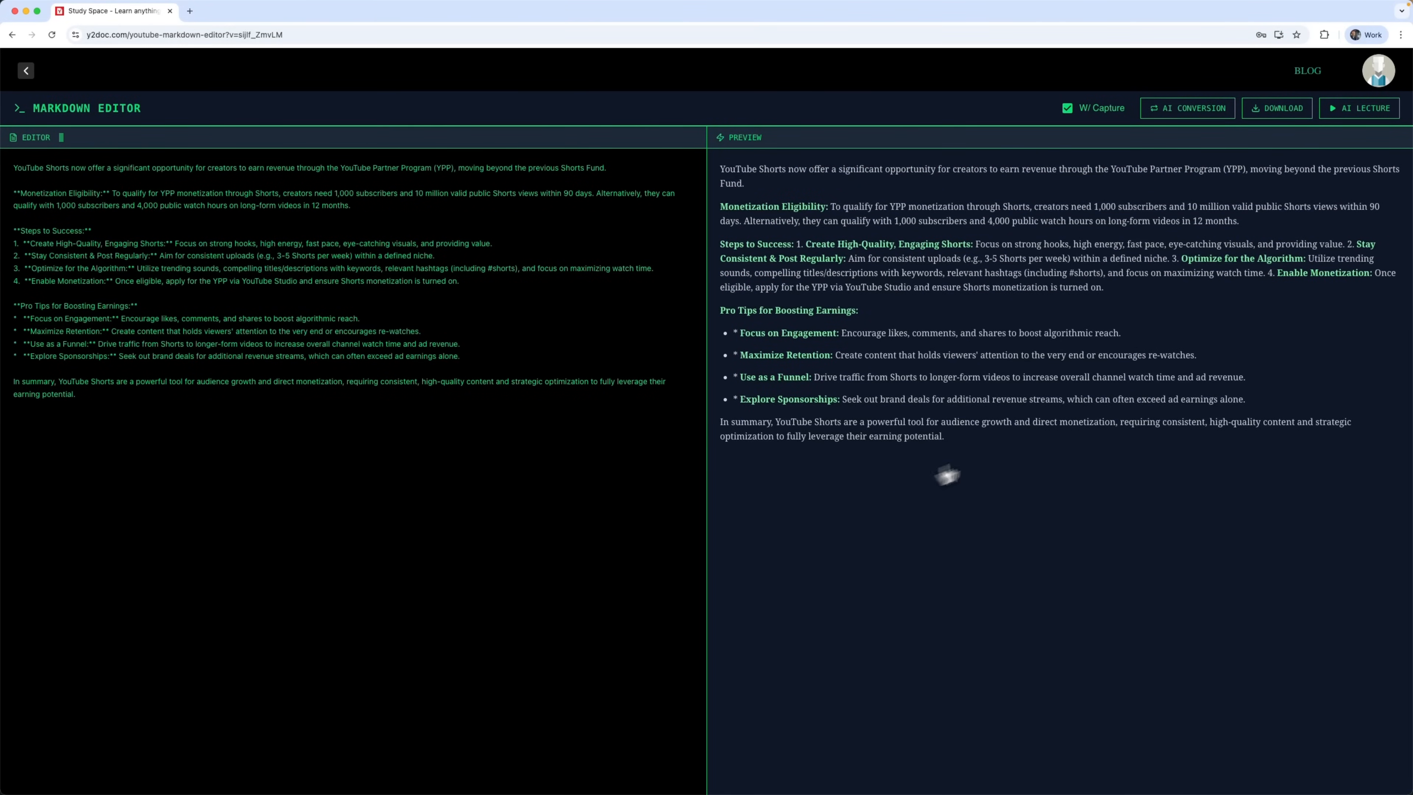
pyautogui.moveTo(918, 391)
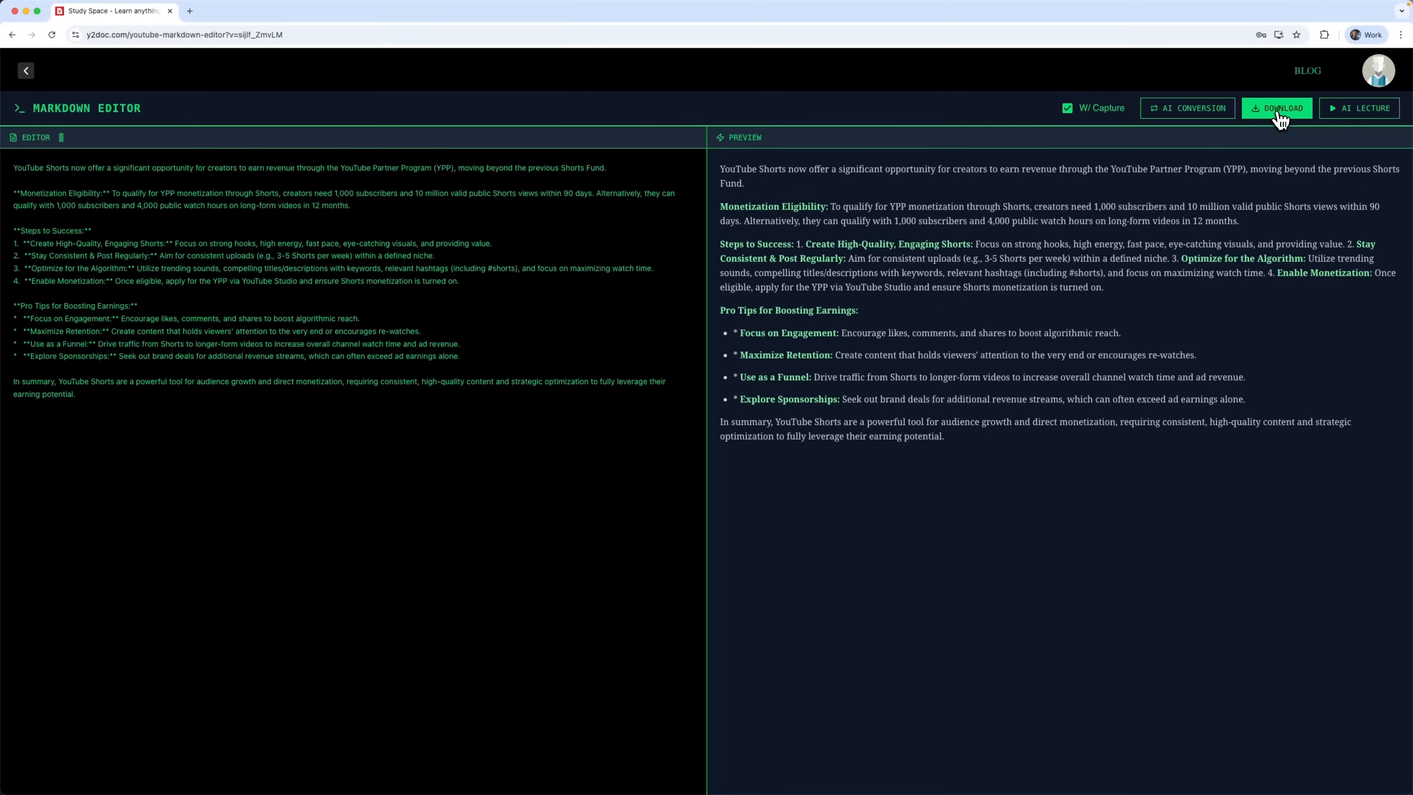
# Download the restyled Shorts summary from the Markdown Editor toolbar
pyautogui.click(1276, 108)
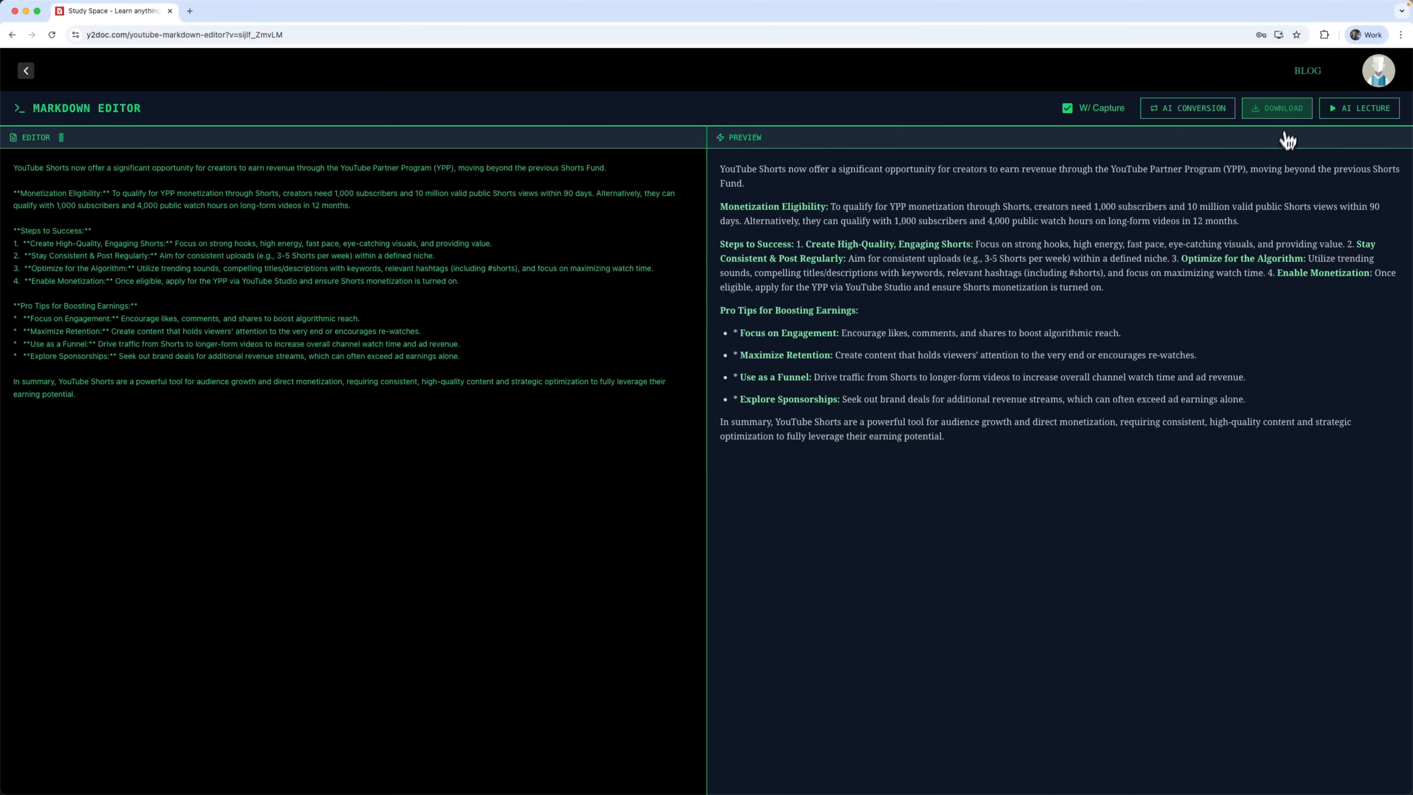
pyautogui.moveTo(1277, 108)
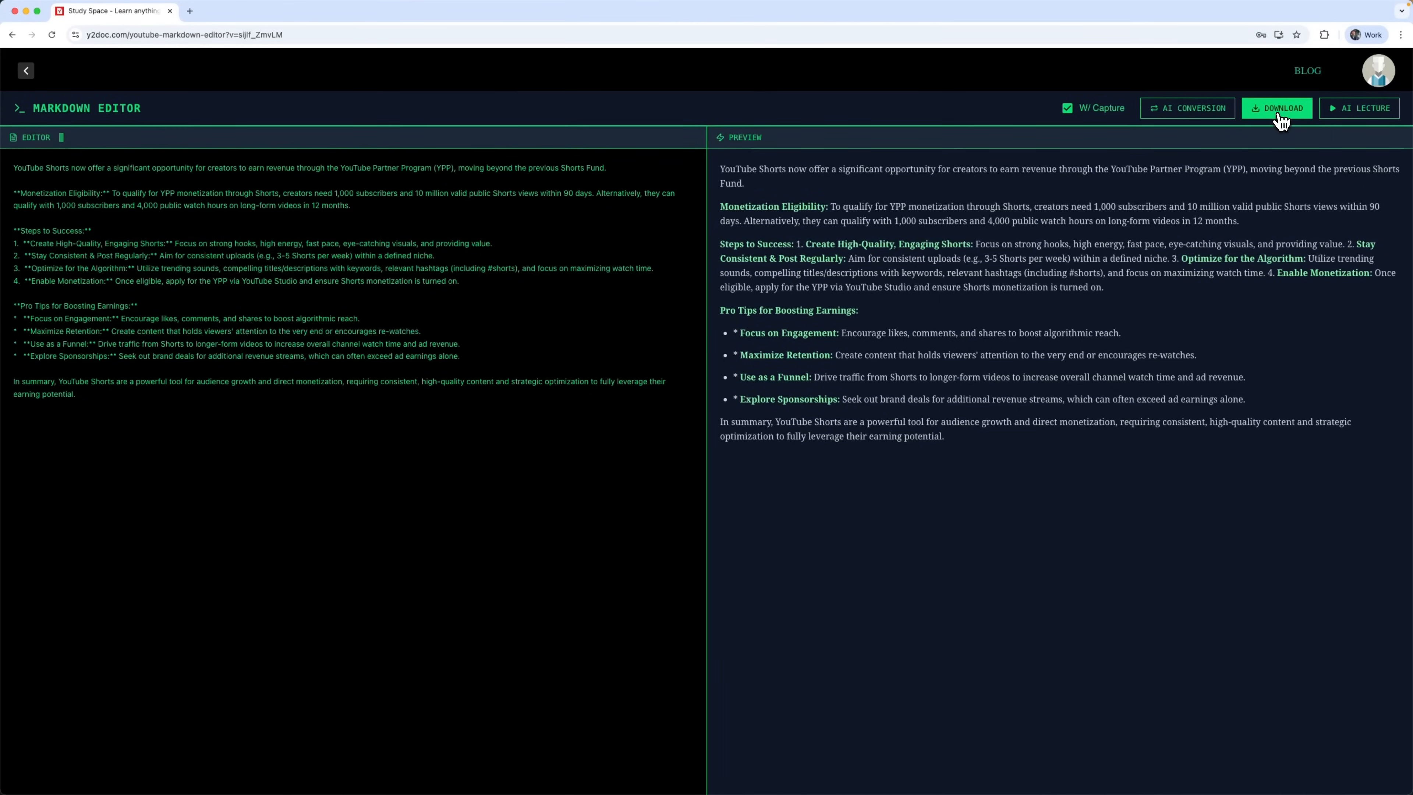
pyautogui.click(1275, 109)
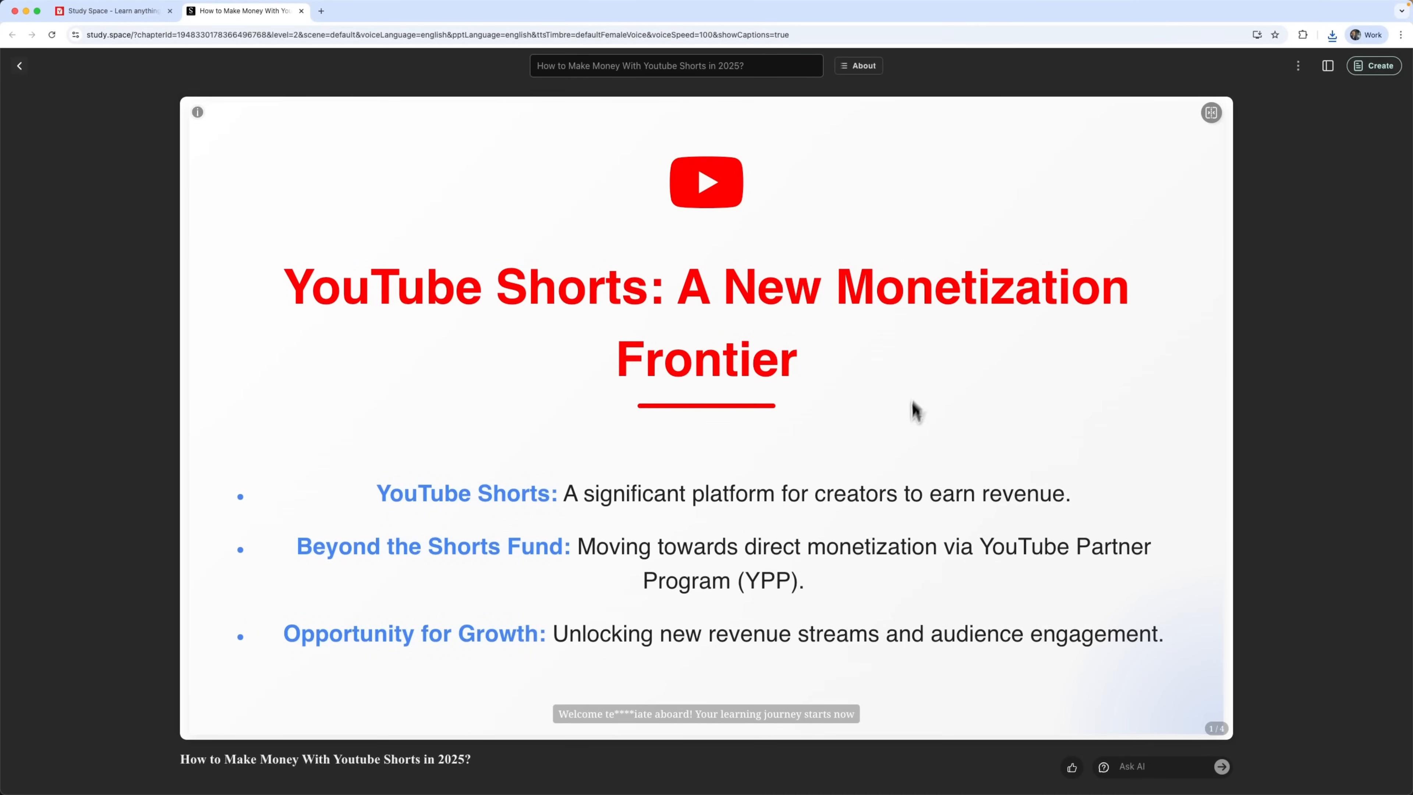
pyautogui.moveTo(949, 398)
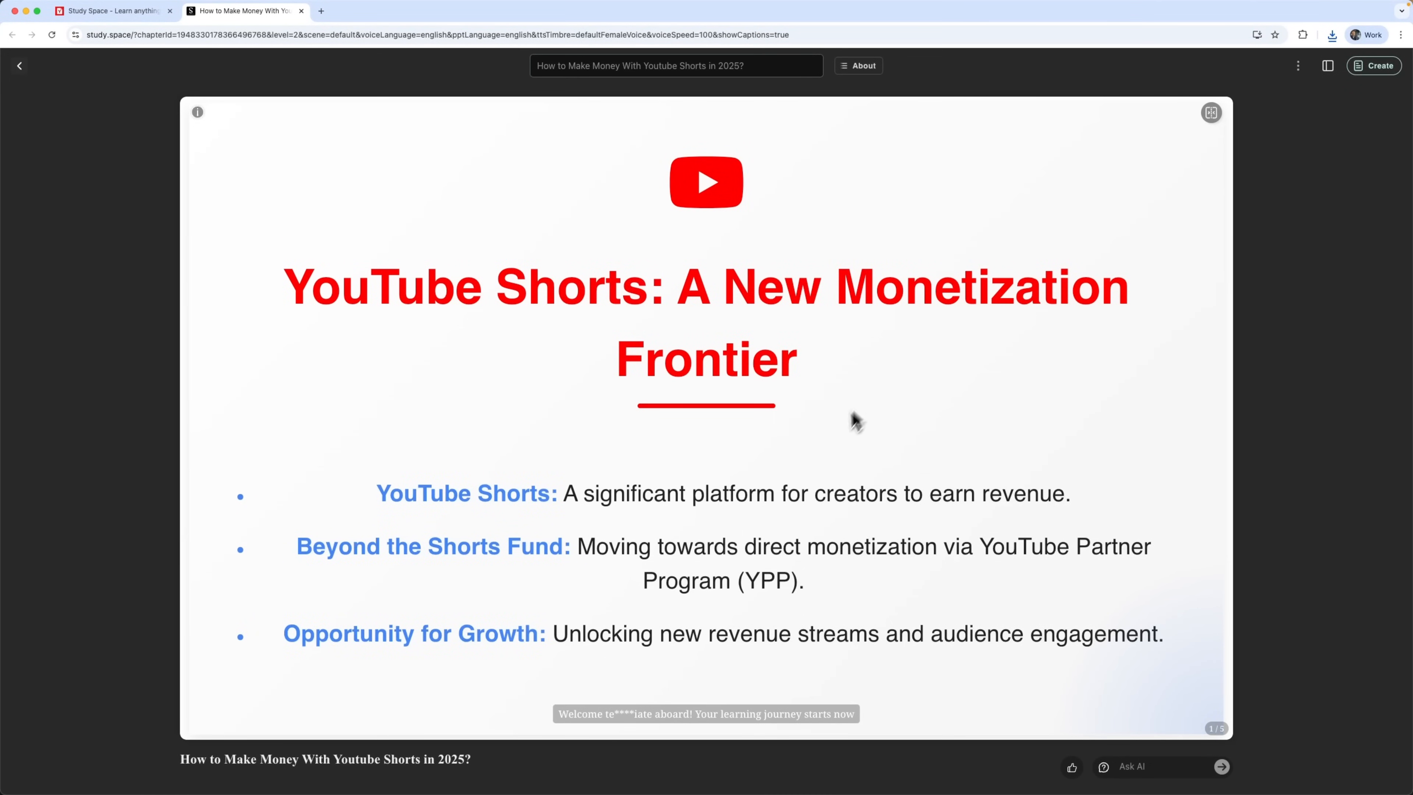
pyautogui.moveTo(875, 526)
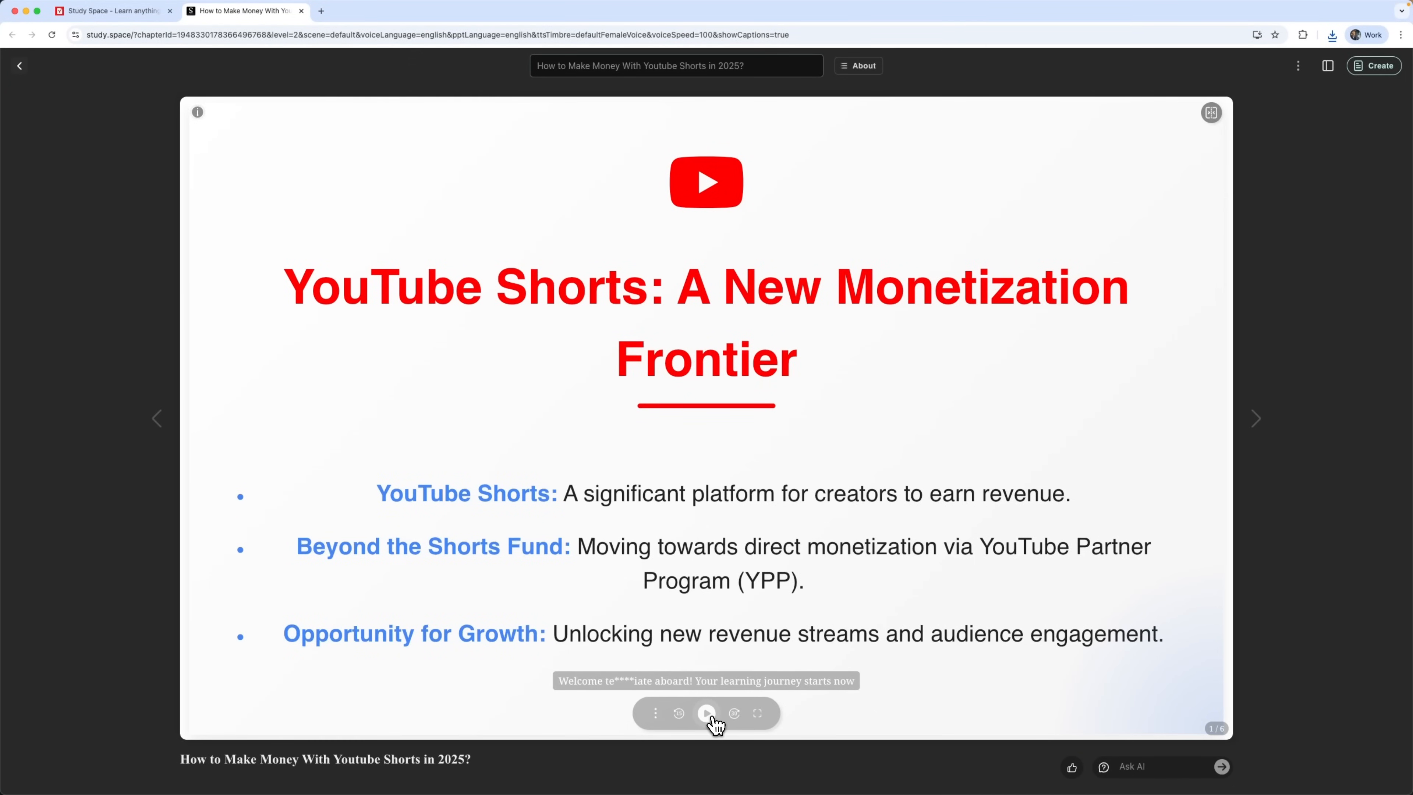
# Play the narrated lecture on the YouTube Shorts: A New Monetization Frontier slide
pyautogui.click(706, 713)
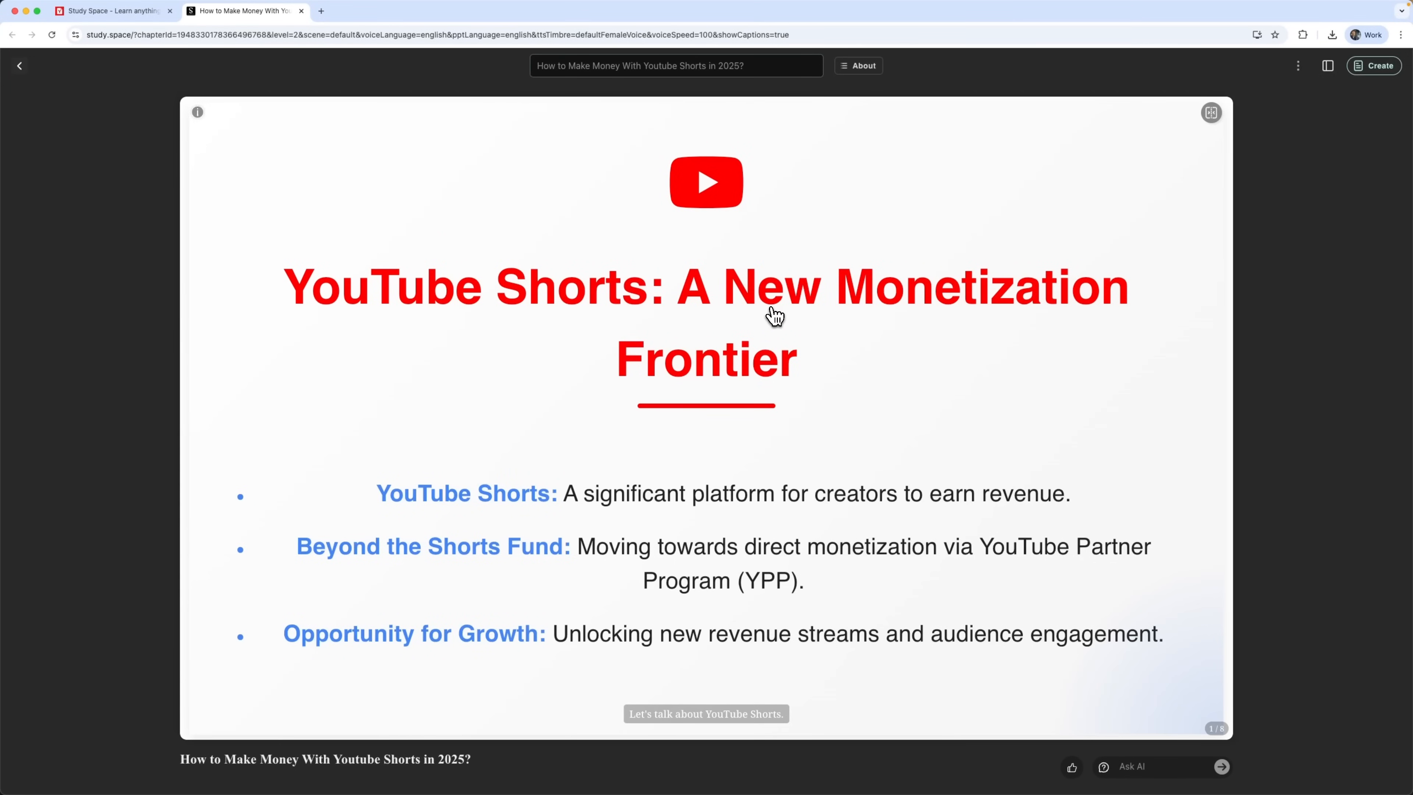
pyautogui.moveTo(725, 477)
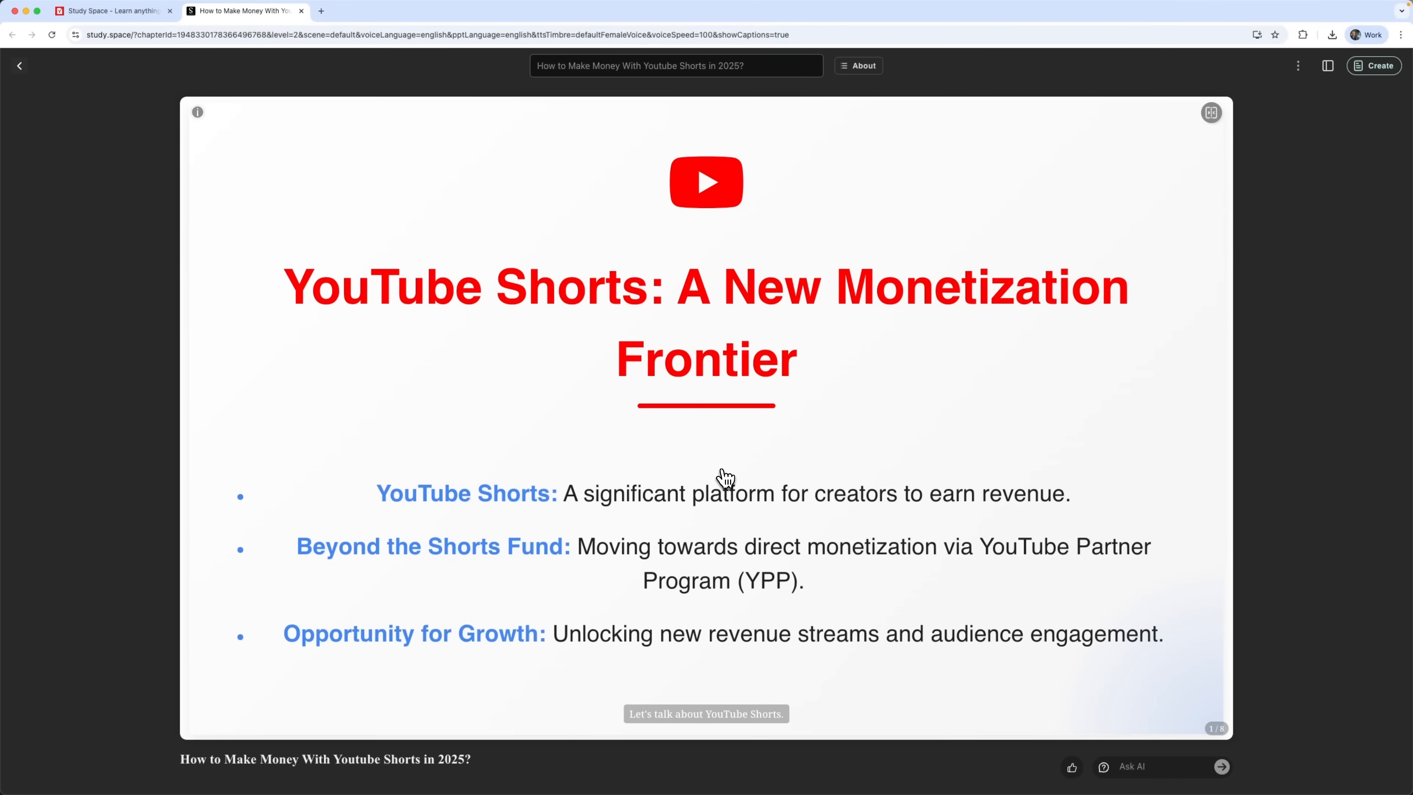
# From the profile menu's History, view the saved Shorts conversion and return to the History list
pyautogui.click(108, 11)
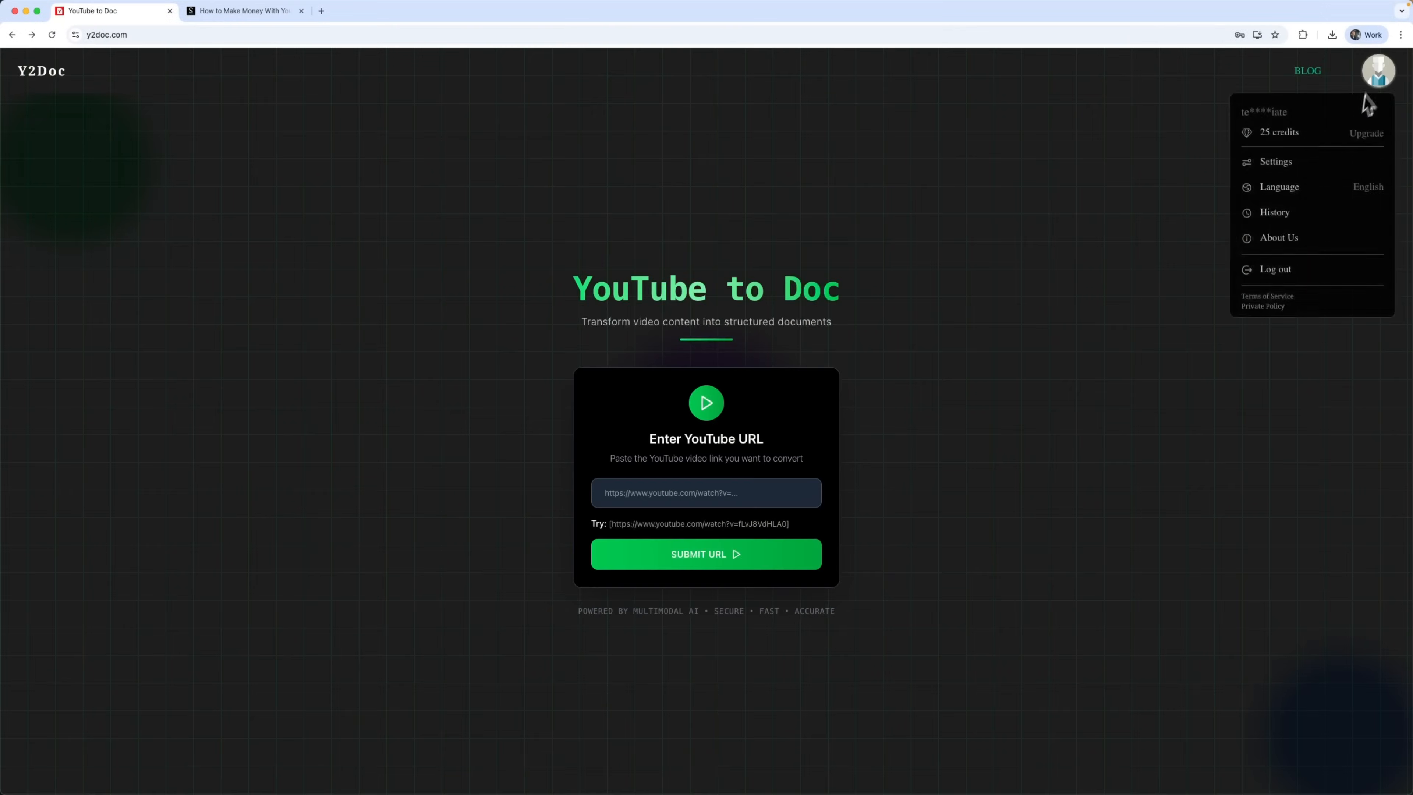
pyautogui.click(1274, 212)
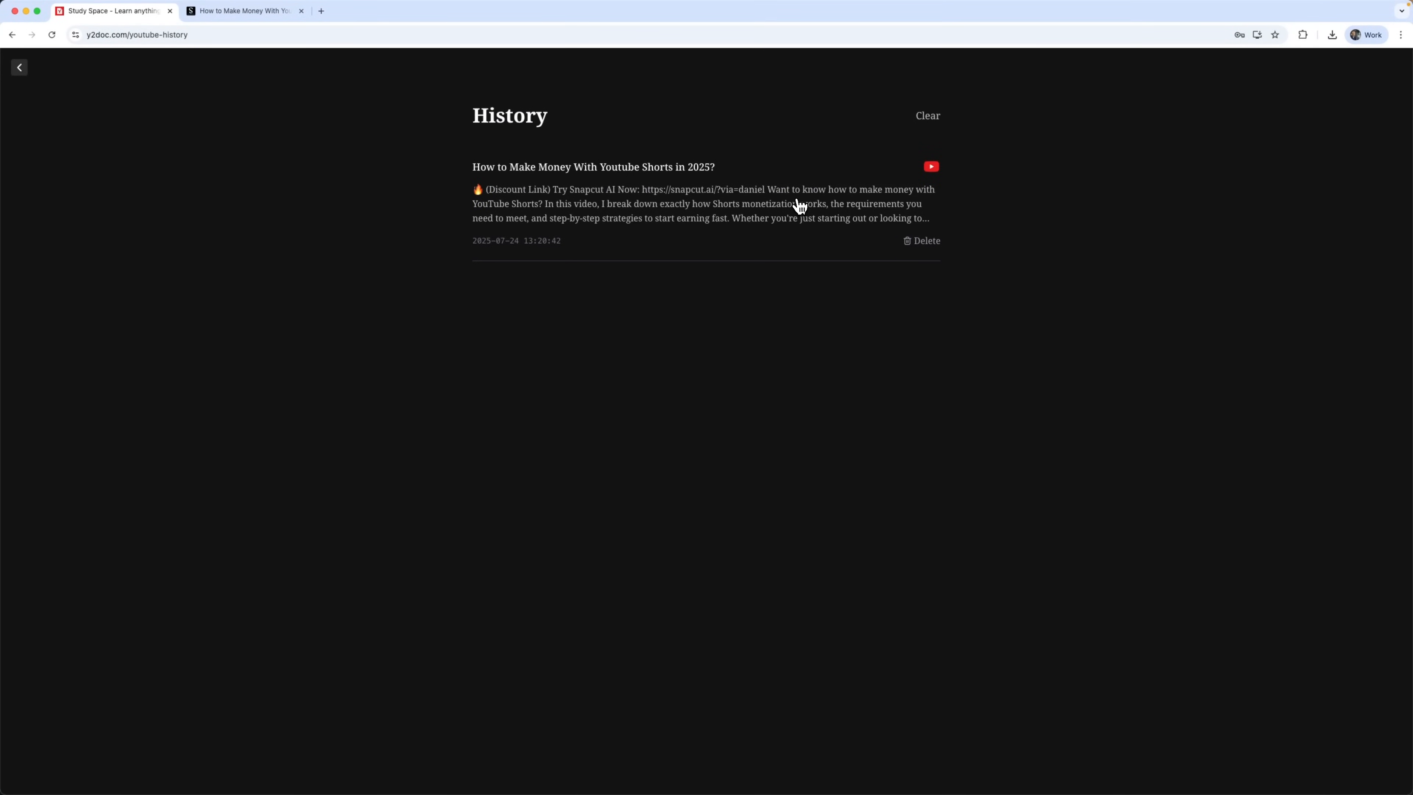
pyautogui.click(593, 167)
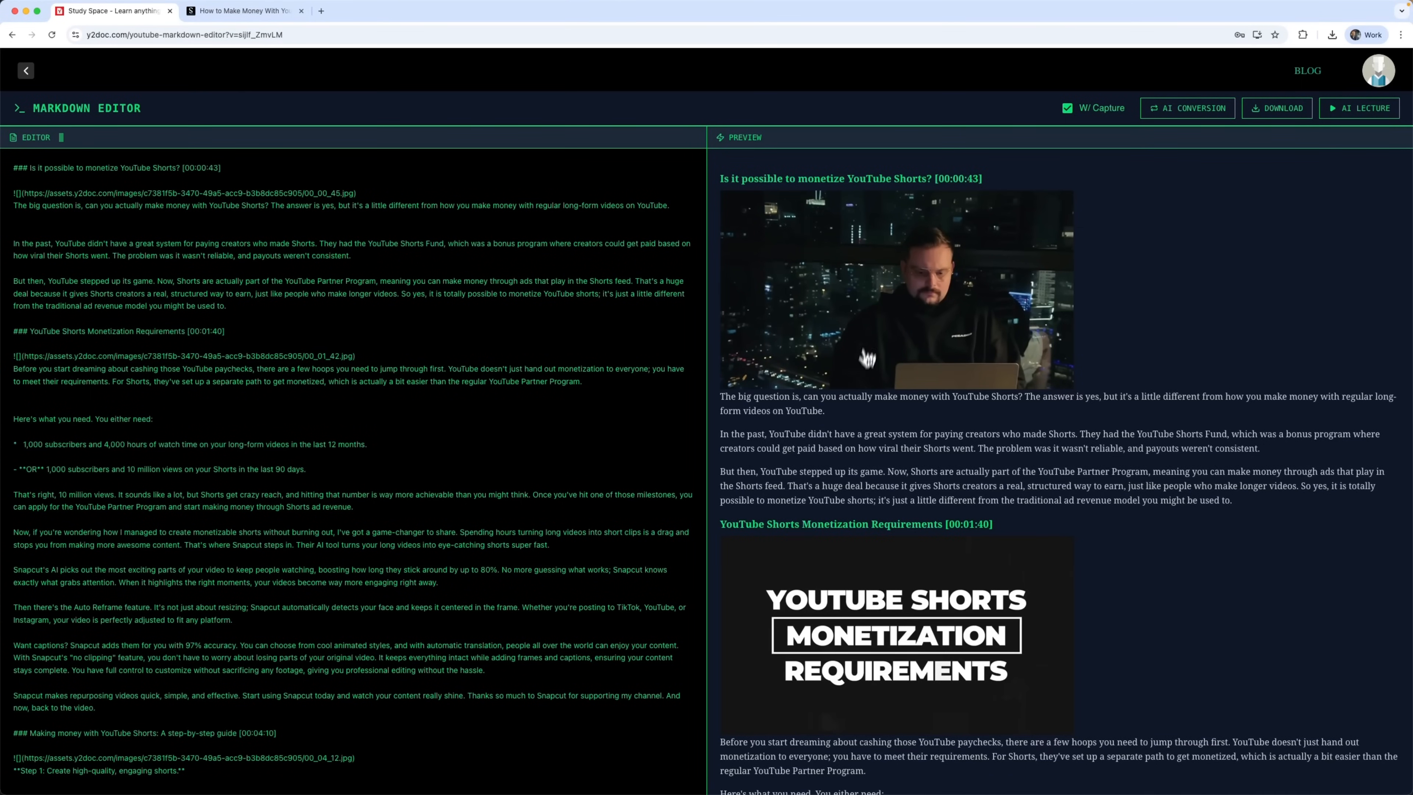
pyautogui.scroll(-3)
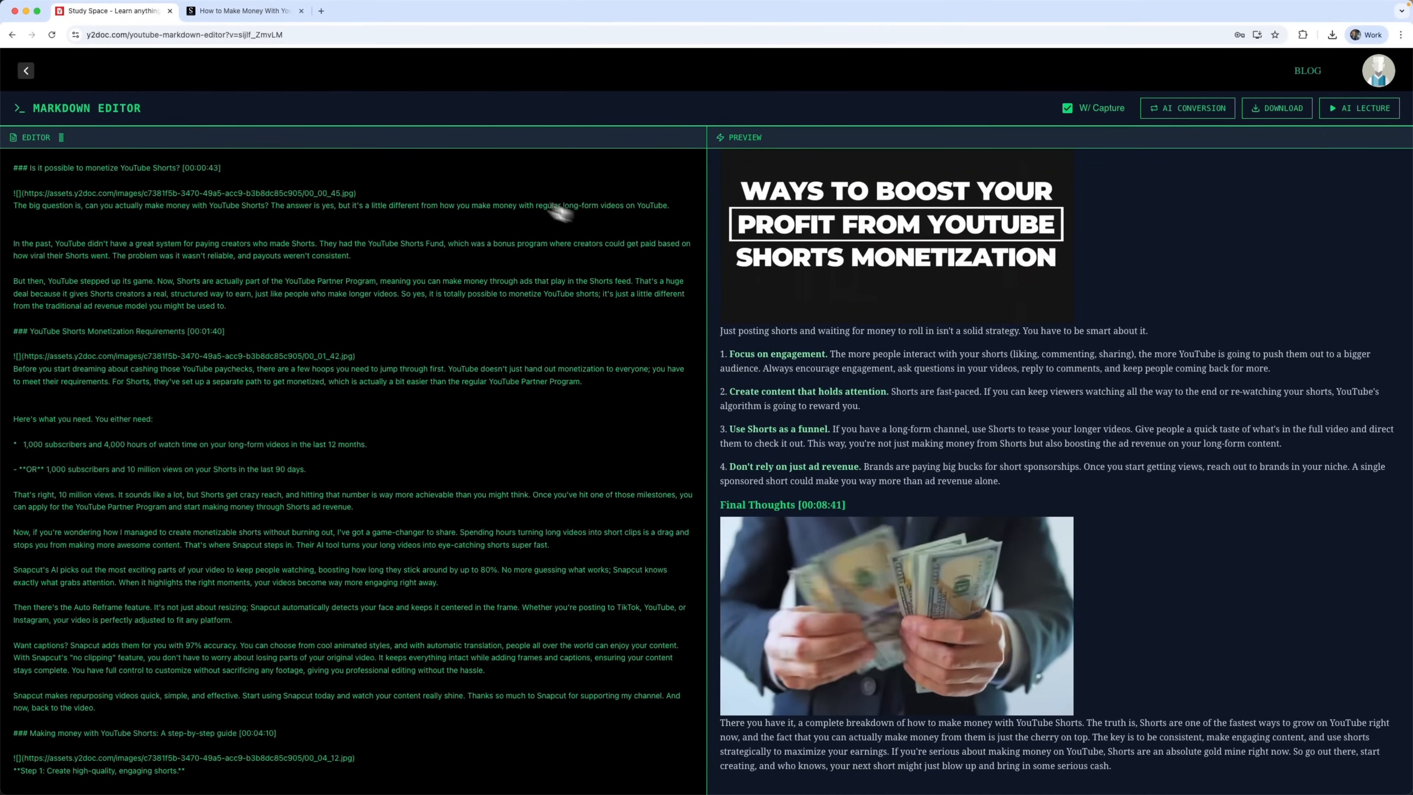
pyautogui.click(25, 70)
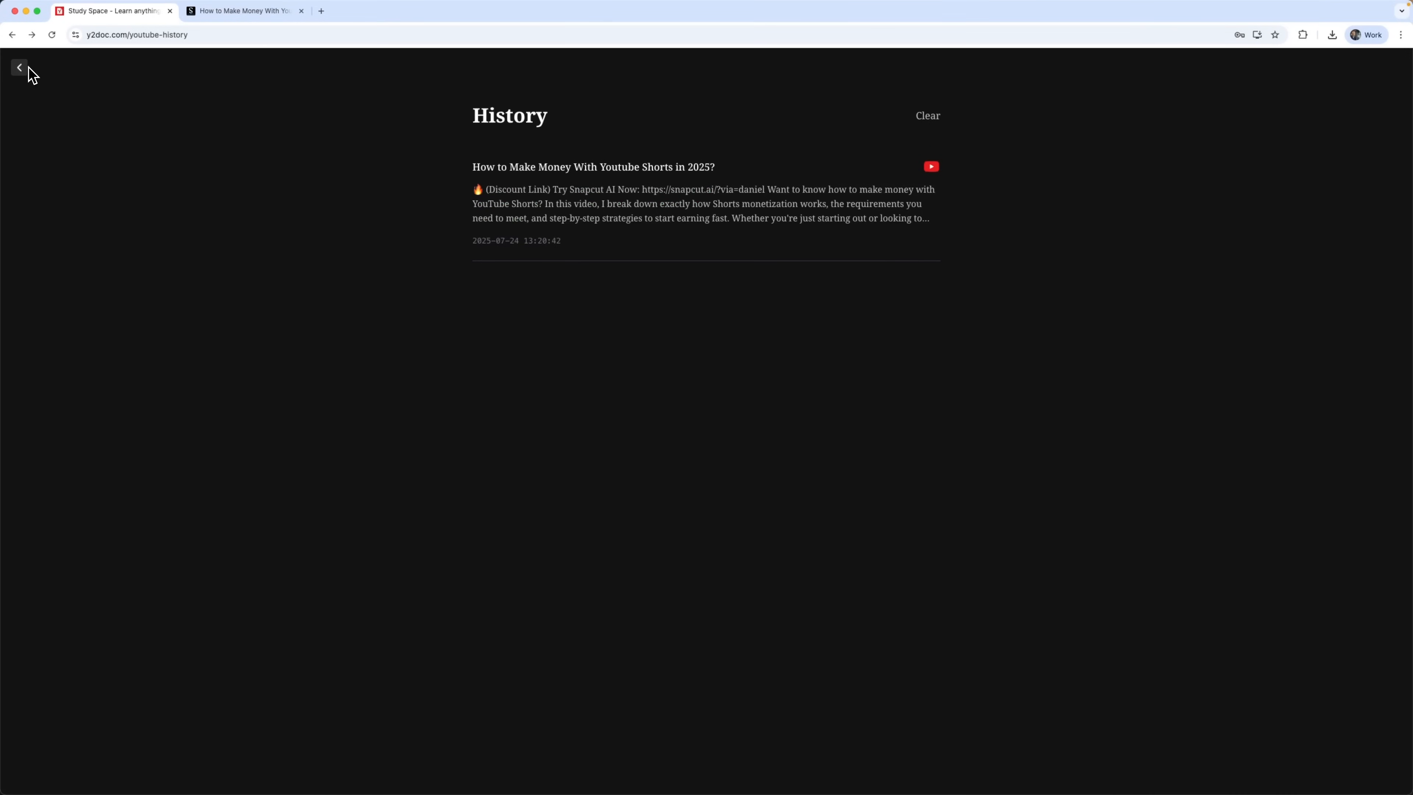
pyautogui.click(19, 67)
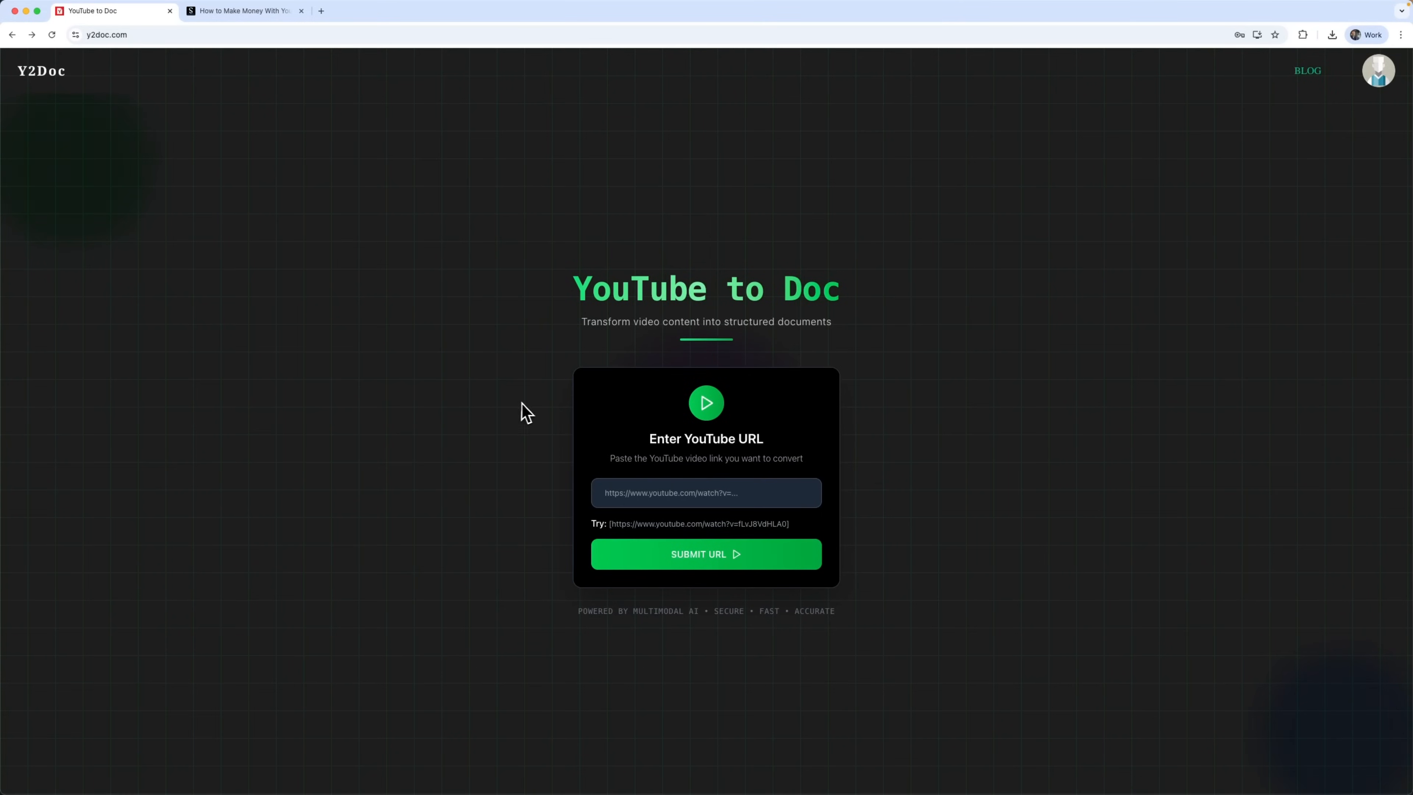
pyautogui.moveTo(601, 407)
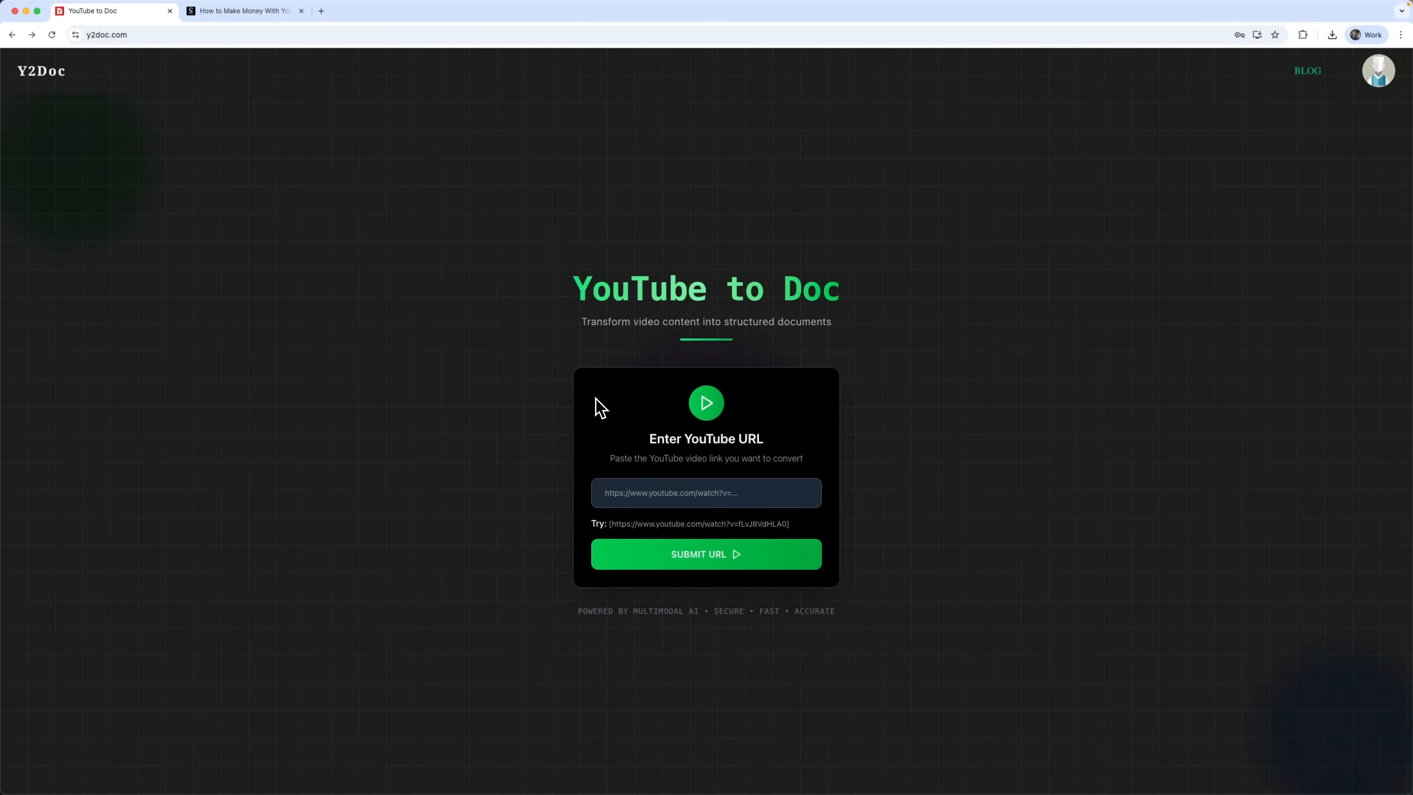
pyautogui.moveTo(709, 422)
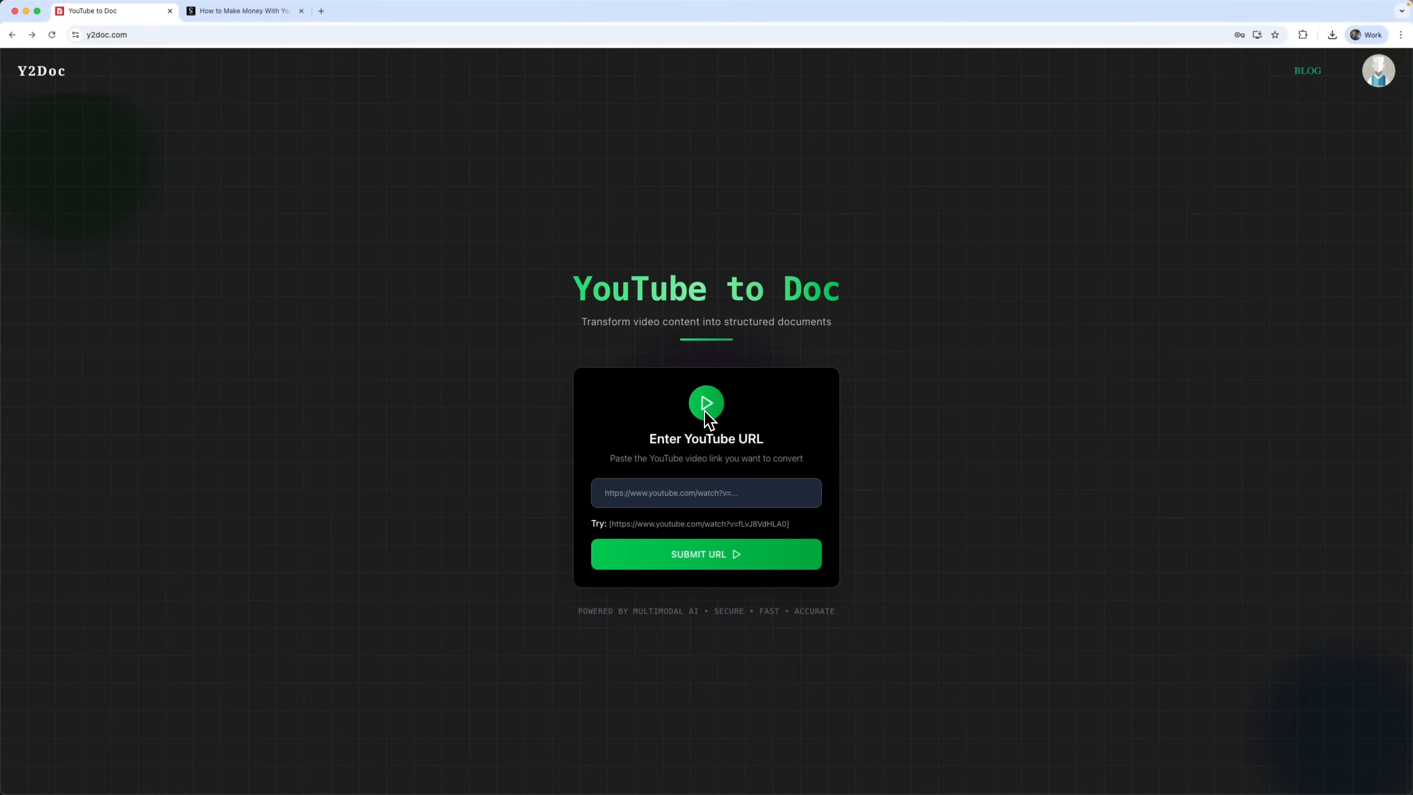
pyautogui.write('https://youtu.be/sijlf_ZmvLM?si=JPAdQcWOGG4UoyDA')
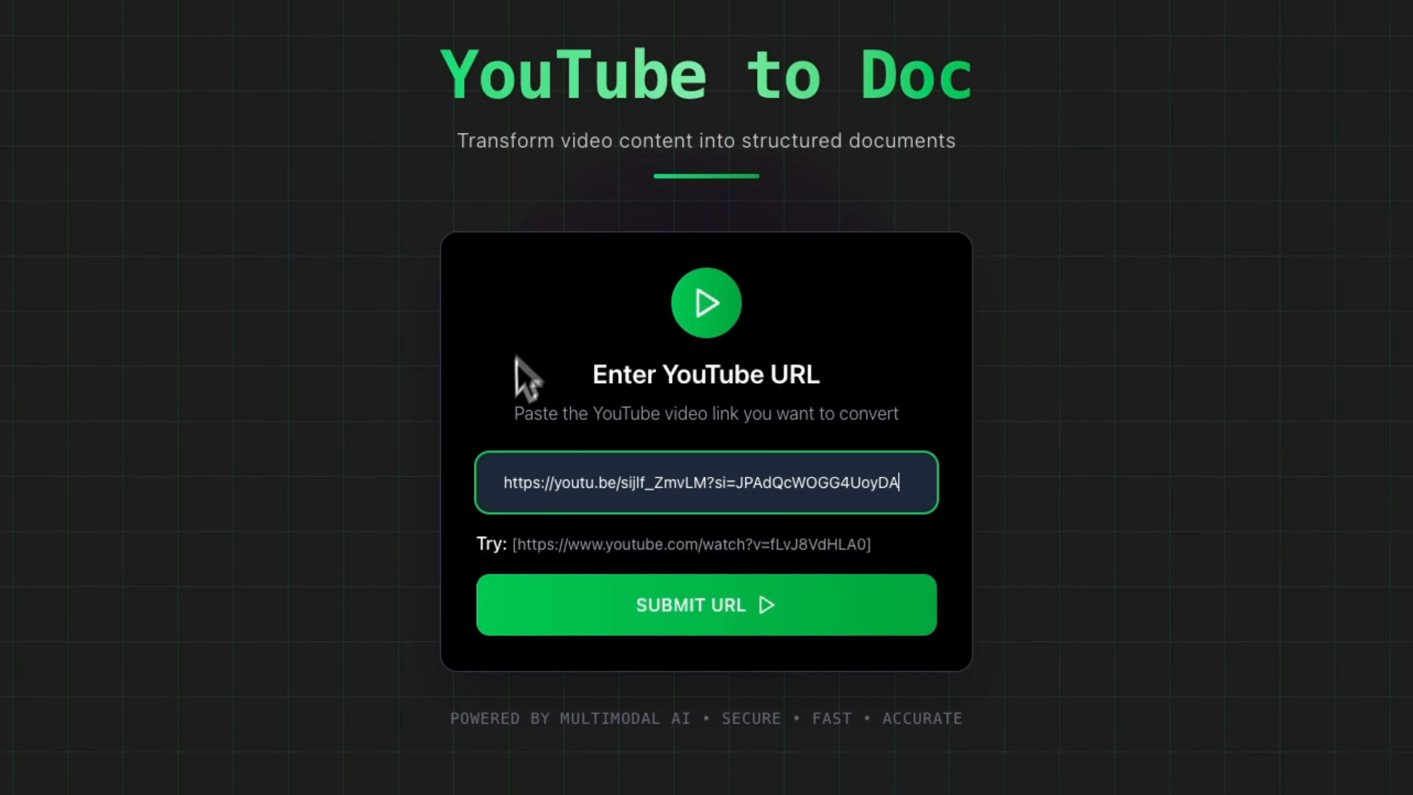
pyautogui.click(706, 605)
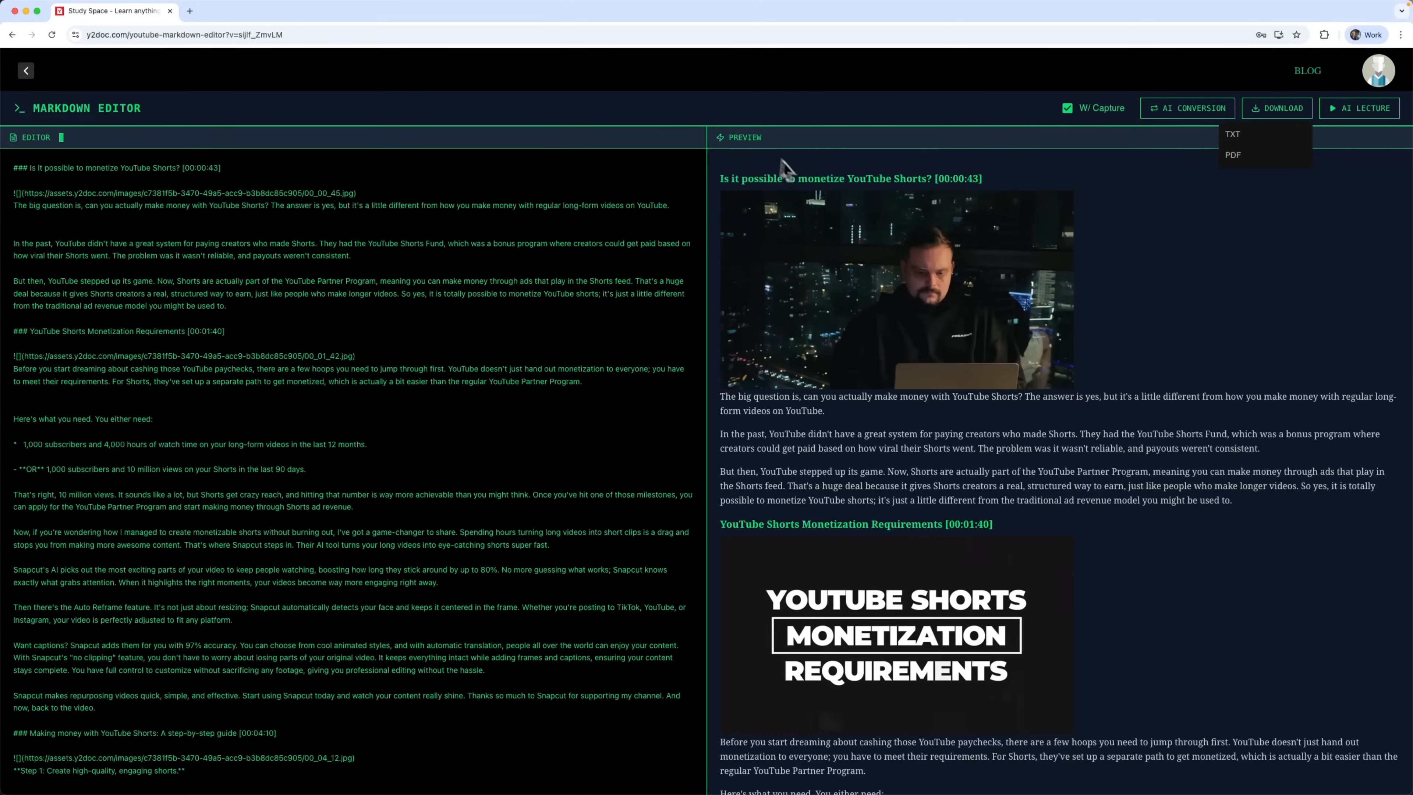
pyautogui.moveTo(932, 361)
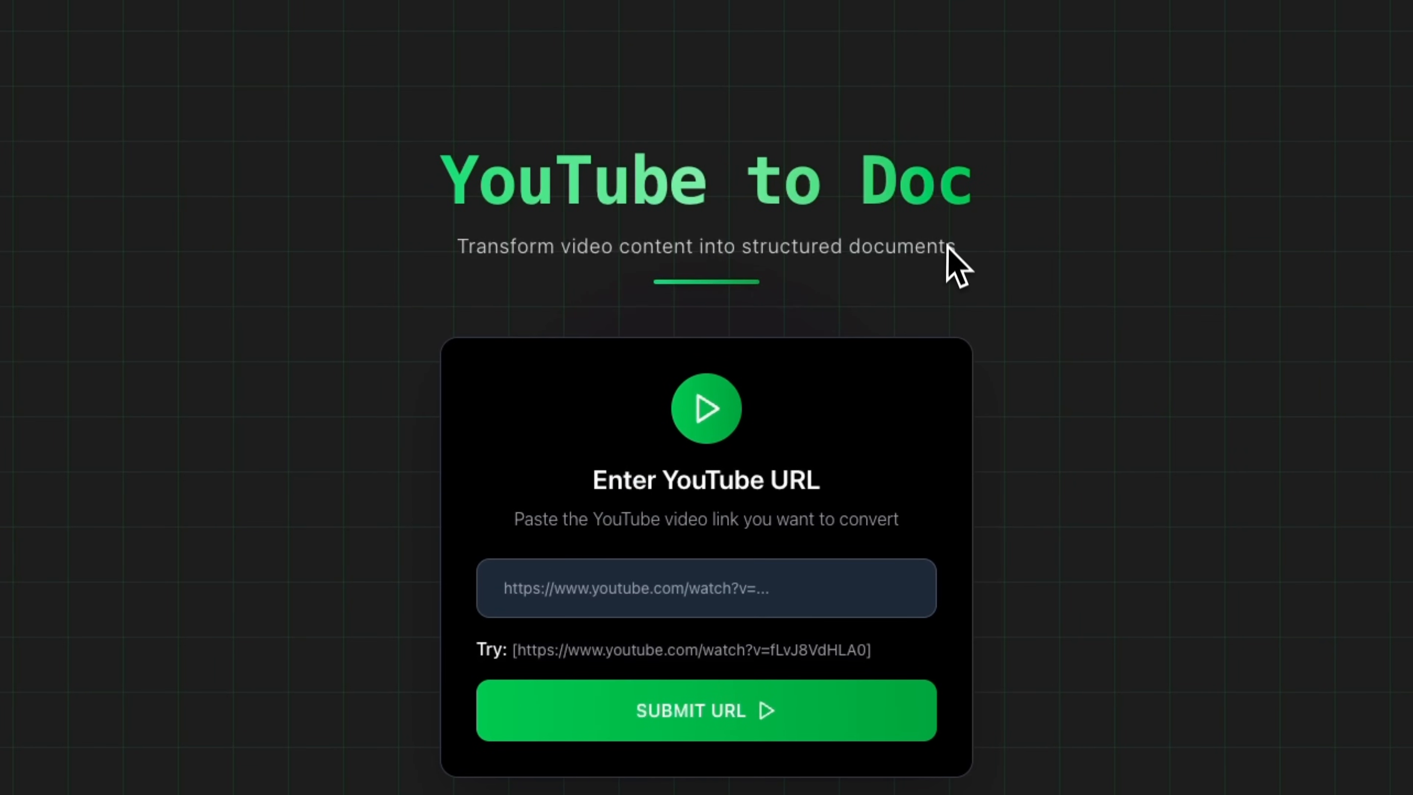
pyautogui.moveTo(748, 302)
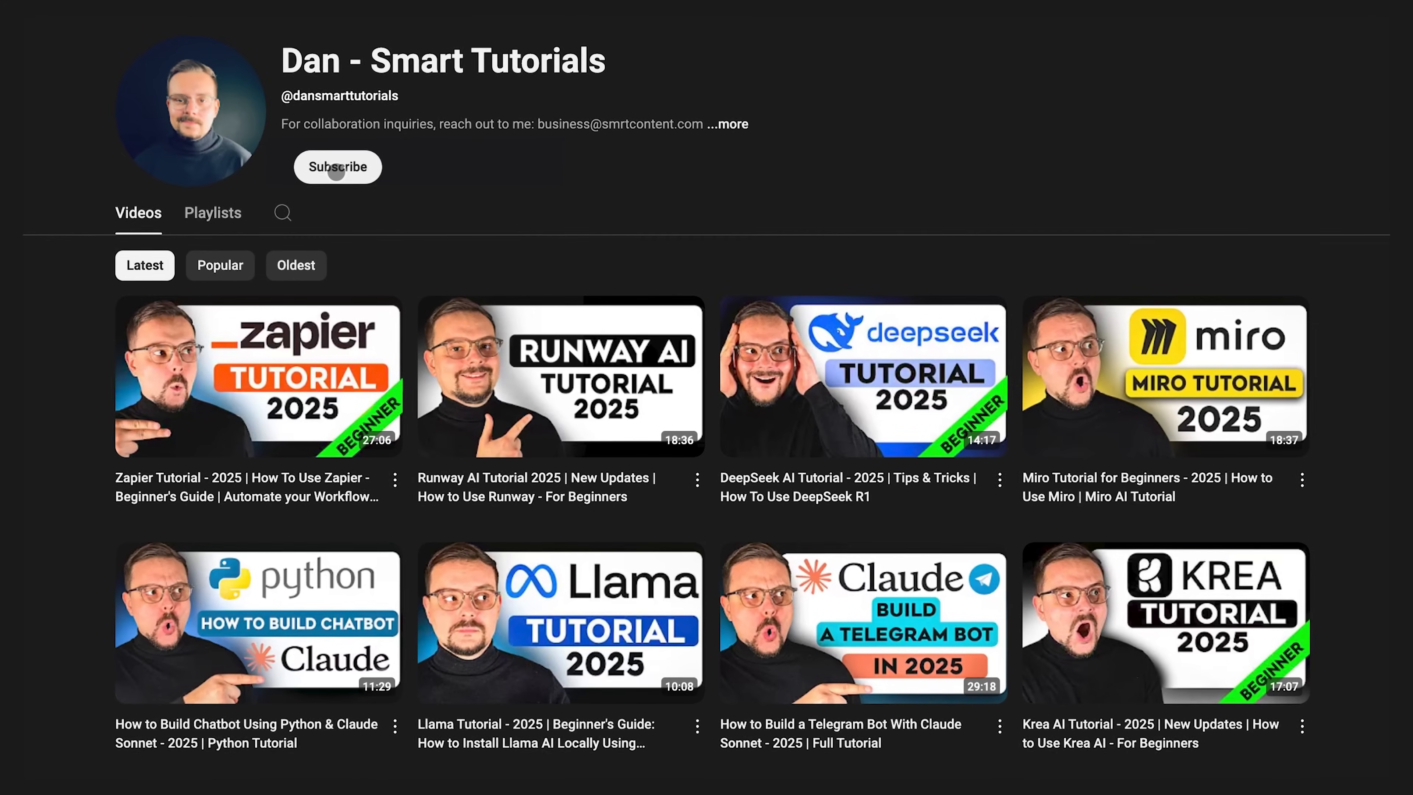
# Subscribe to the Dan - Smart Tutorials channel
pyautogui.click(337, 167)
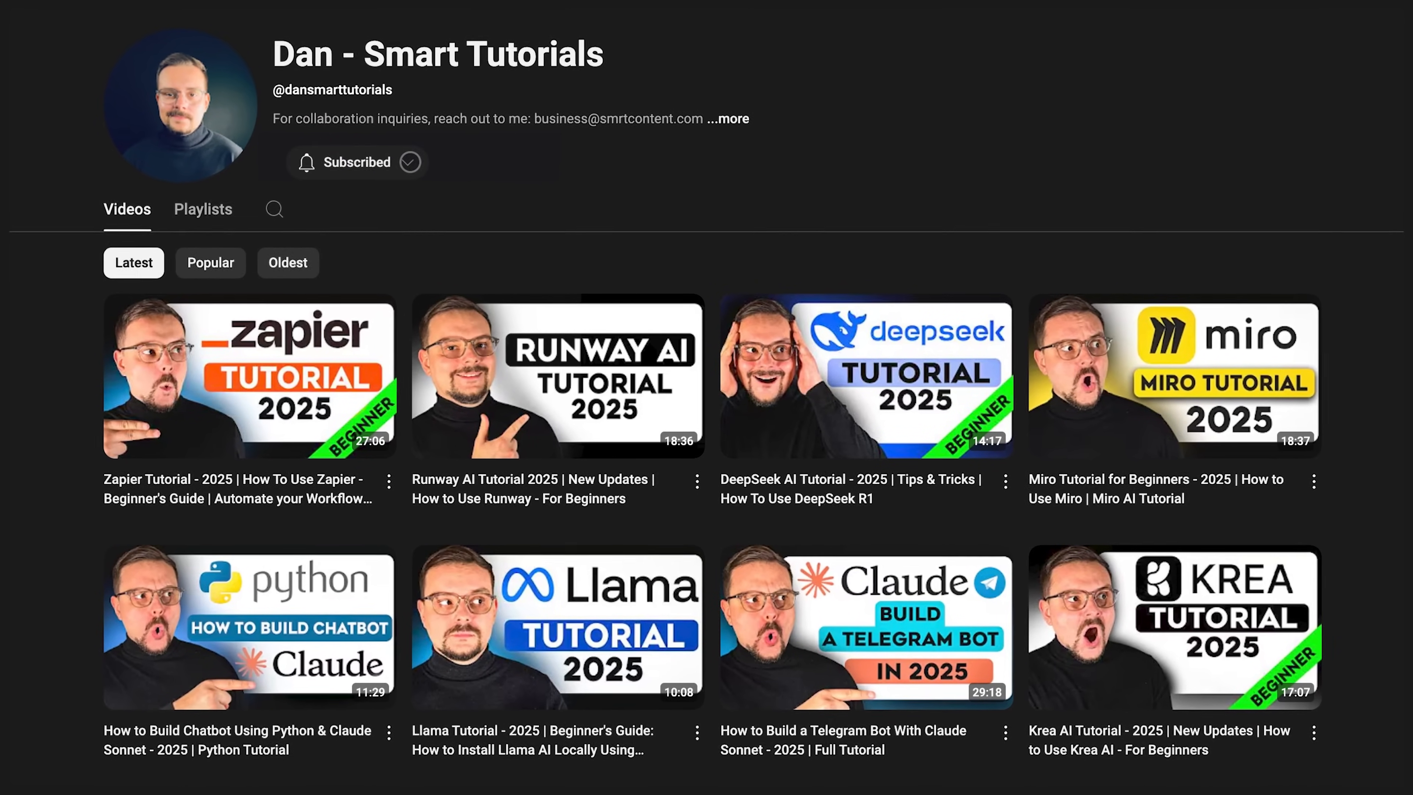